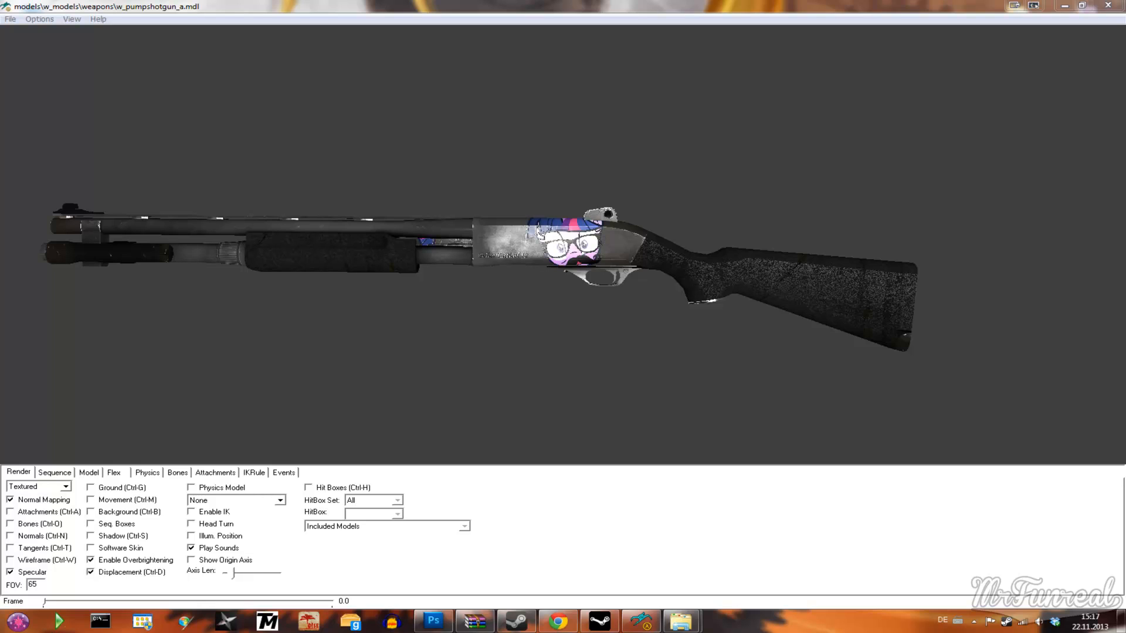
mouse_move(656, 260)
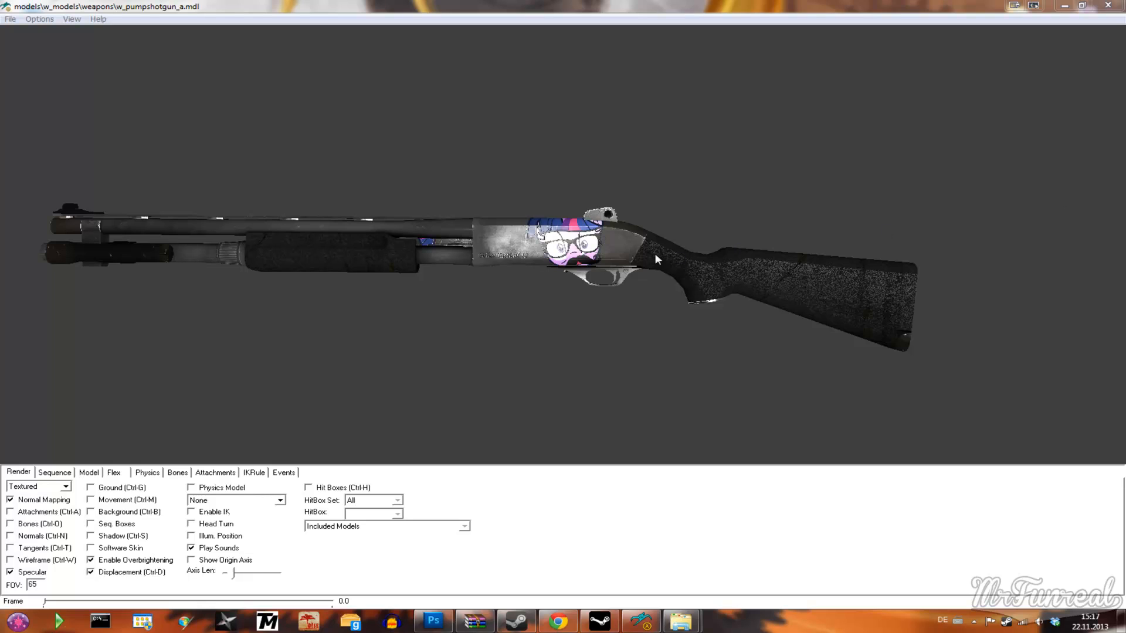
mouse_move(510, 242)
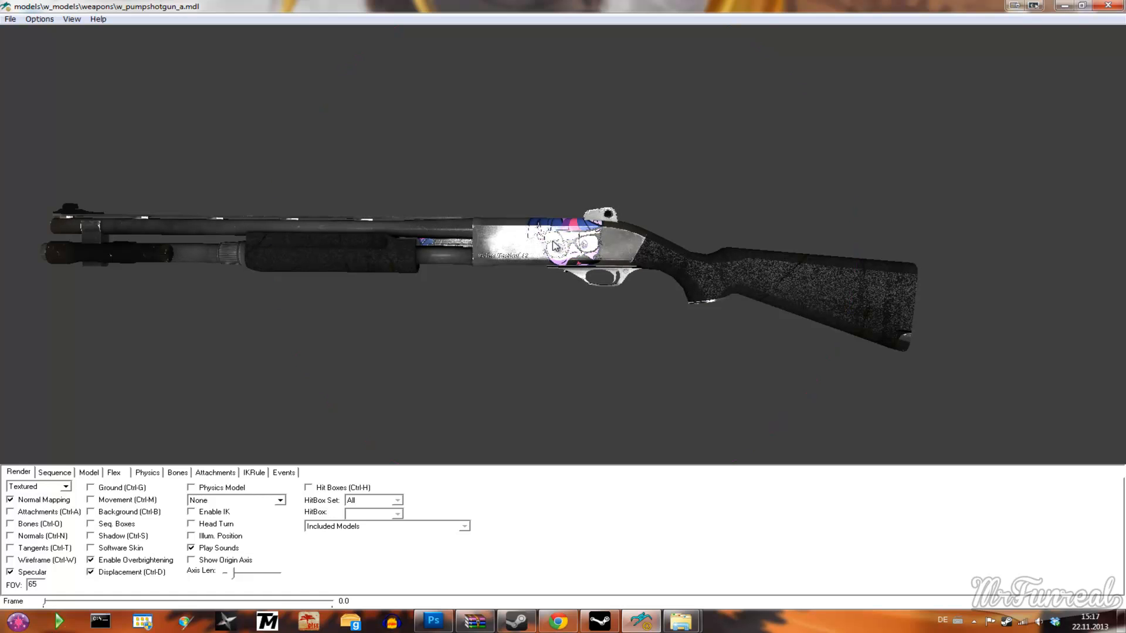
mouse_move(589, 242)
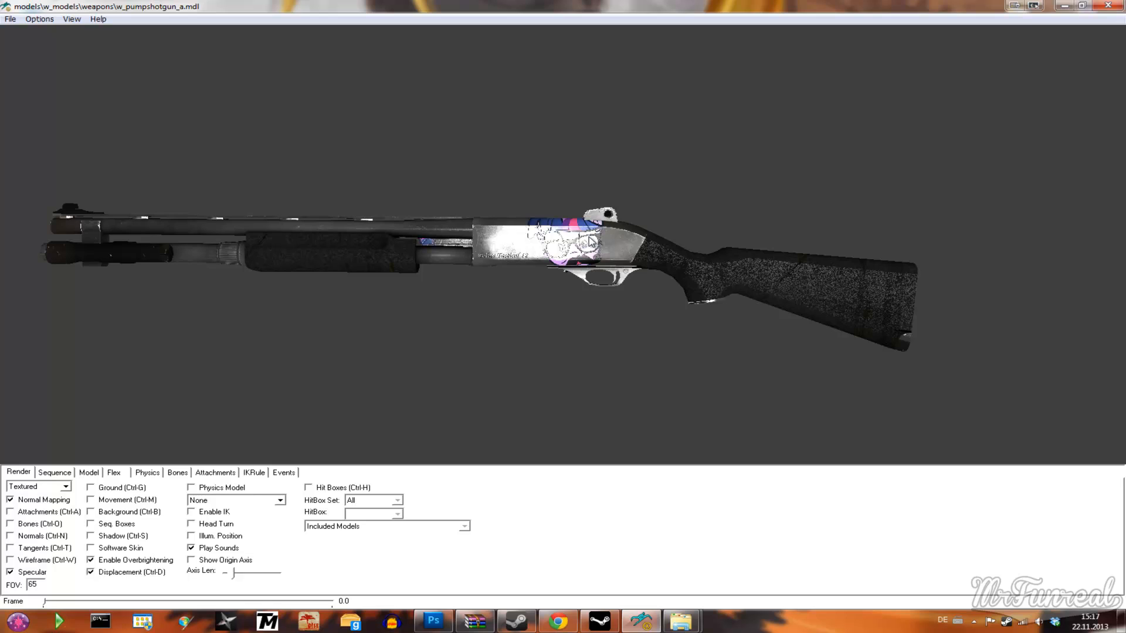
mouse_move(610, 238)
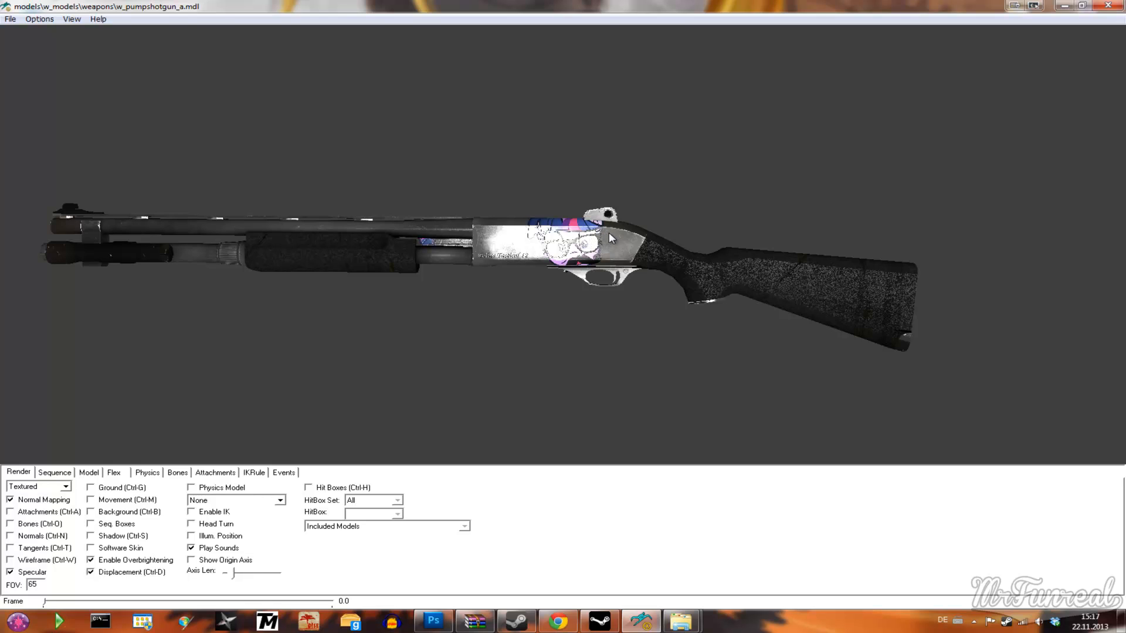
mouse_move(610, 243)
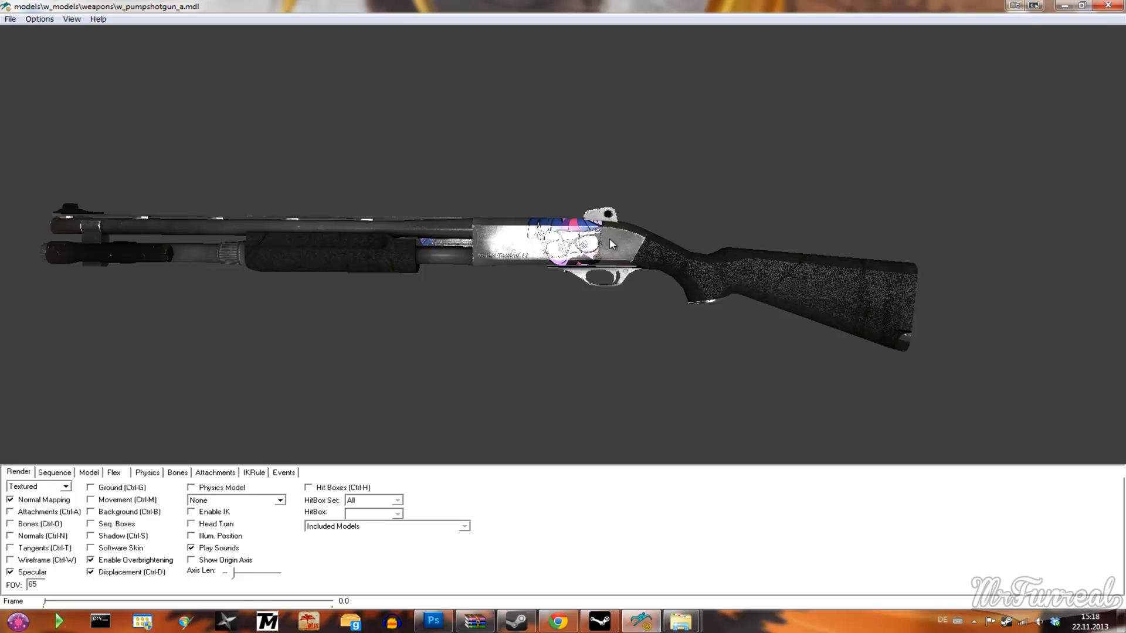
mouse_move(432, 620)
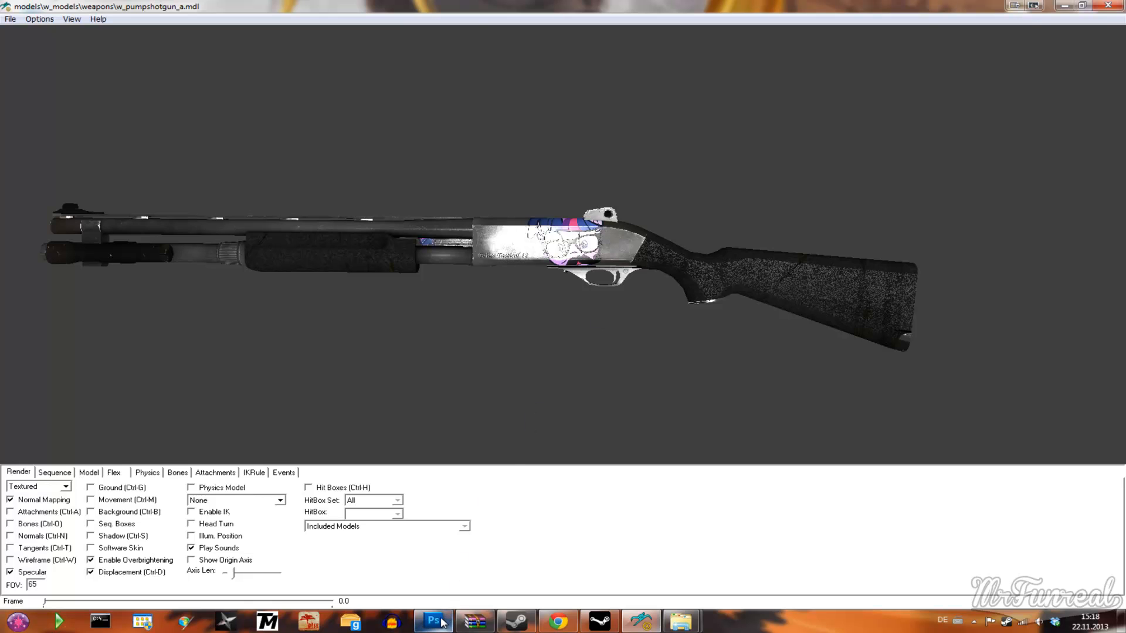
Switch to Photoshop and show the v_shotgun_a_bump.vtf normal map document.
left_click(433, 621)
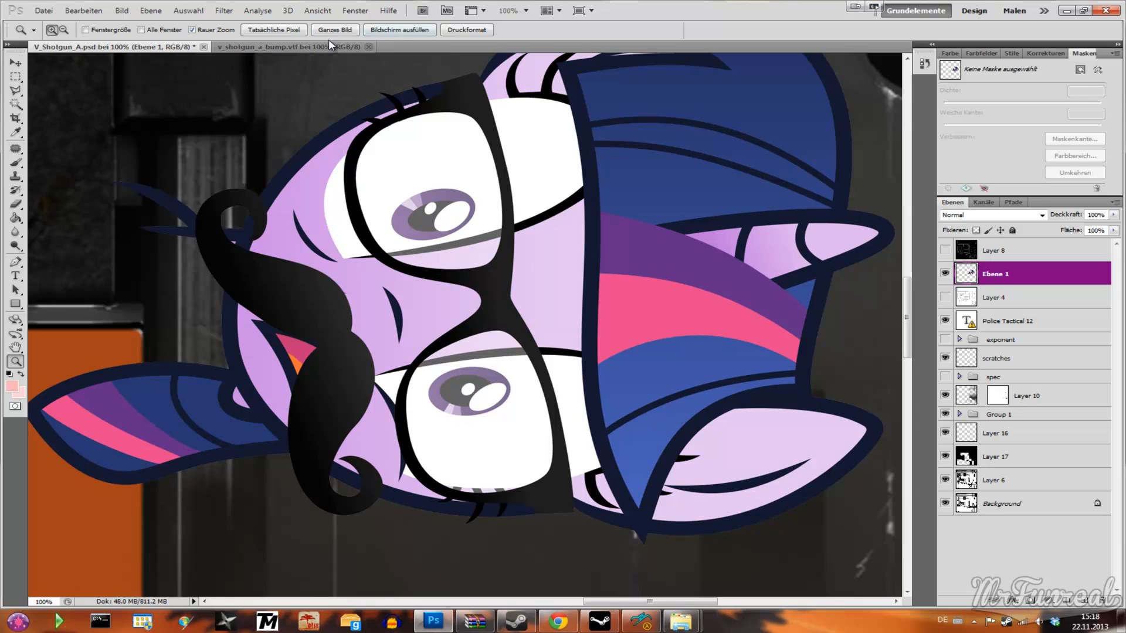
left_click(286, 47)
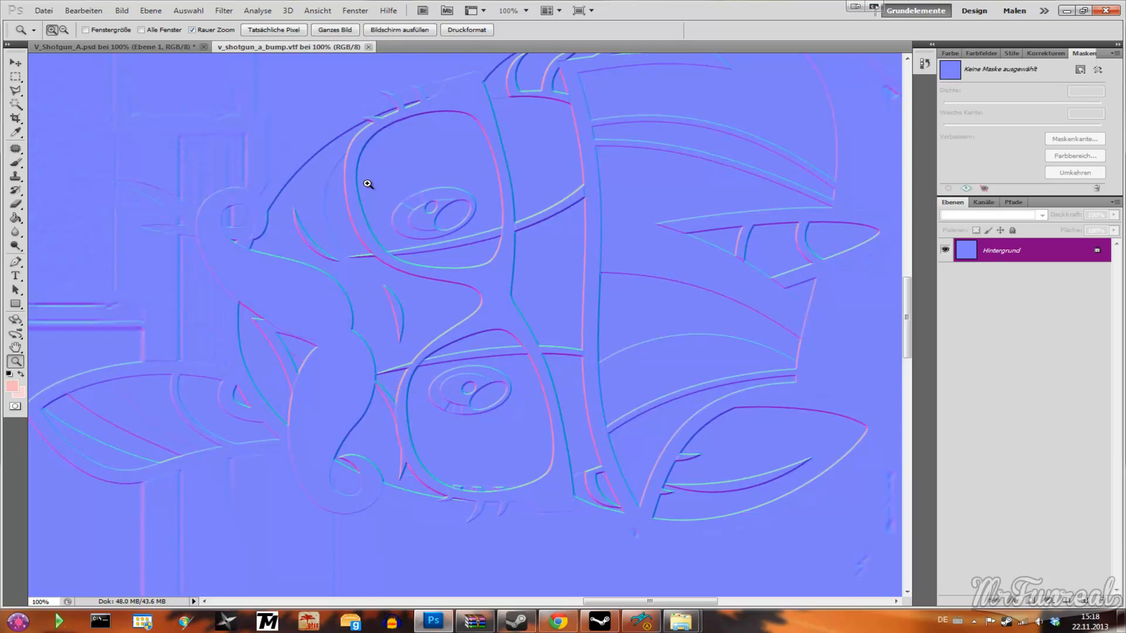
mouse_move(464, 212)
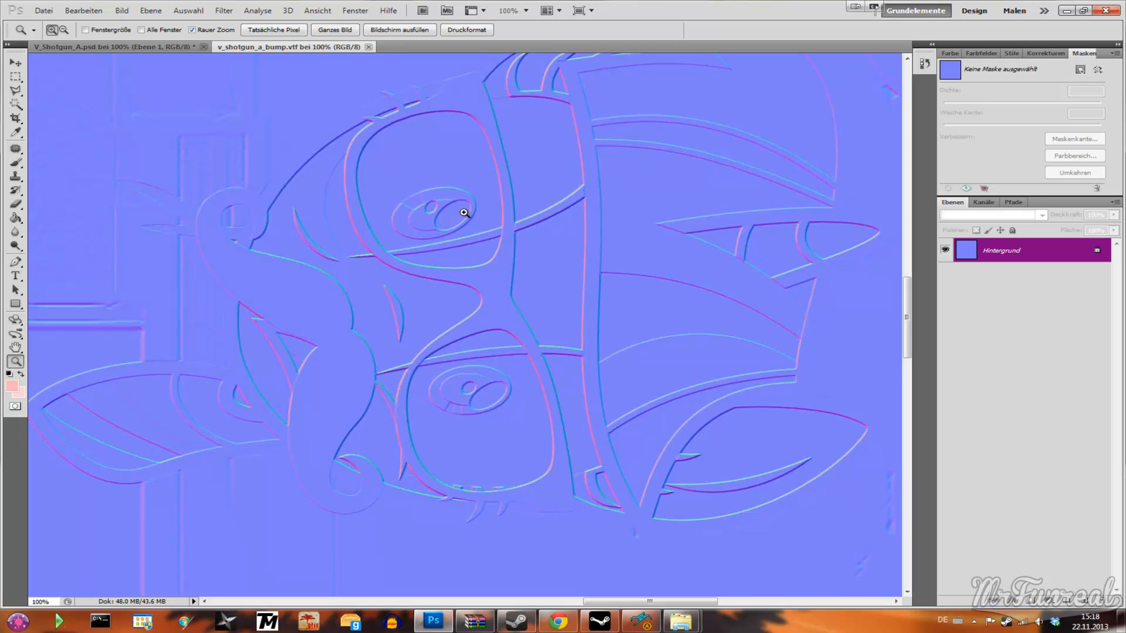
mouse_move(462, 223)
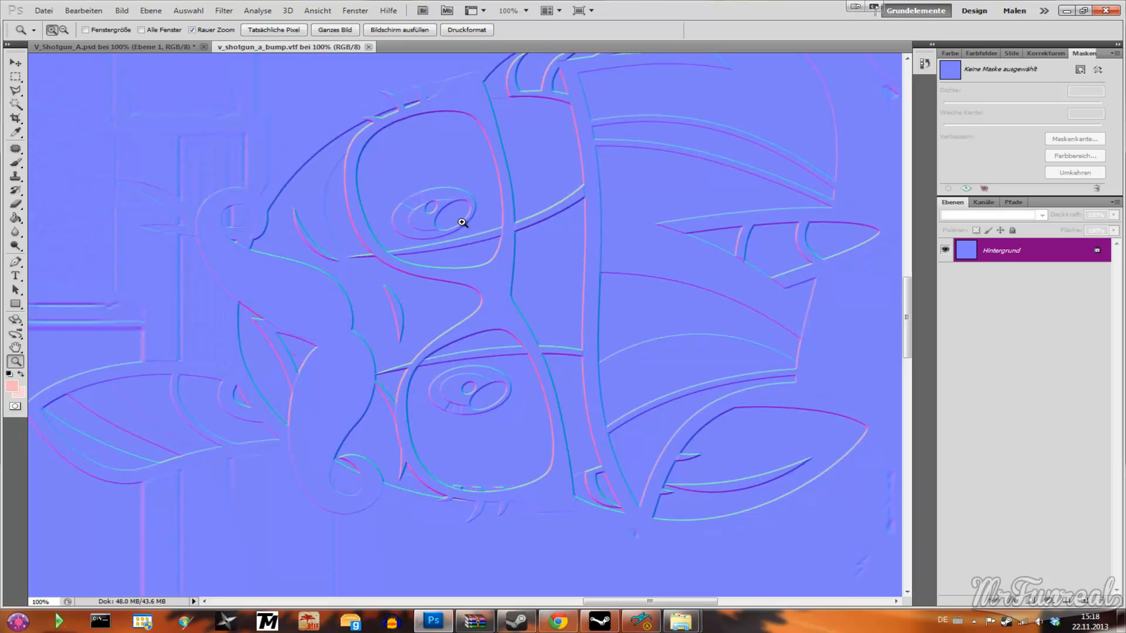
mouse_move(538, 197)
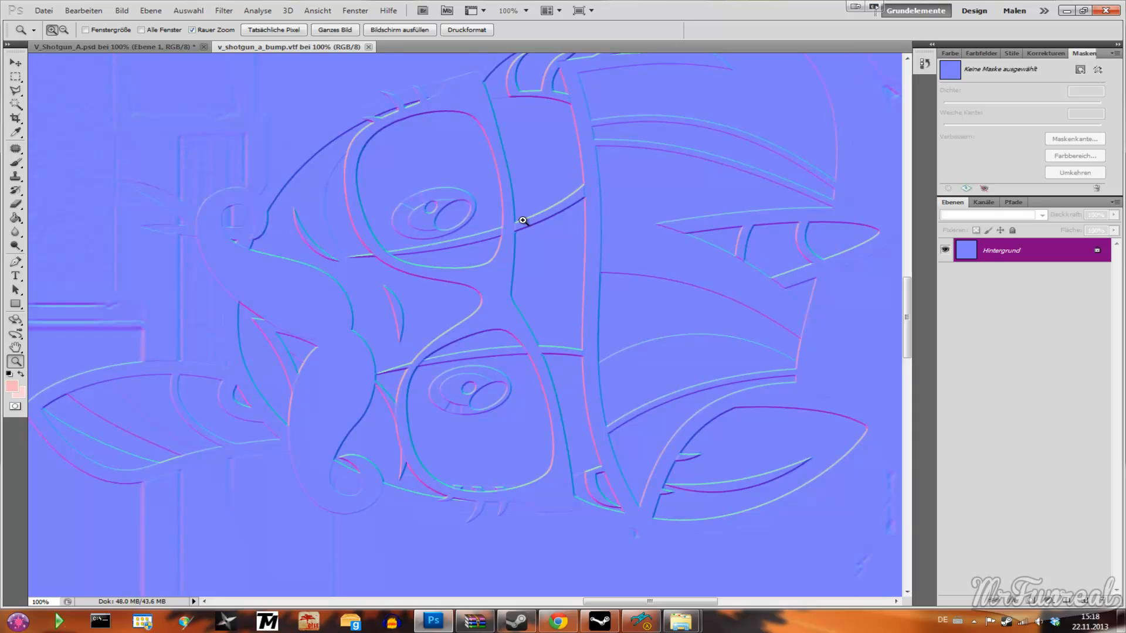
mouse_move(516, 221)
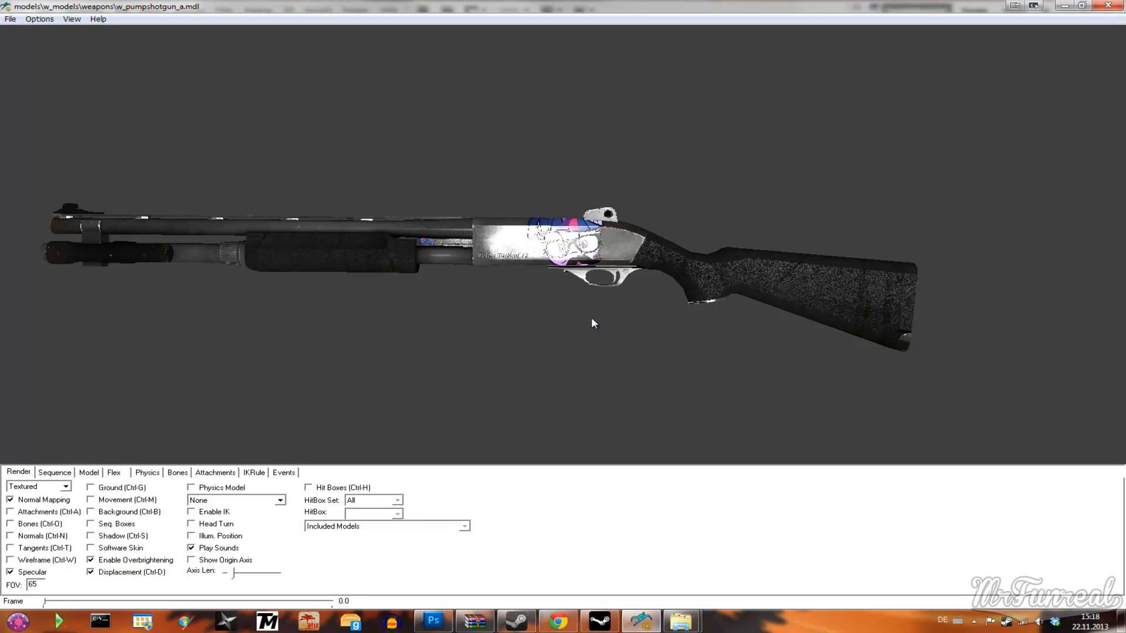
mouse_move(628, 239)
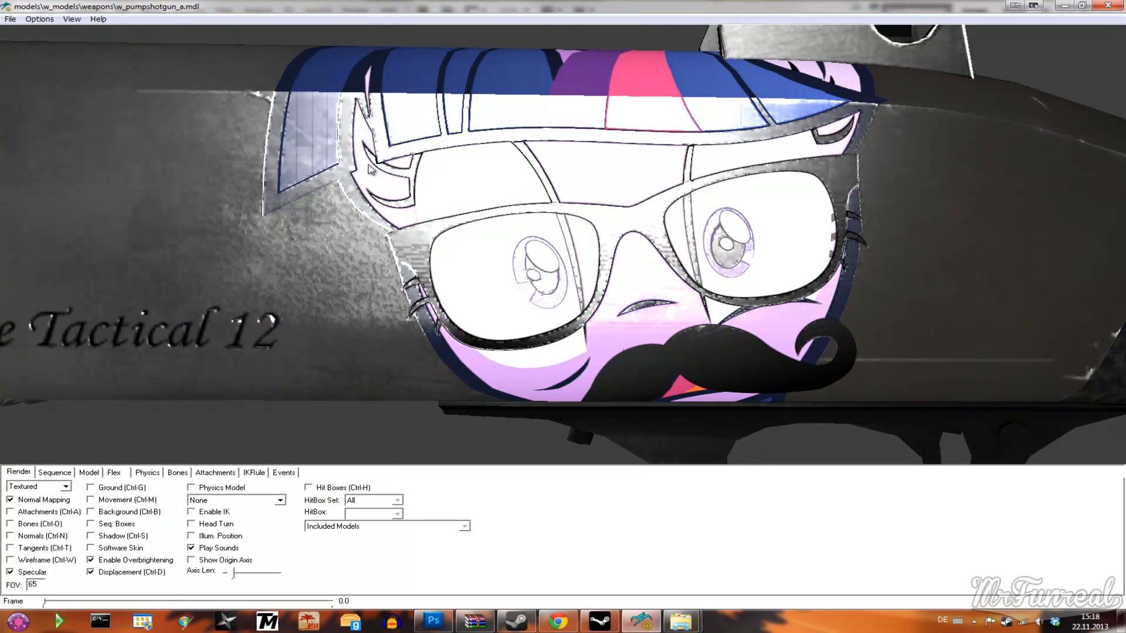
mouse_move(532, 267)
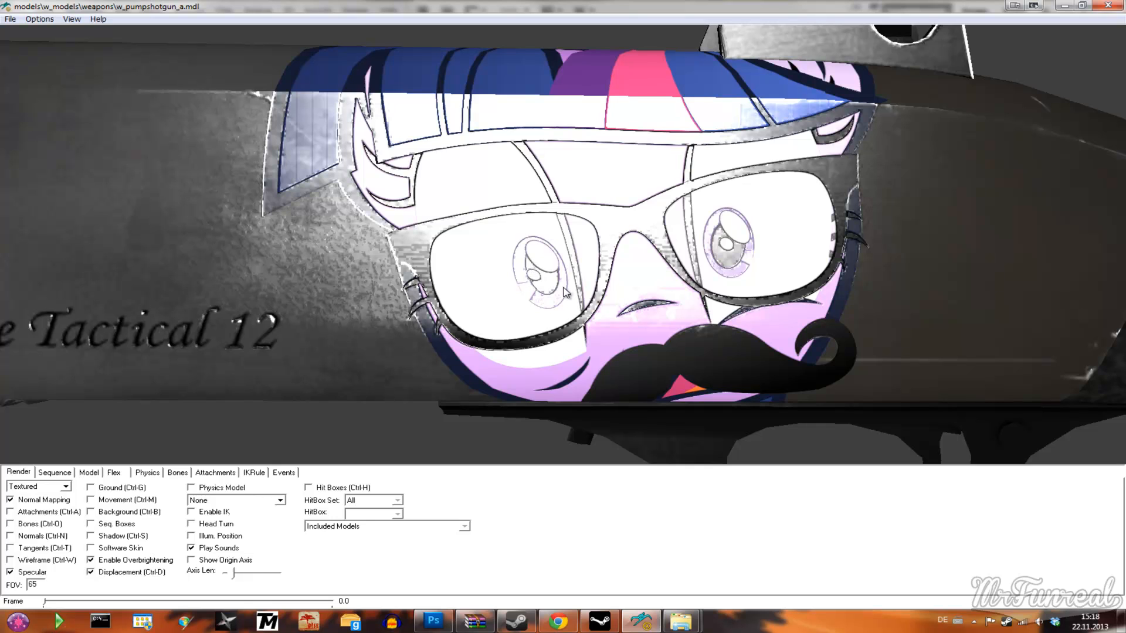
mouse_move(471, 581)
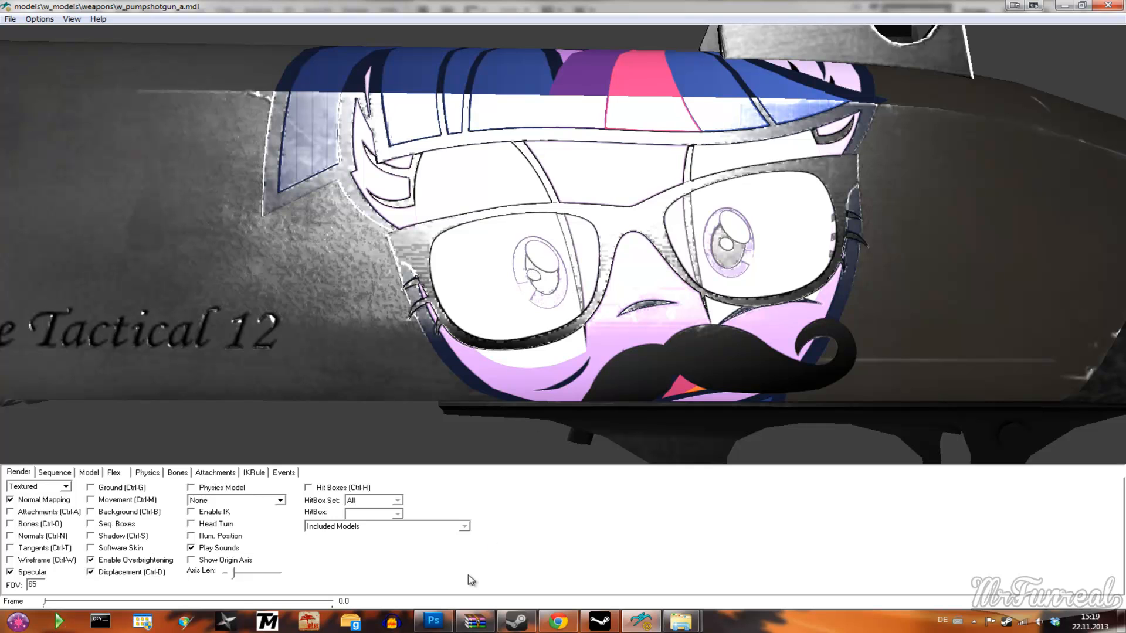
Apply a white Farbüberlagerung layer style to the pony decal layer Ebene 1.
left_click(433, 621)
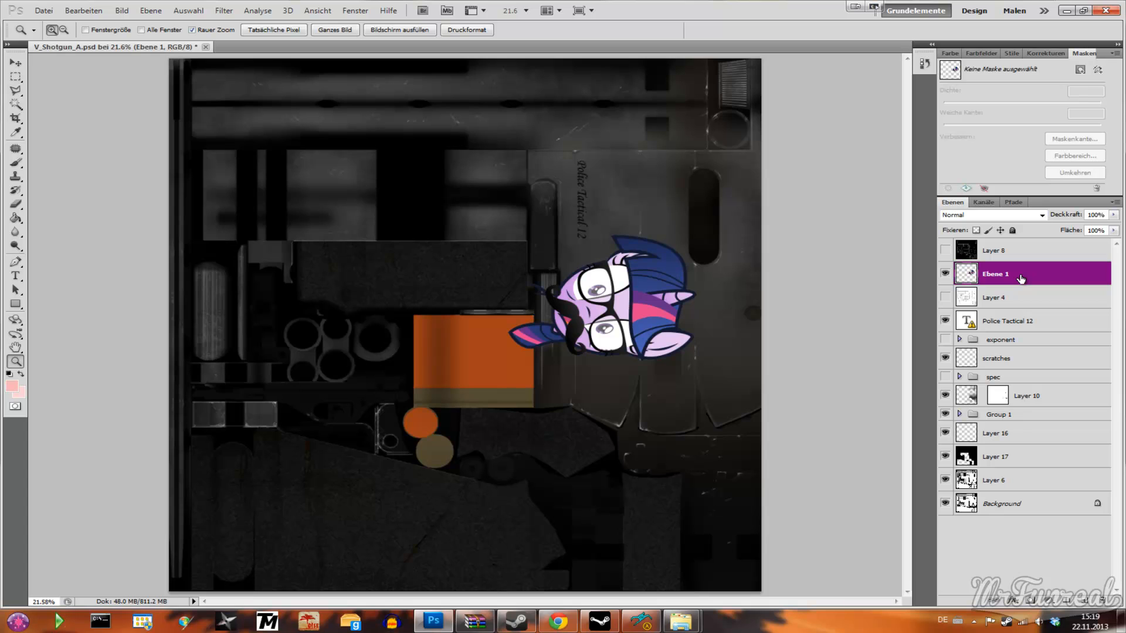
double_click(994, 273)
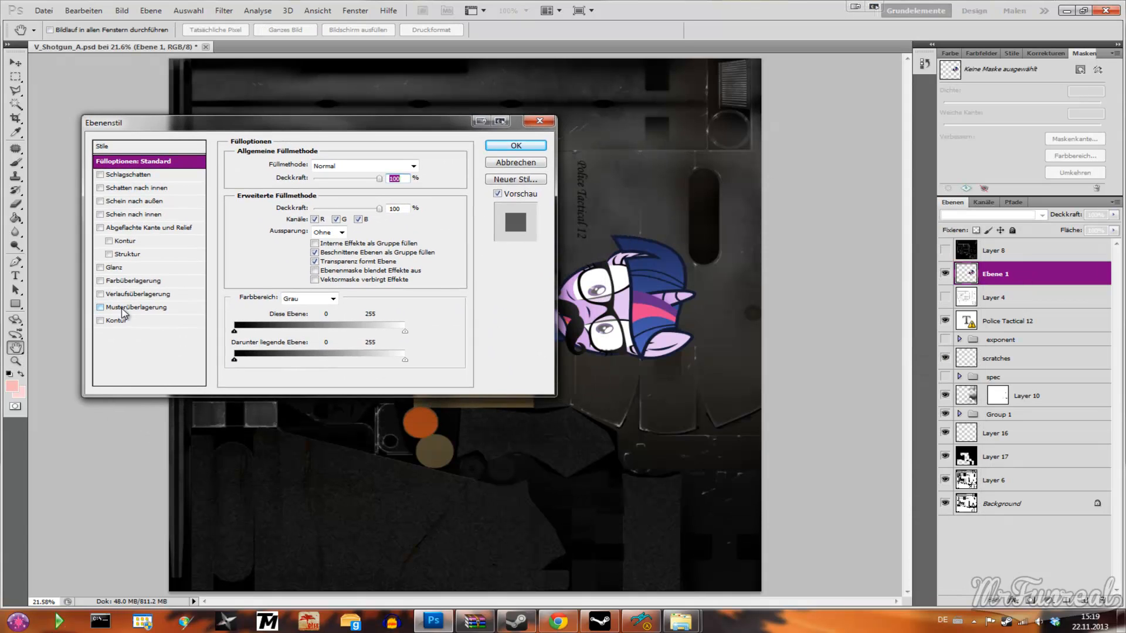
left_click(136, 280)
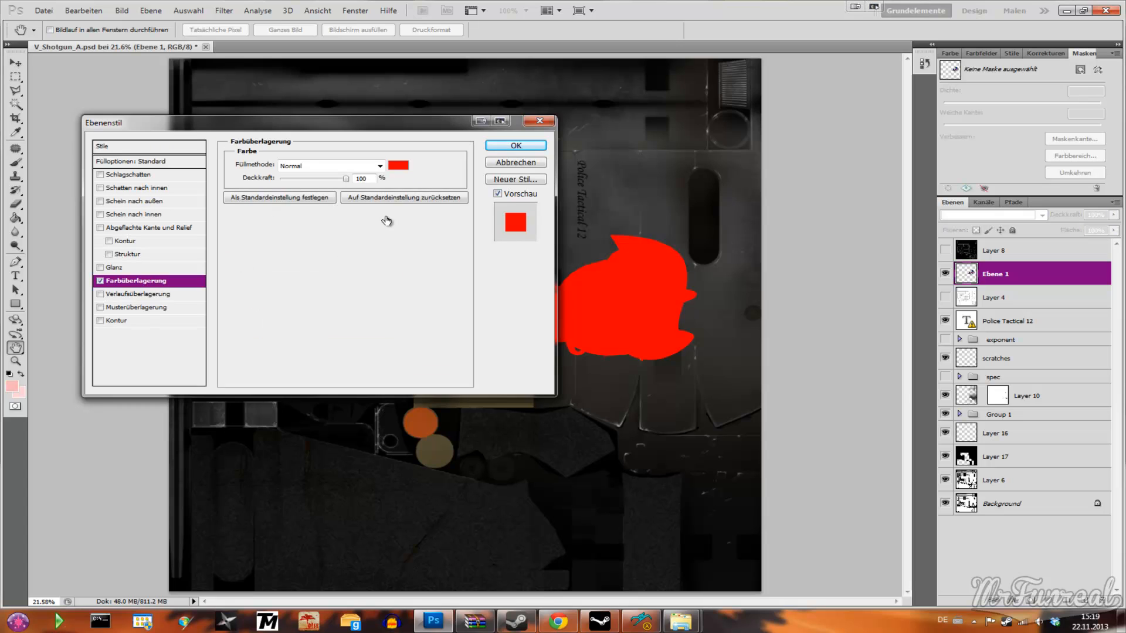
left_click(397, 166)
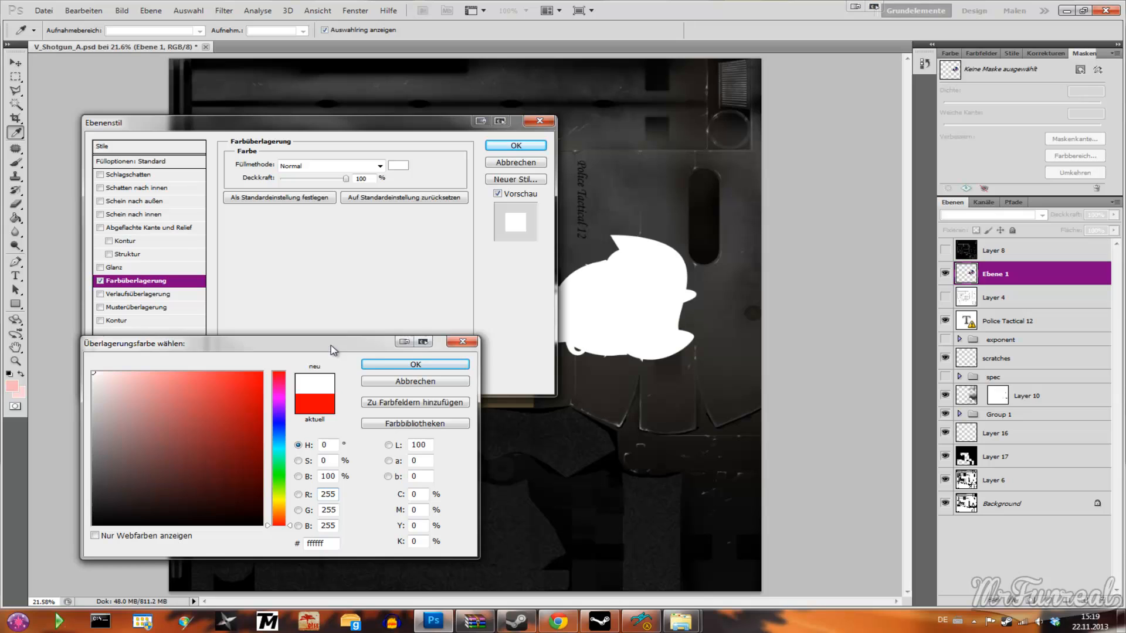
left_click(415, 364)
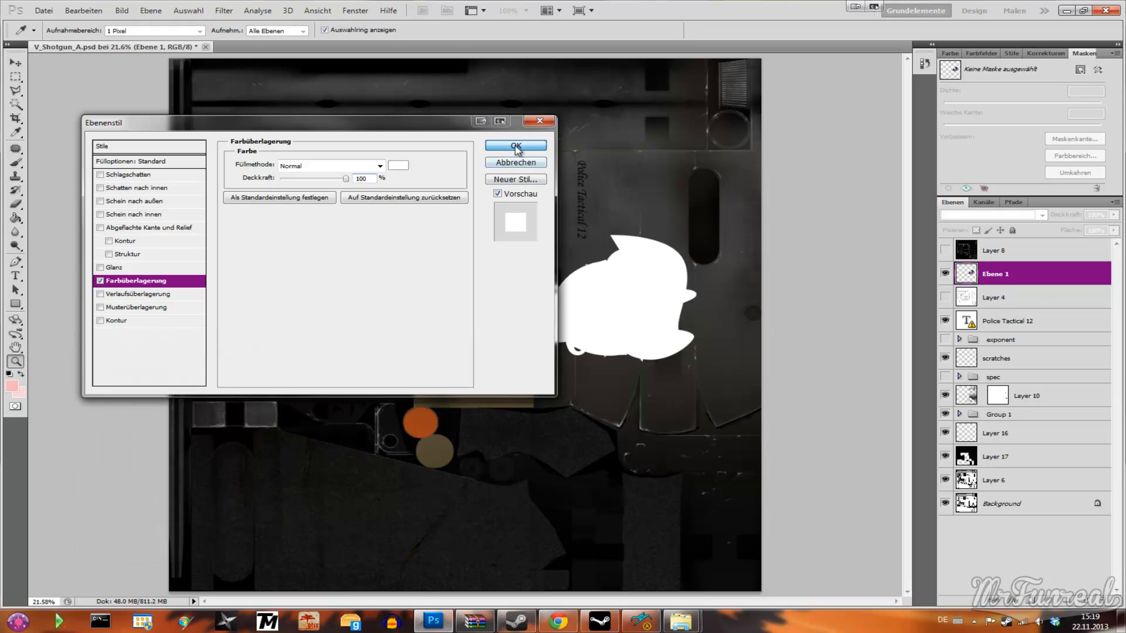
left_click(515, 146)
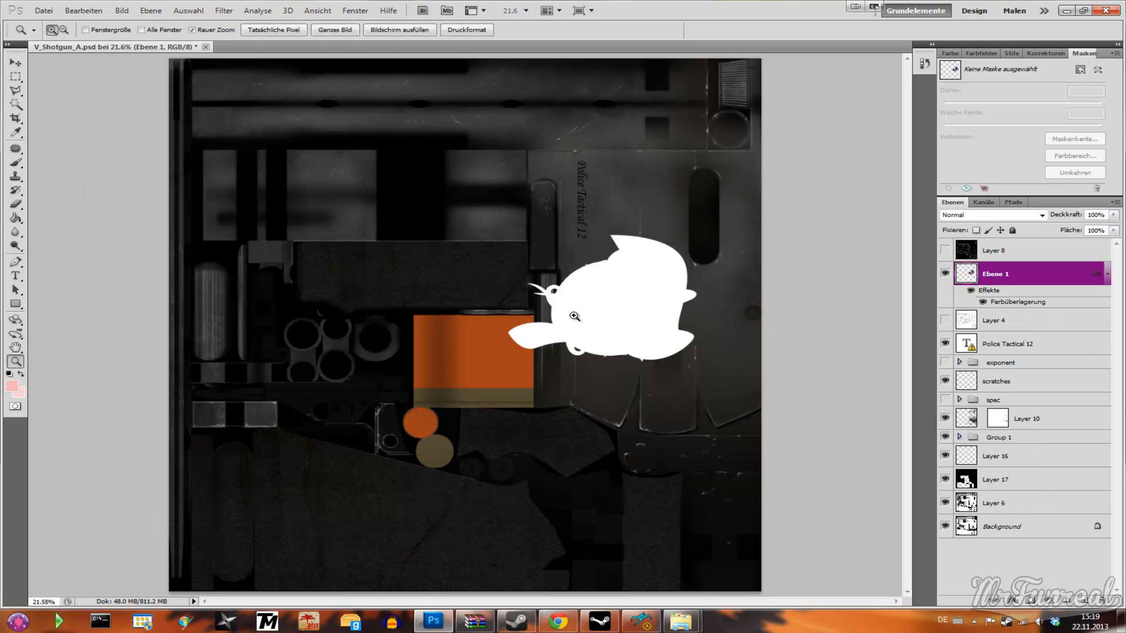
mouse_move(616, 260)
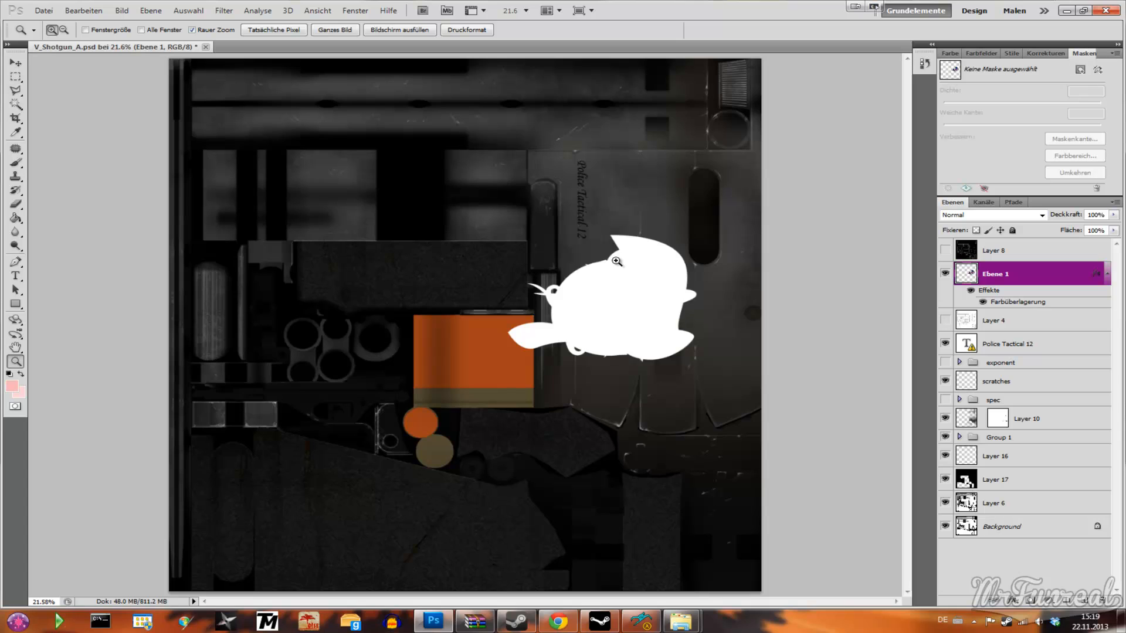
mouse_move(597, 351)
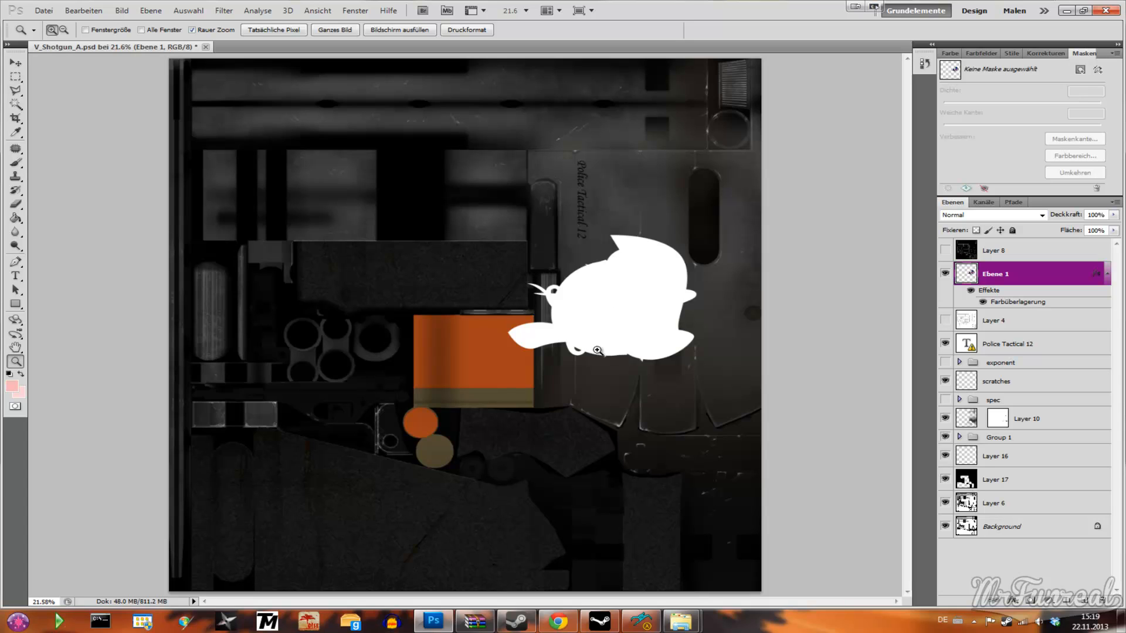
mouse_move(710, 416)
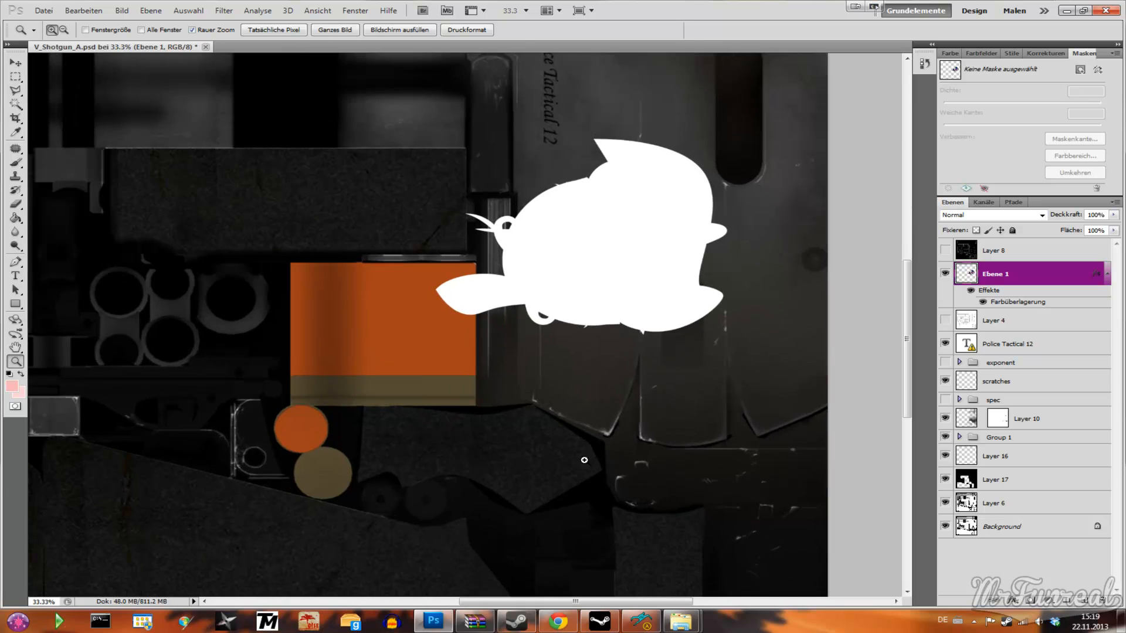
mouse_move(642, 468)
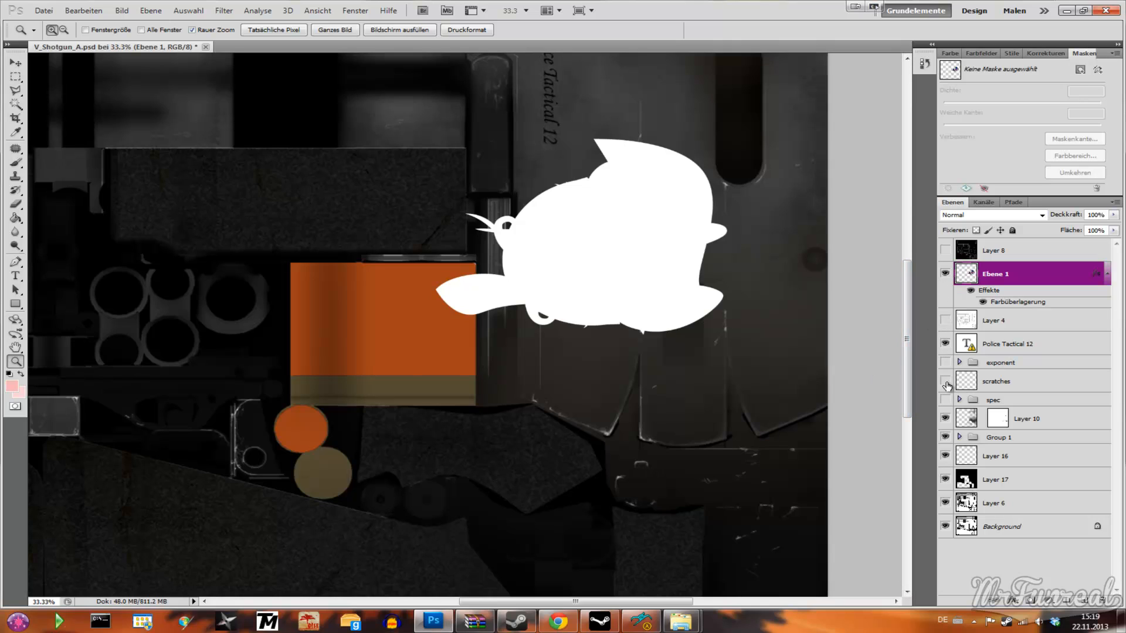
Hide the scratches layer via its eye icon in the Layers panel.
left_click(945, 381)
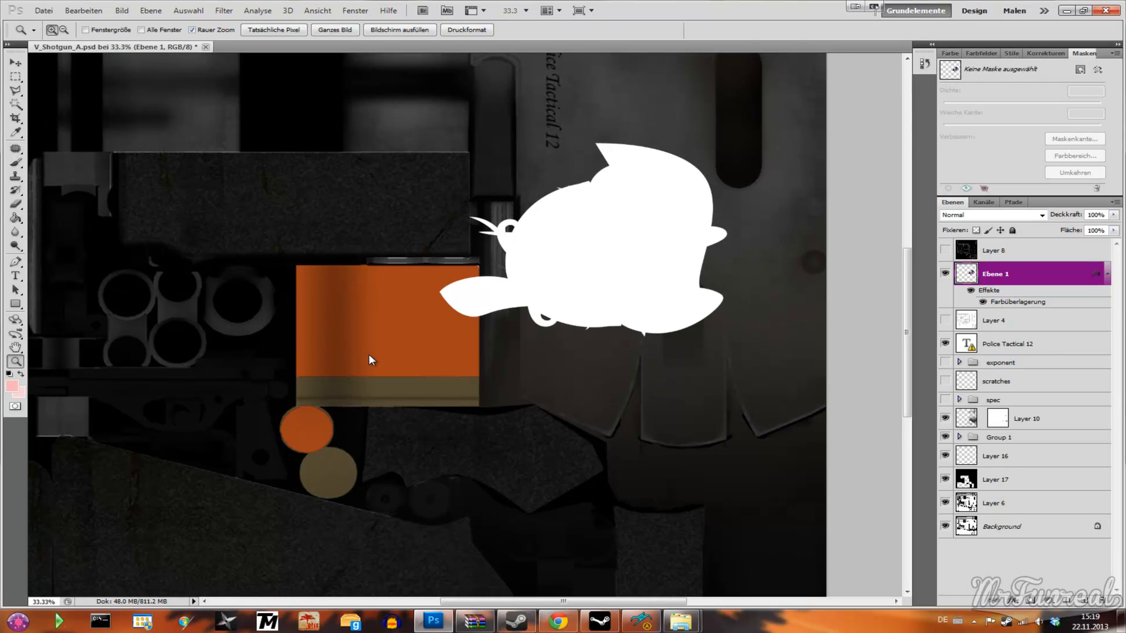
Save the texture as V_Shotgun_A.dds in D3D/DDS format with Alpha-Kanäle kept.
left_click(43, 10)
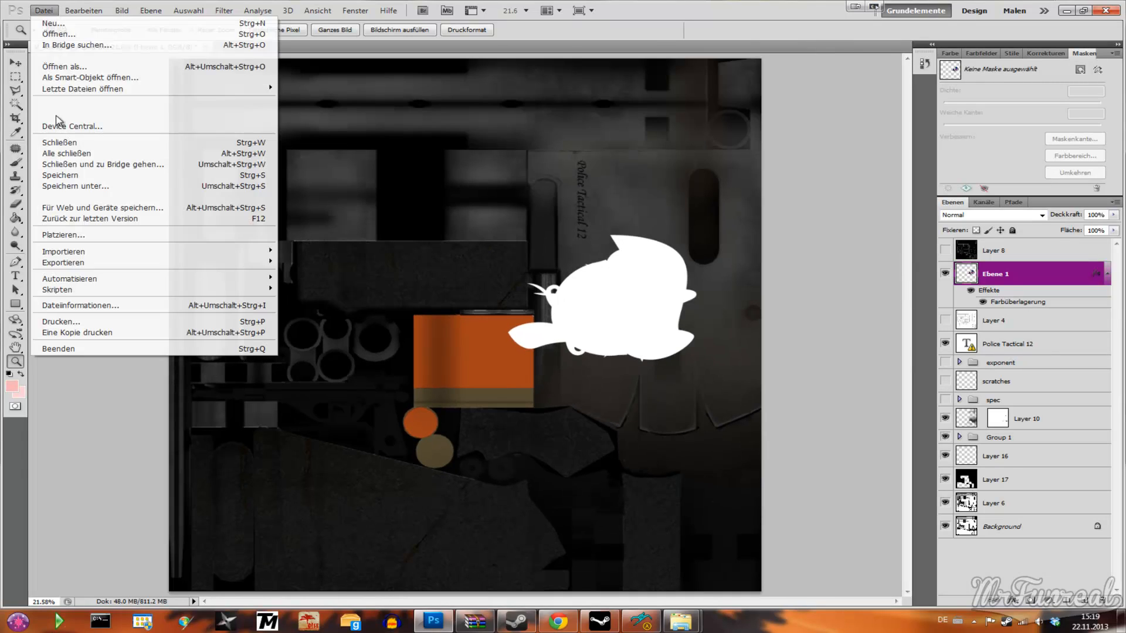
mouse_move(75, 186)
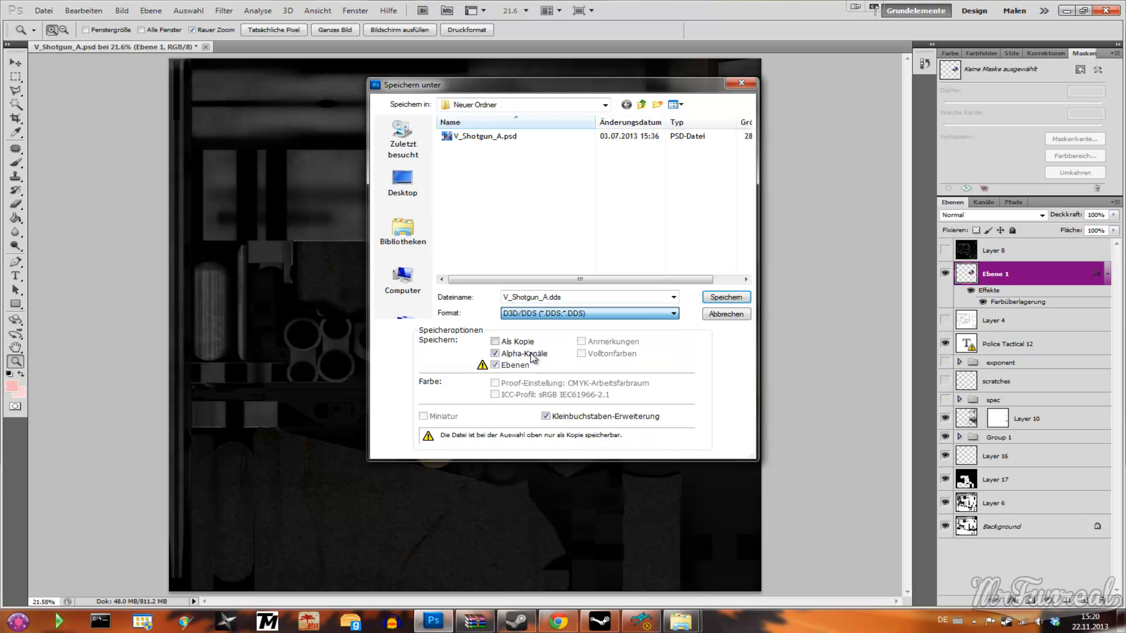
left_click(724, 296)
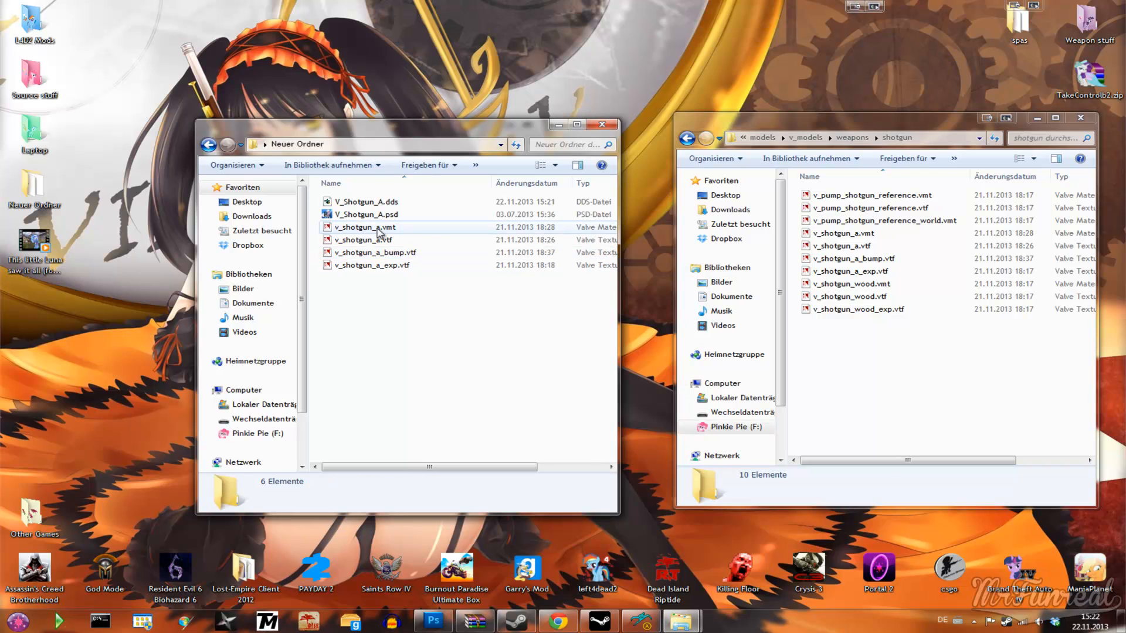
Import V_Shotgun_A.dds into the v_shotgun_a material with Generate Normal Map and a 3x3 kernel filter.
double_click(365, 226)
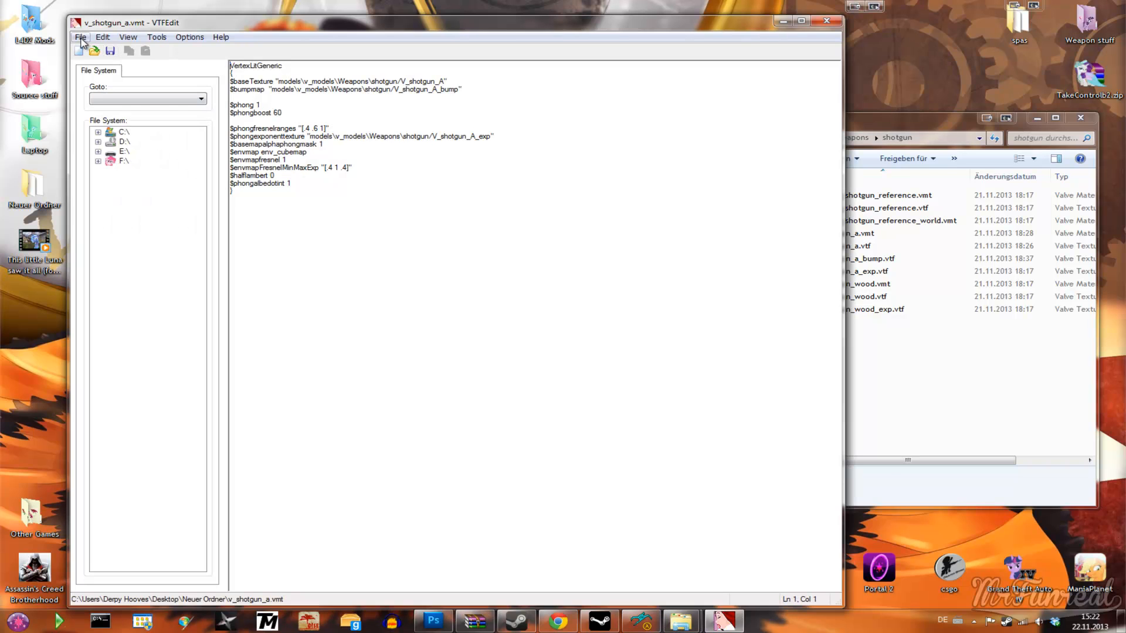
left_click(81, 36)
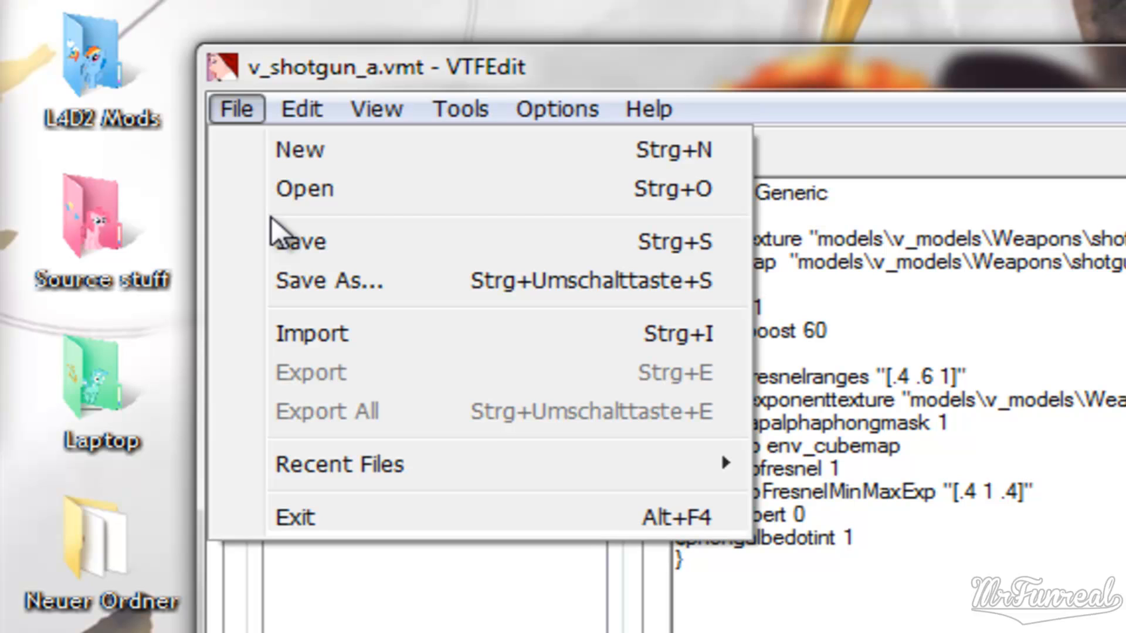
mouse_move(280, 309)
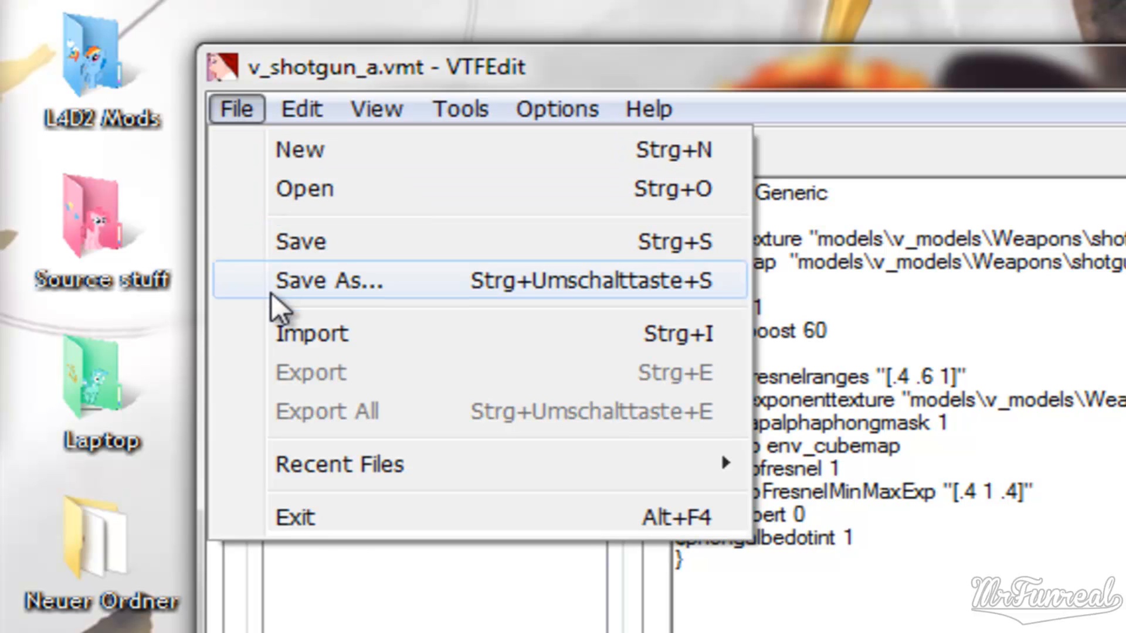
left_click(311, 333)
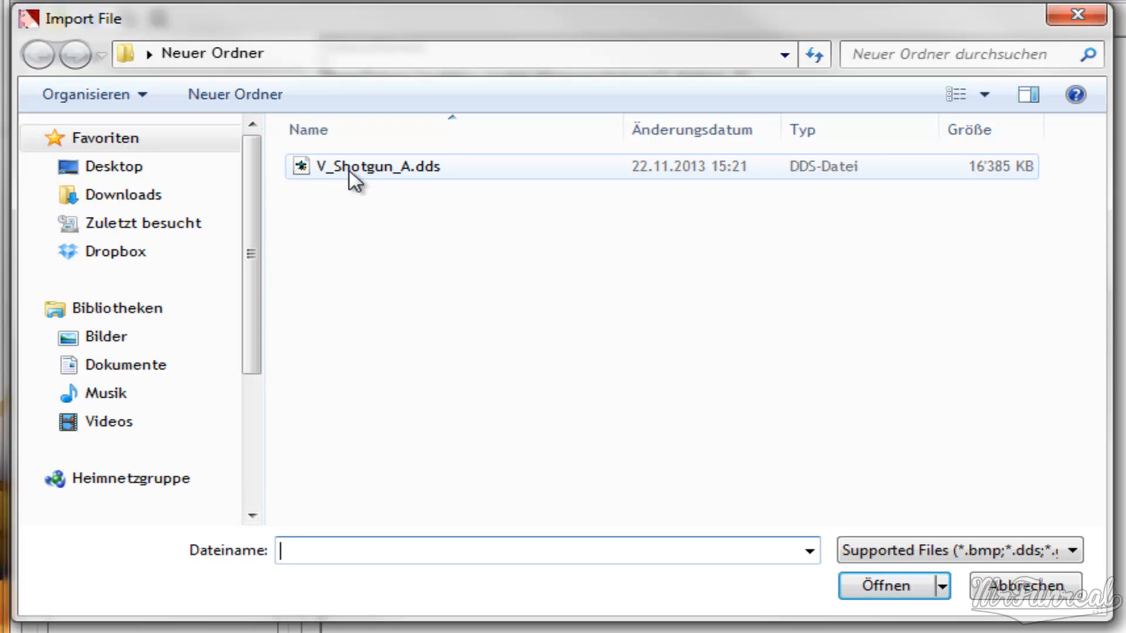
mouse_move(398, 178)
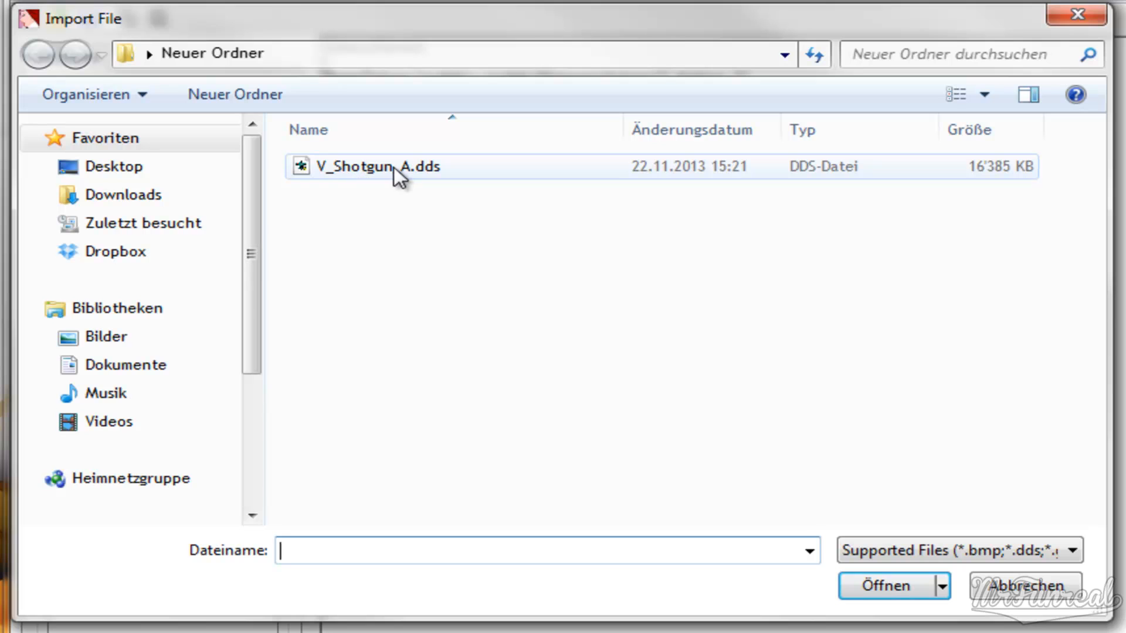
double_click(366, 165)
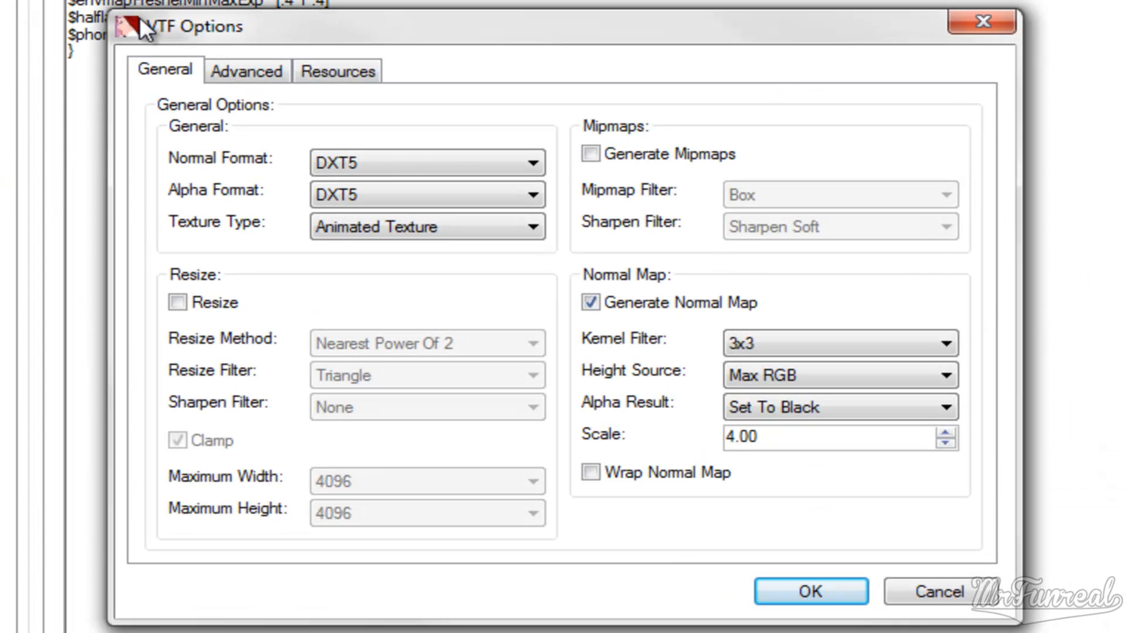
mouse_move(176, 40)
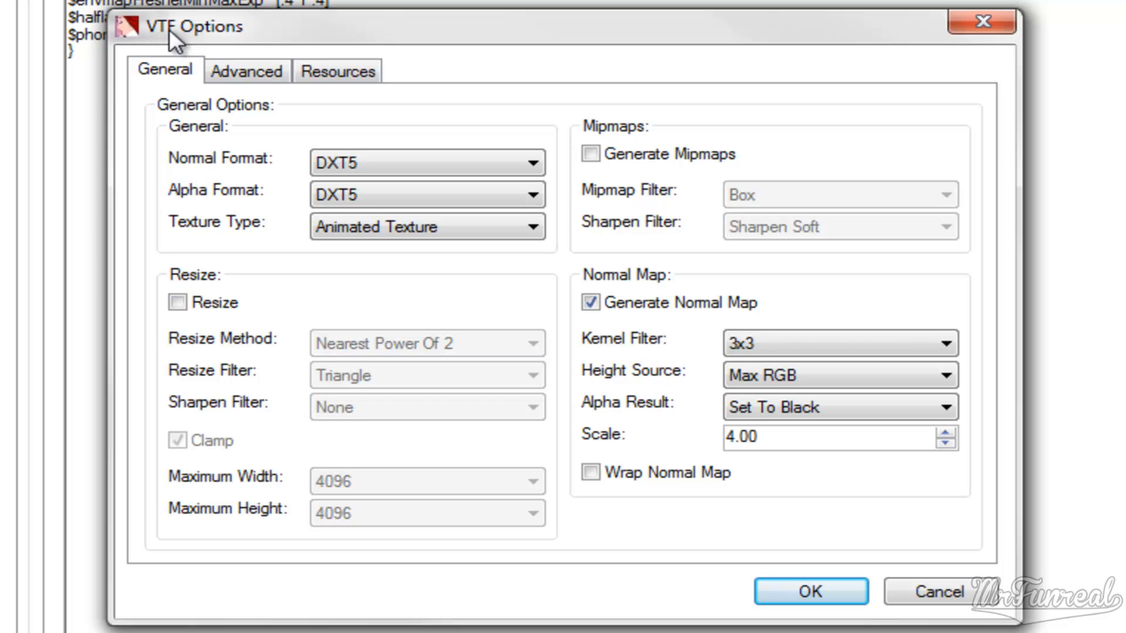
mouse_move(405, 204)
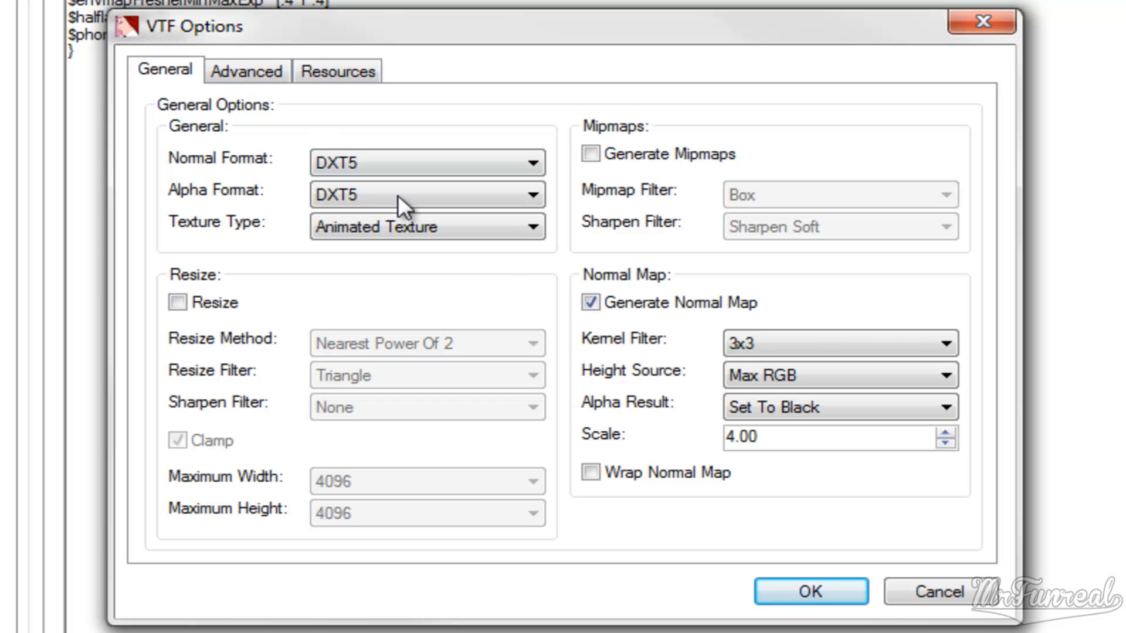
mouse_move(740, 315)
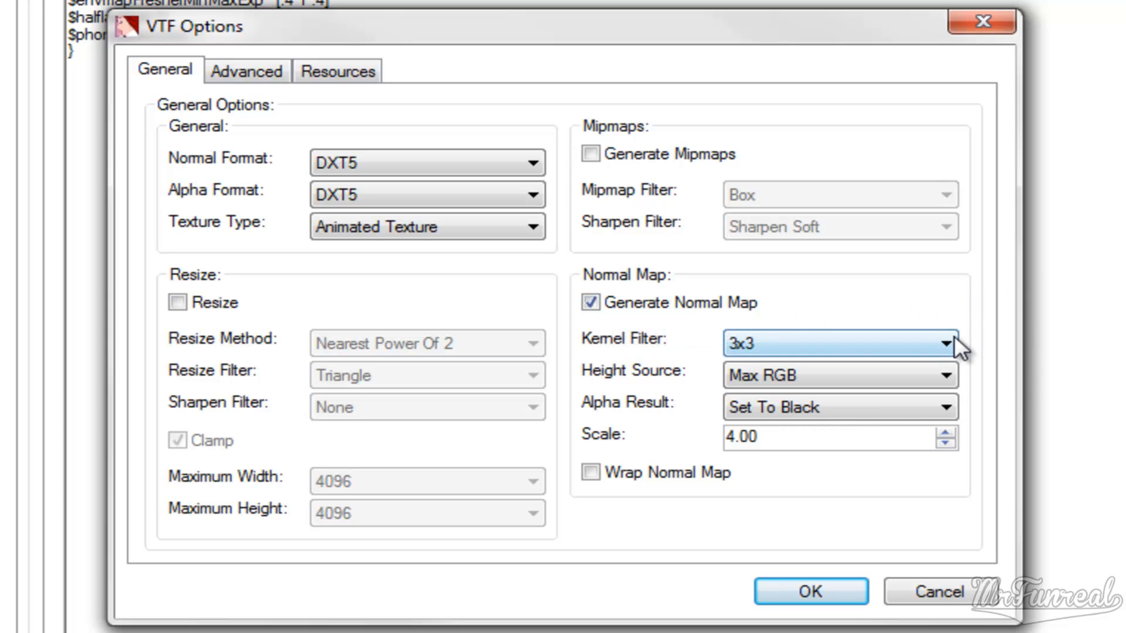
left_click(945, 344)
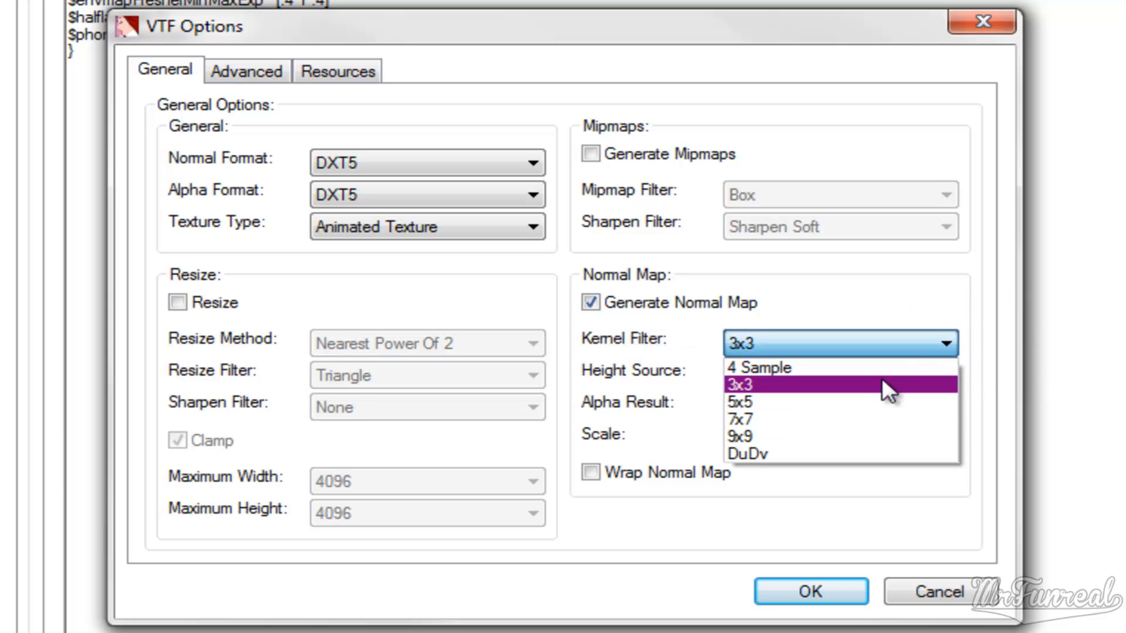
mouse_move(768, 401)
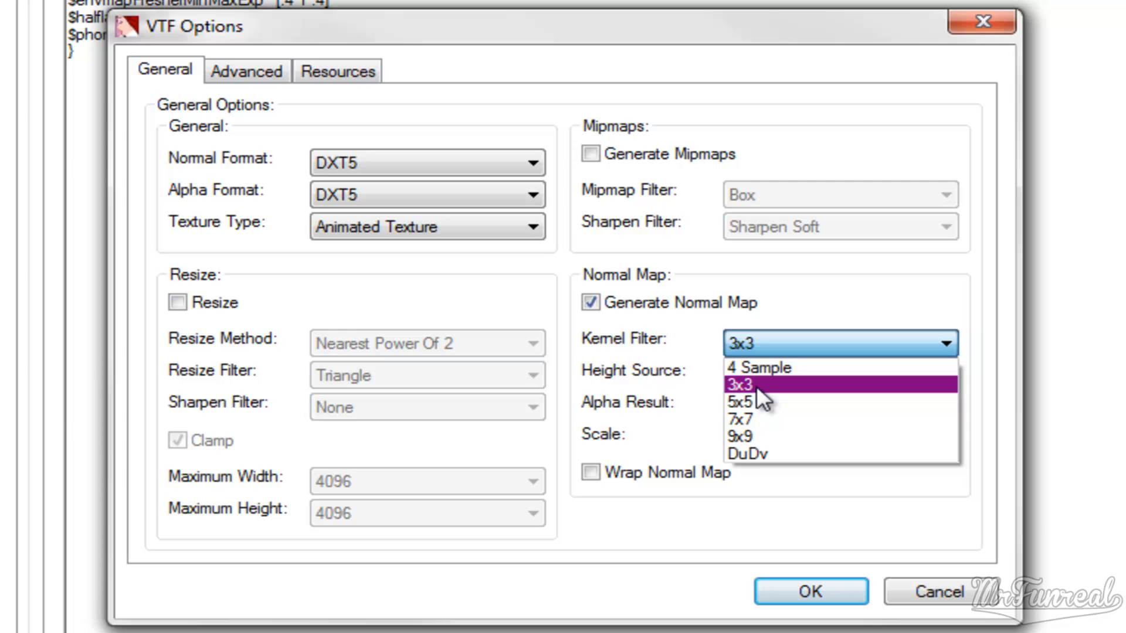
left_click(749, 385)
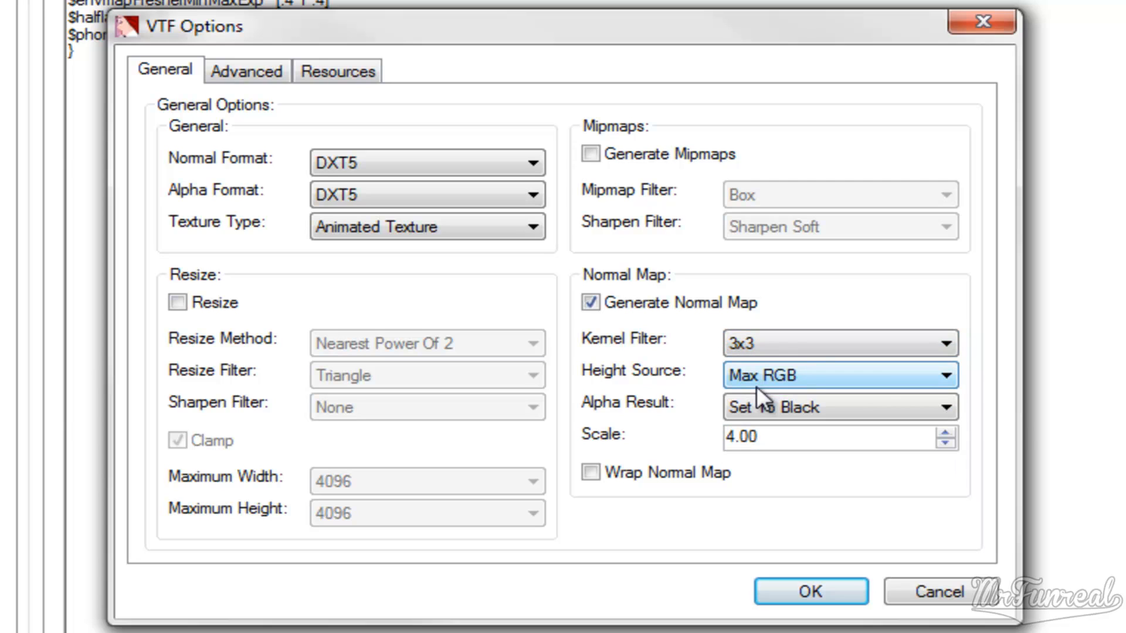
mouse_move(947, 423)
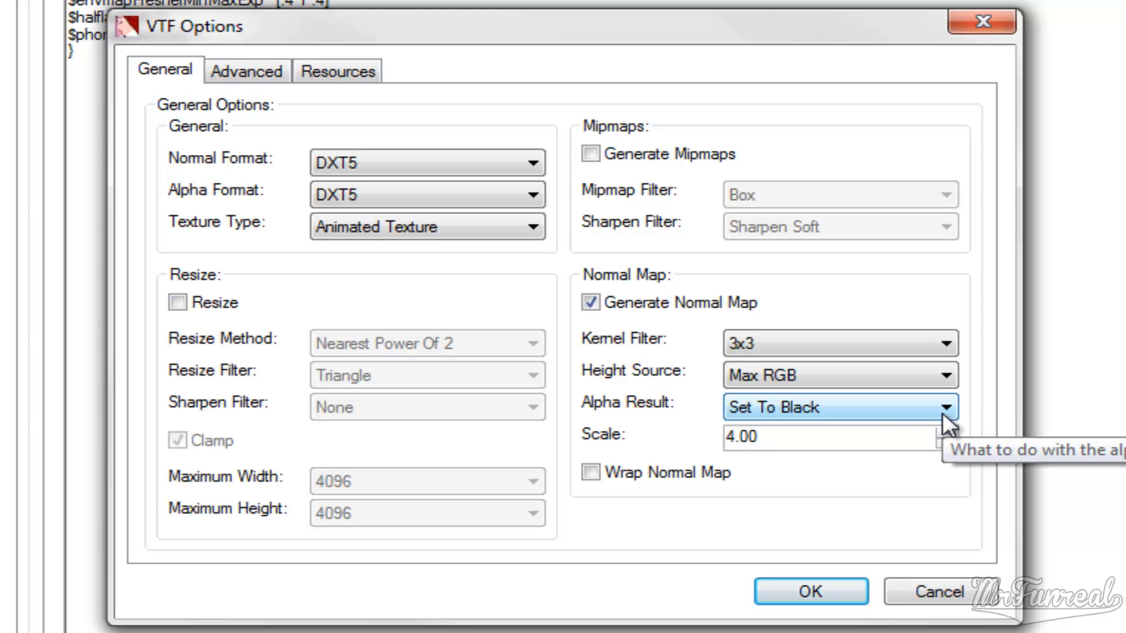
mouse_move(822, 531)
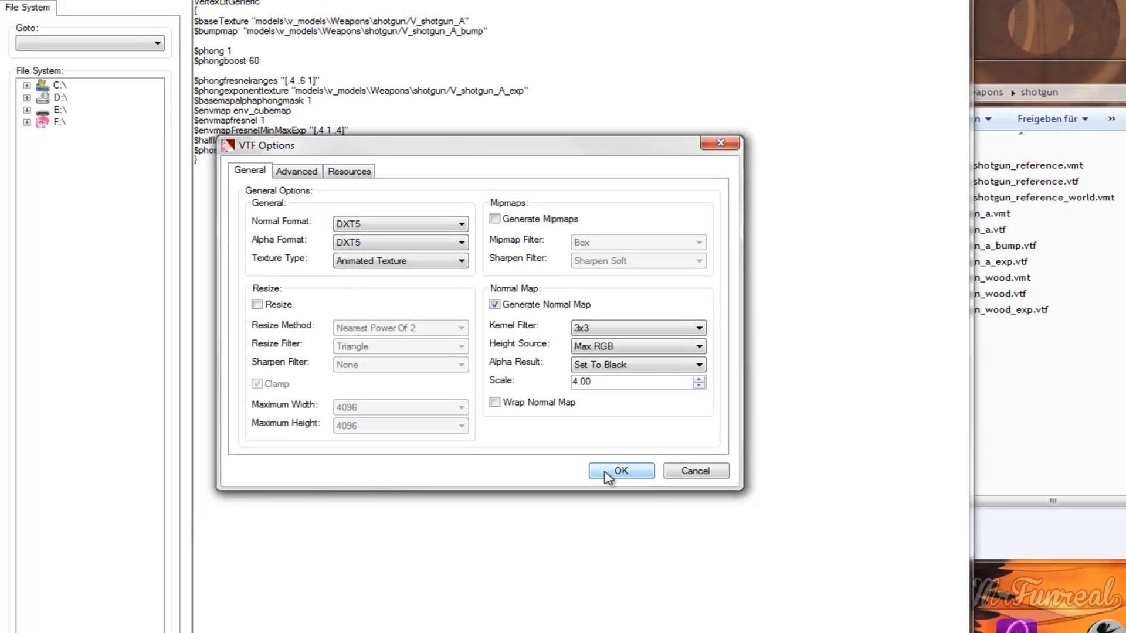
Confirm the VTF Options to generate the blue-purple normal map texture.
left_click(620, 471)
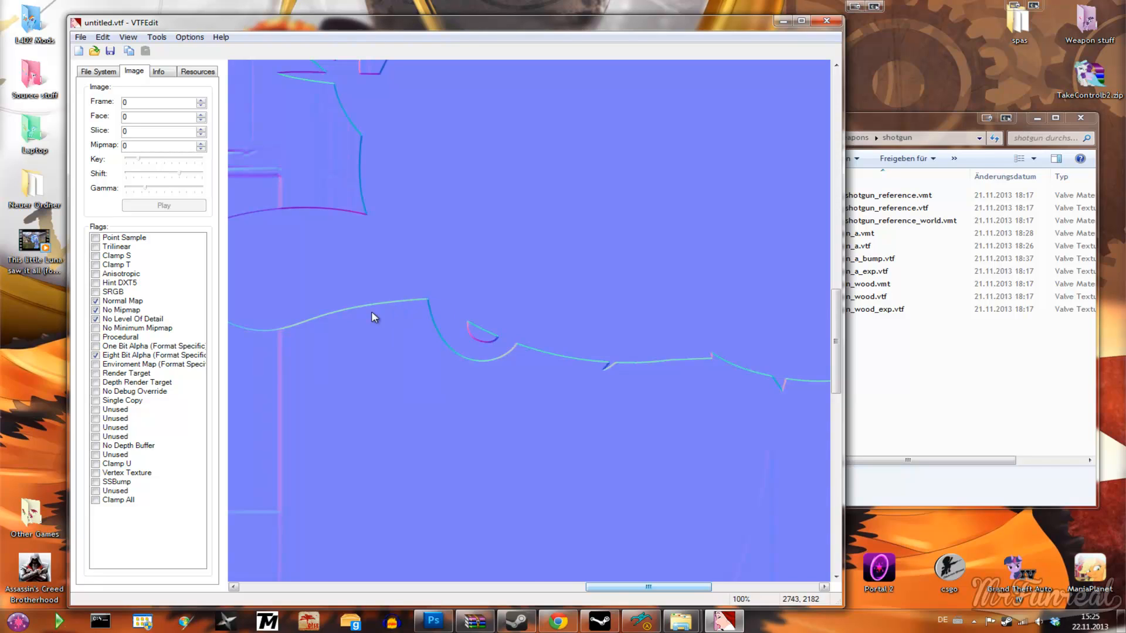
mouse_move(433, 307)
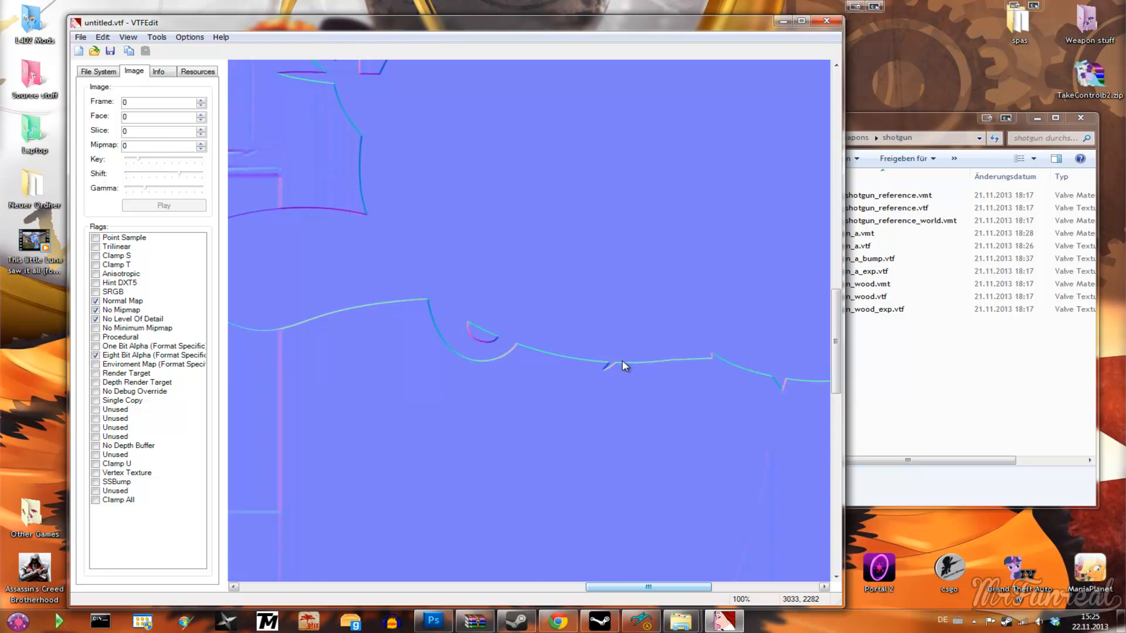
mouse_move(183, 139)
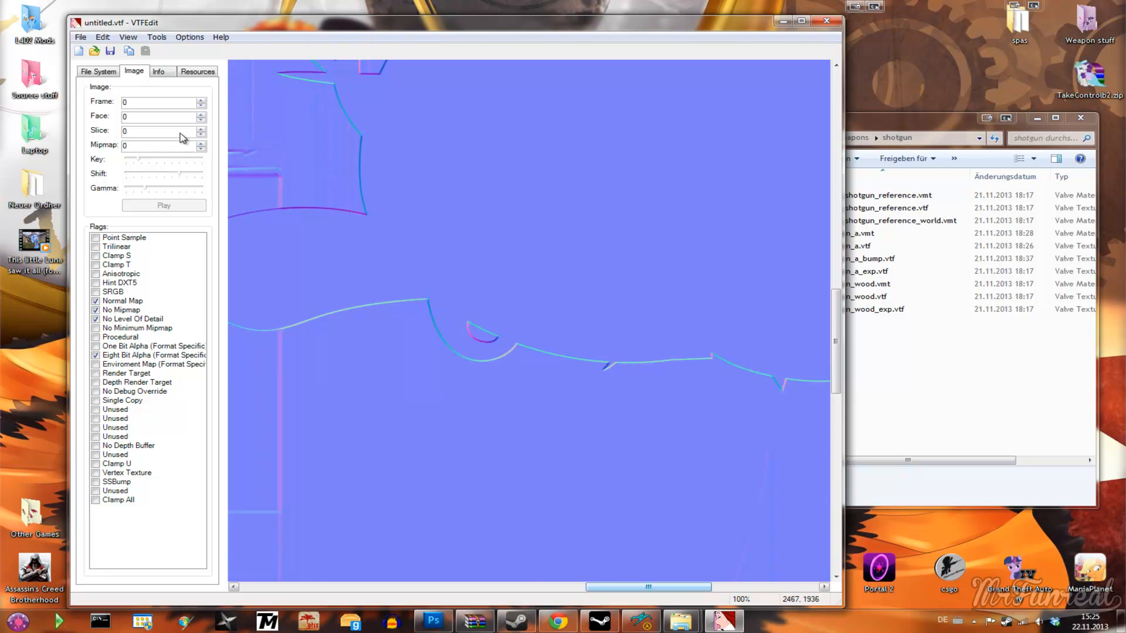
Save the normal map as v_shotgun_a_bump.vtf, overwriting the existing bump file.
left_click(81, 36)
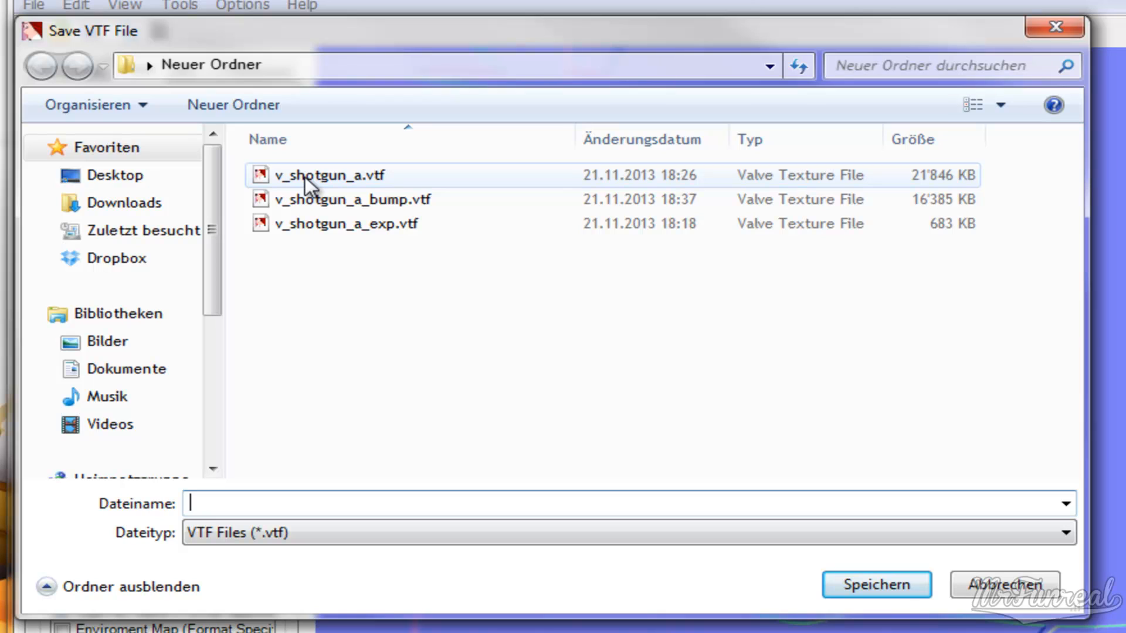
left_click(327, 175)
type("v_shotgun_a_bump.vtf")
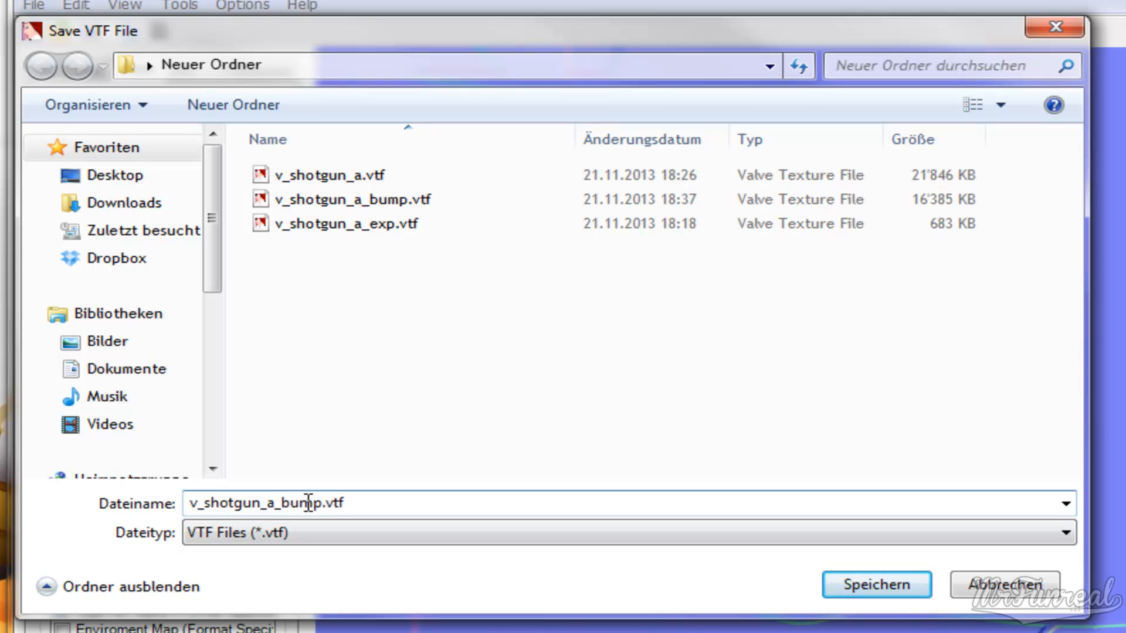
left_click(876, 584)
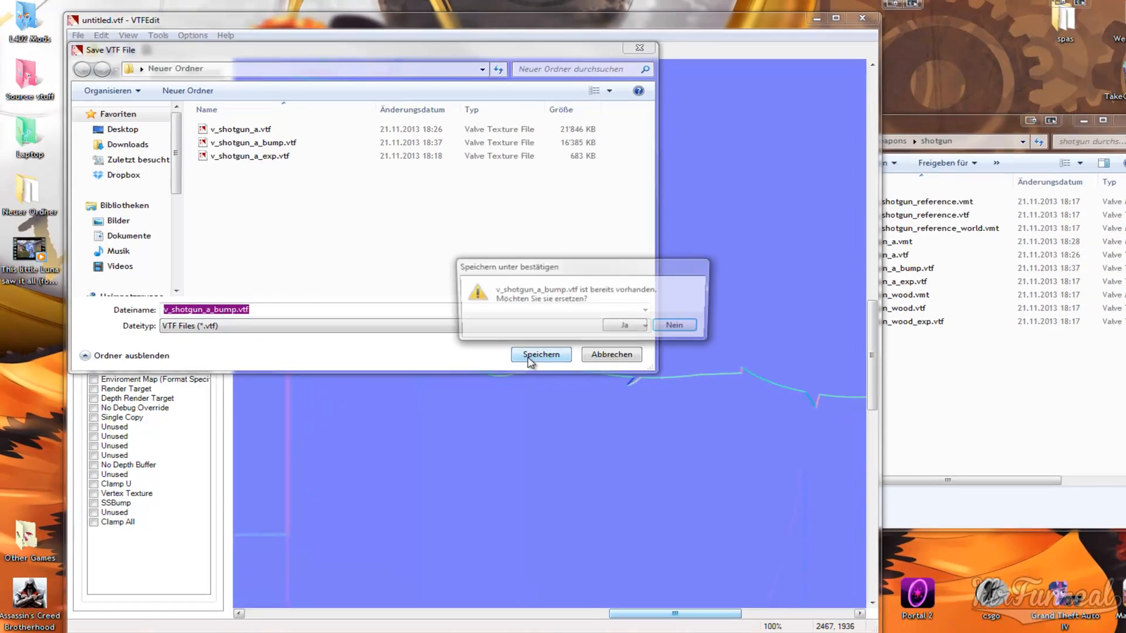
left_click(623, 324)
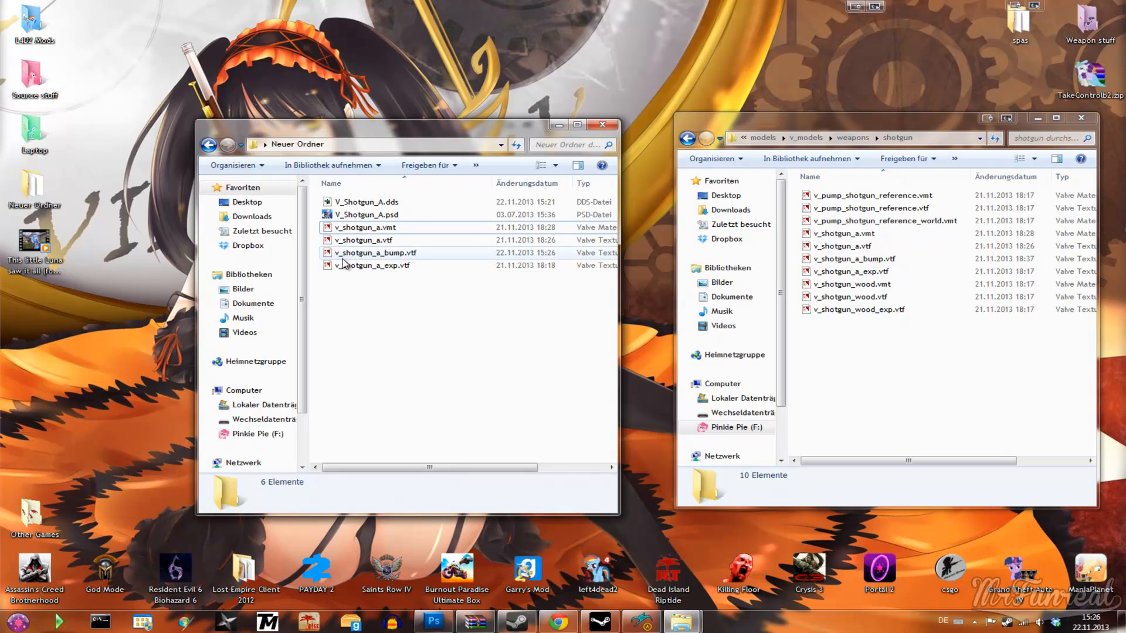
mouse_move(376, 252)
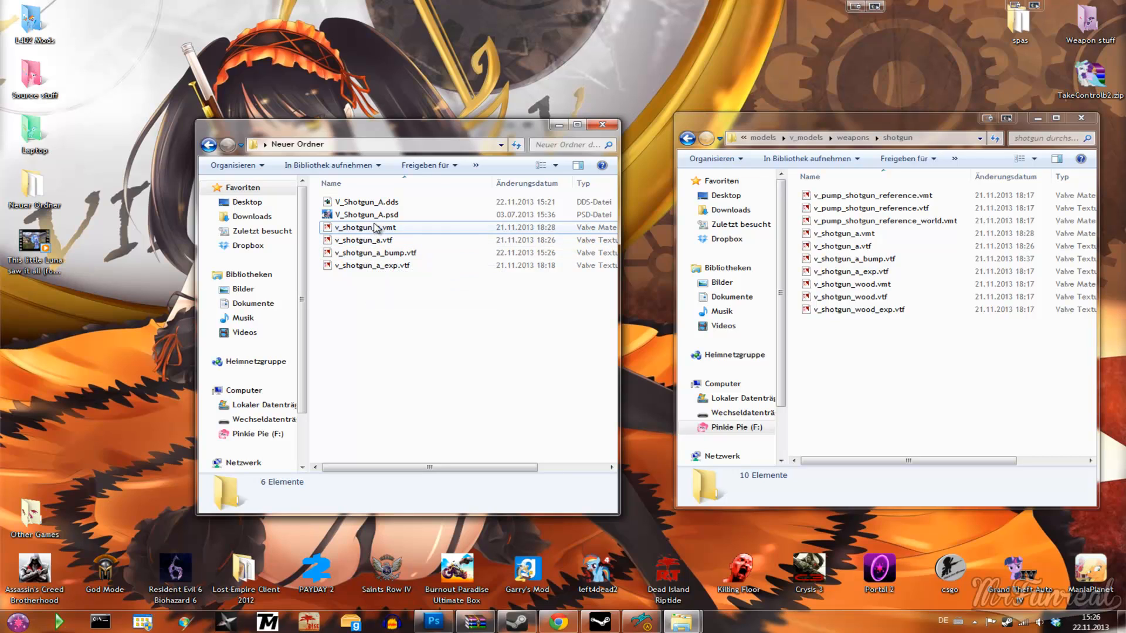
mouse_move(367, 230)
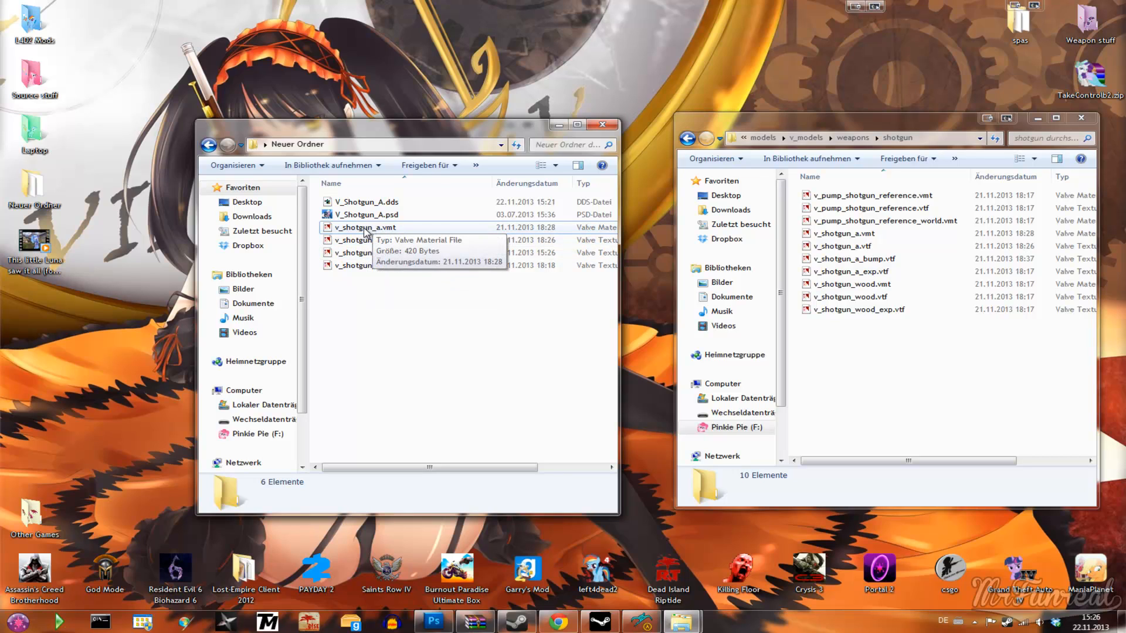
mouse_move(340, 237)
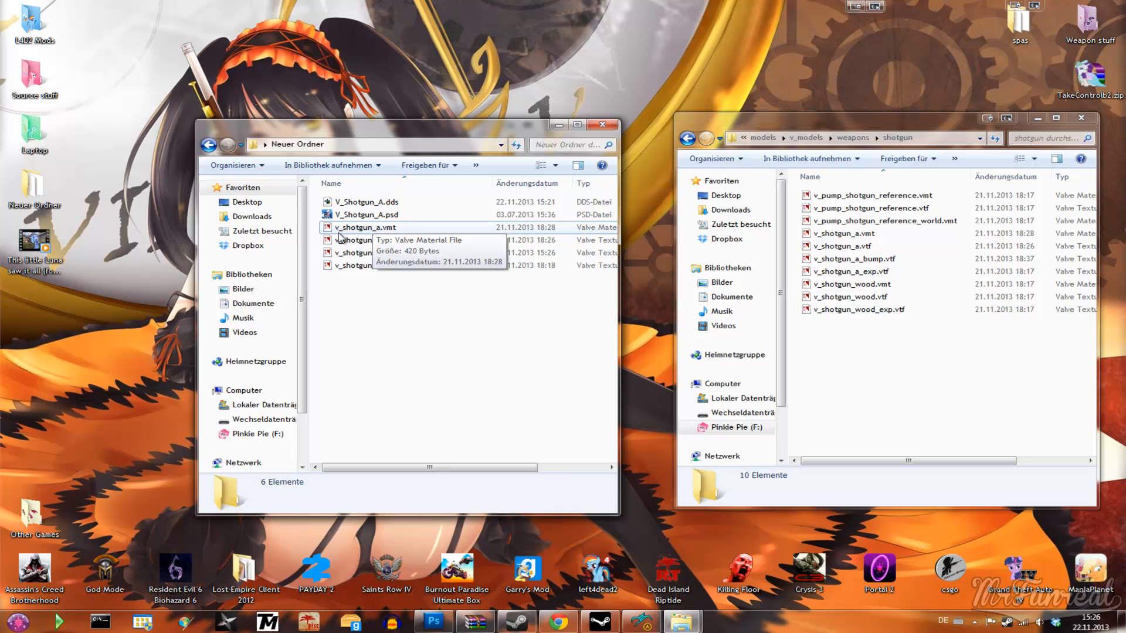
mouse_move(388, 236)
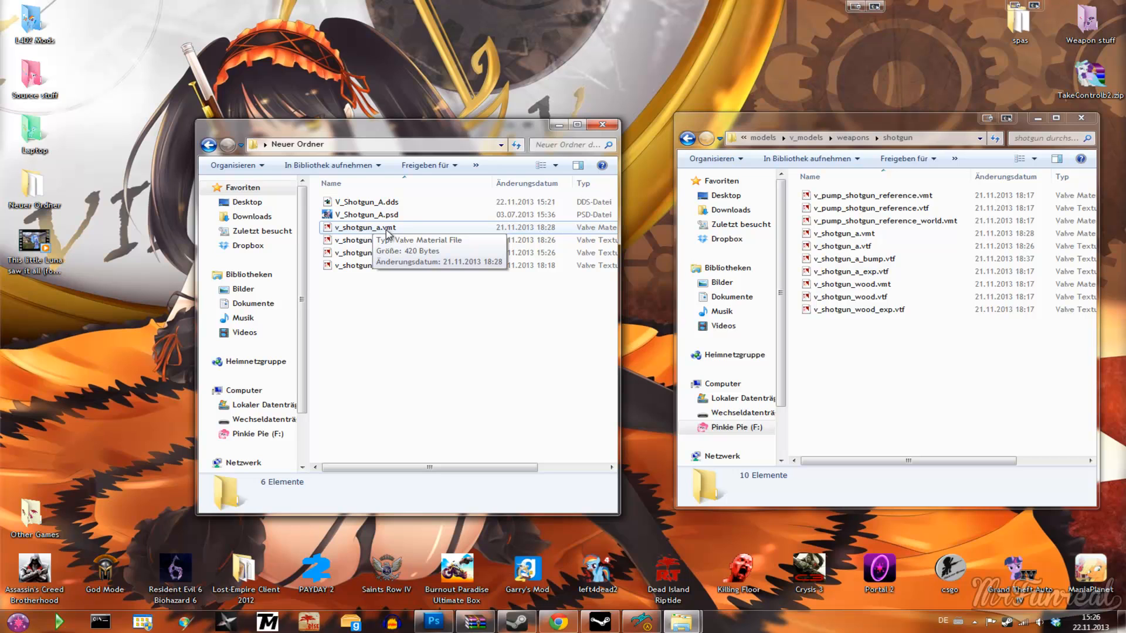
left_click(364, 226)
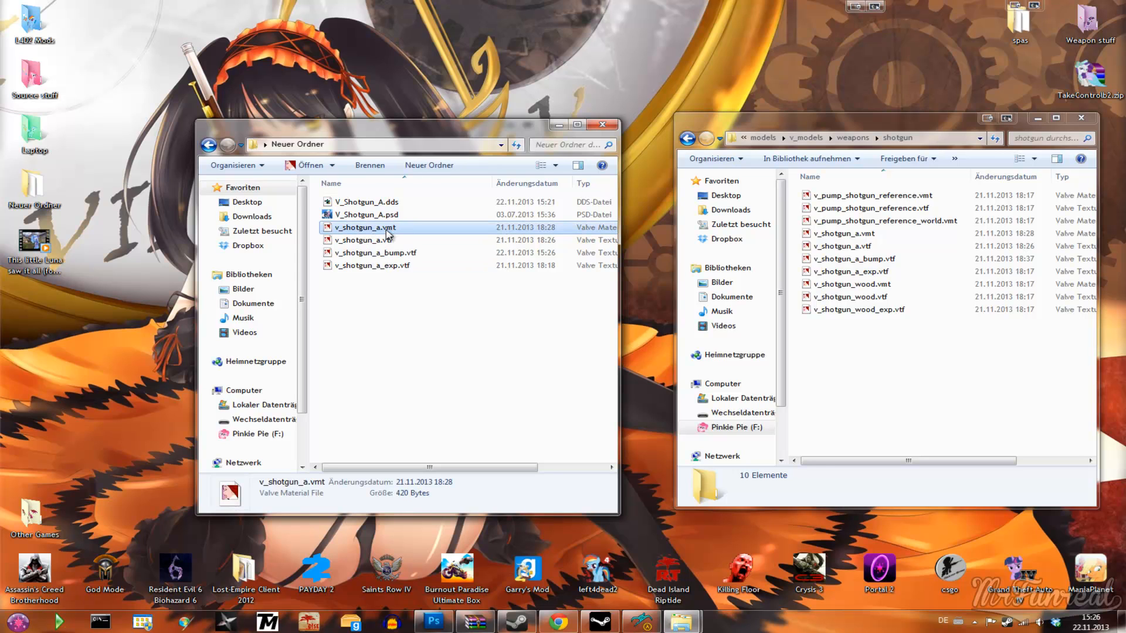
Reopen v_shotgun_a.vmt to review its $bumpmap line and VertexLitGeneric settings.
double_click(365, 226)
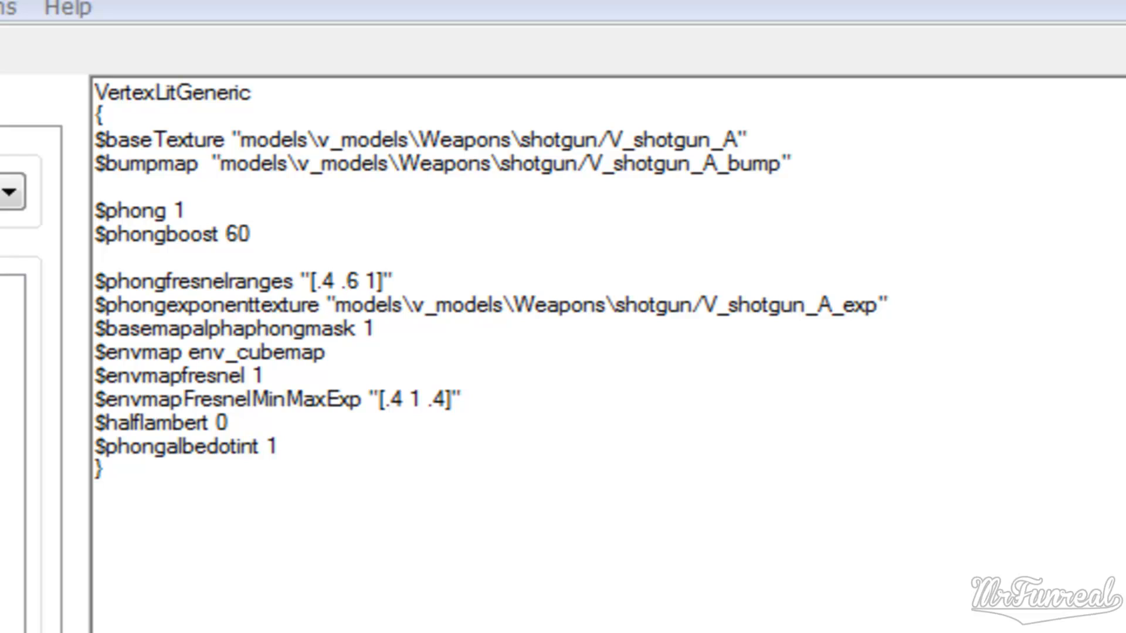
mouse_move(590, 367)
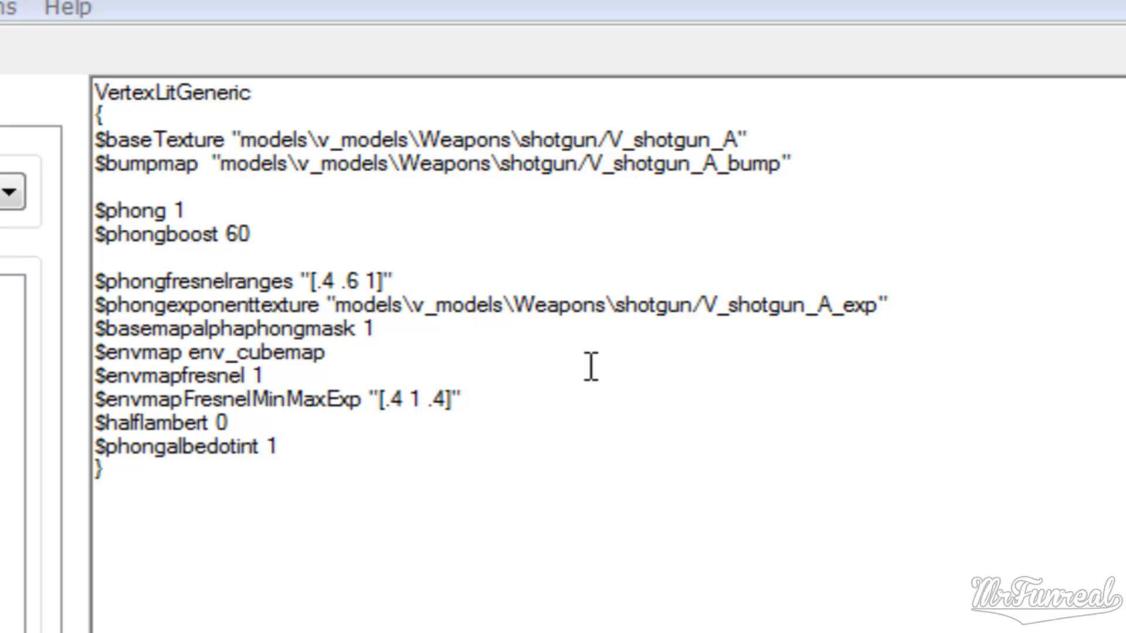
mouse_move(315, 180)
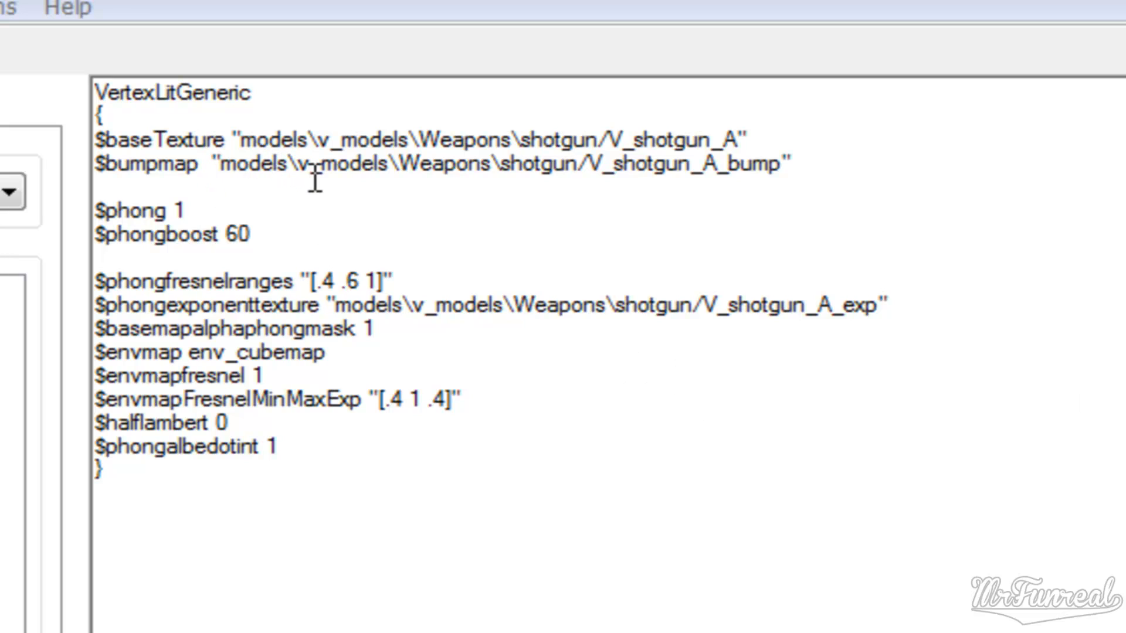
mouse_move(389, 166)
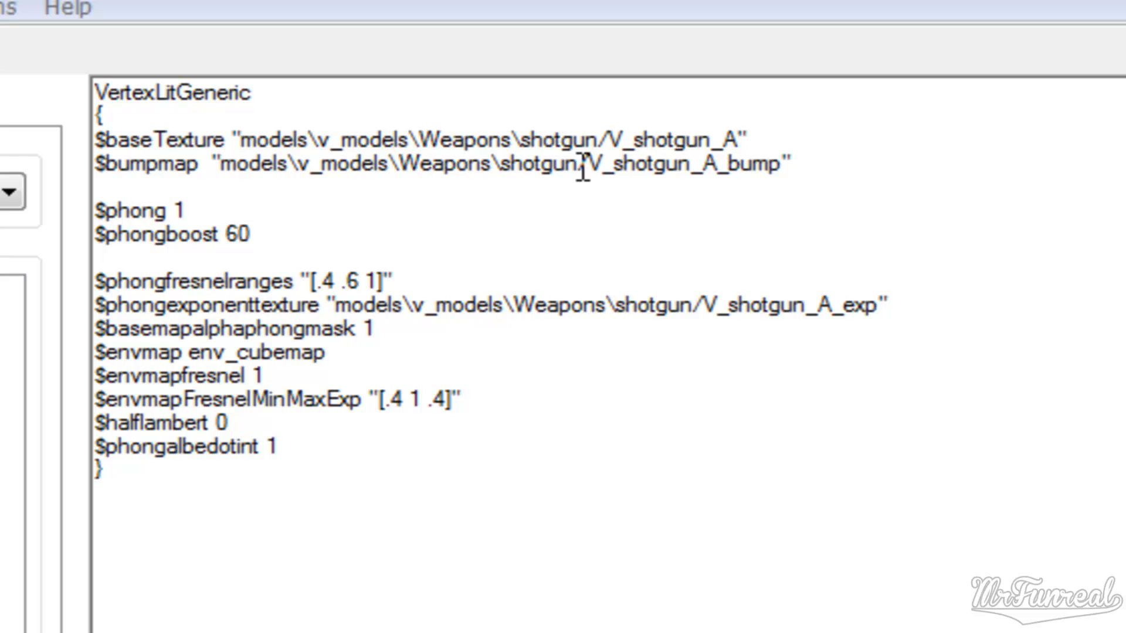
mouse_move(714, 173)
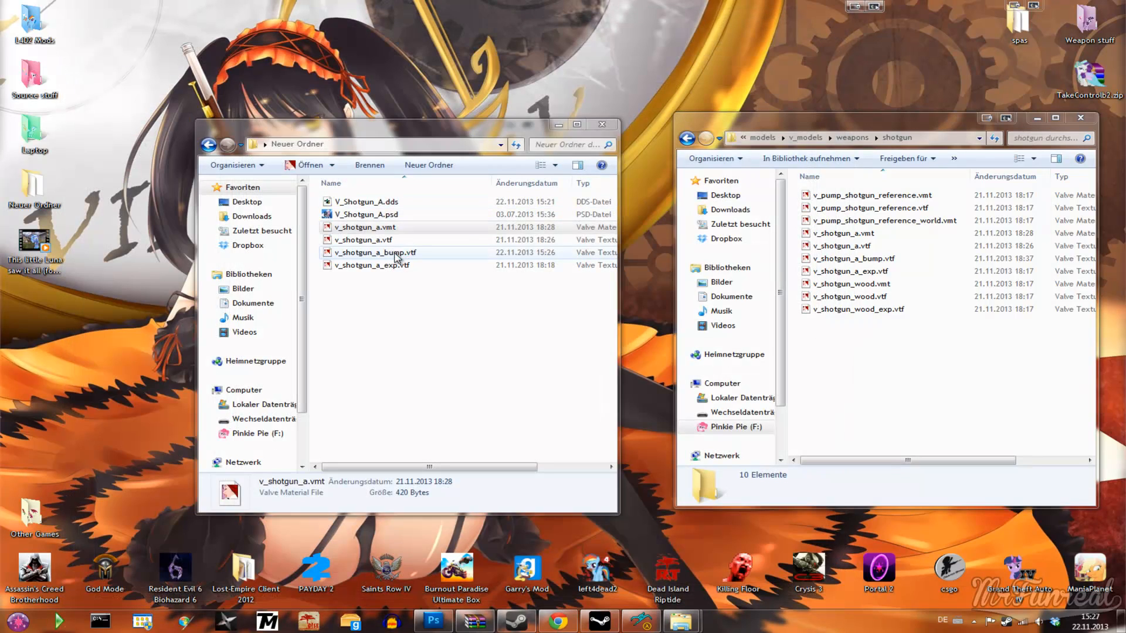
Copy v_shotgun_a_bump.vtf into the game's shotgun folder with Kopieren und ersetzen, then return to the model viewer.
left_click(375, 252)
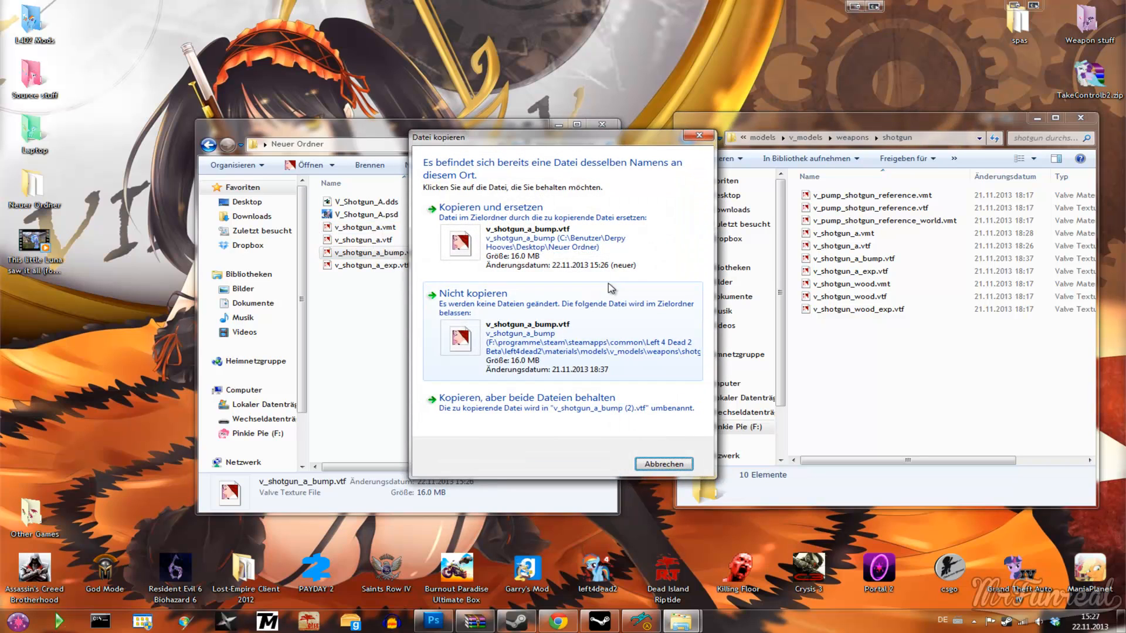
left_click(491, 207)
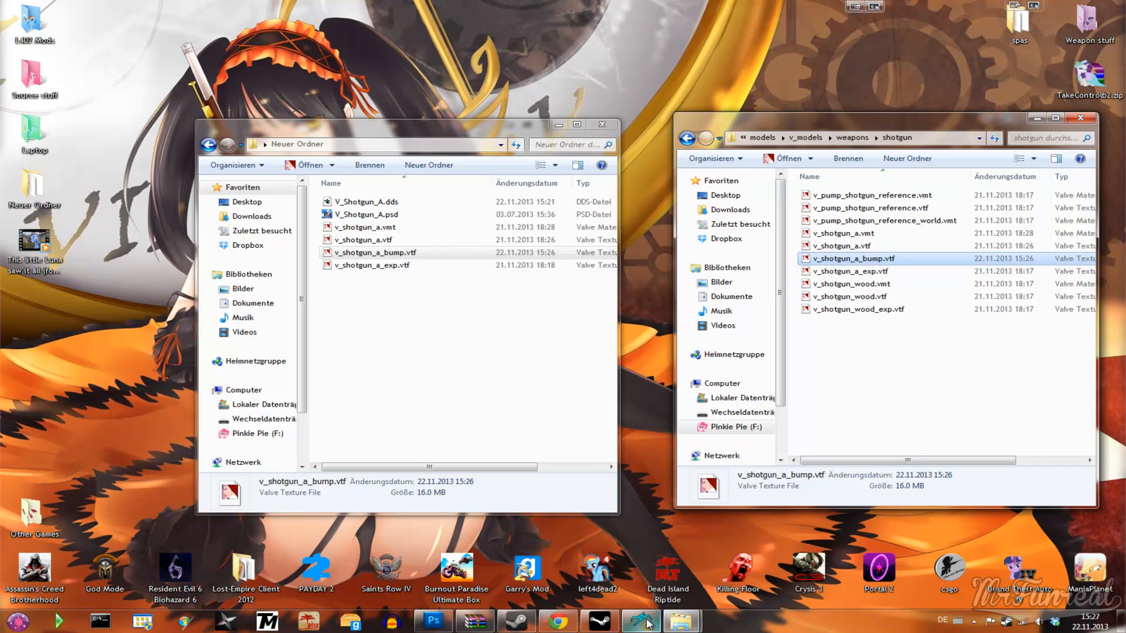
left_click(640, 621)
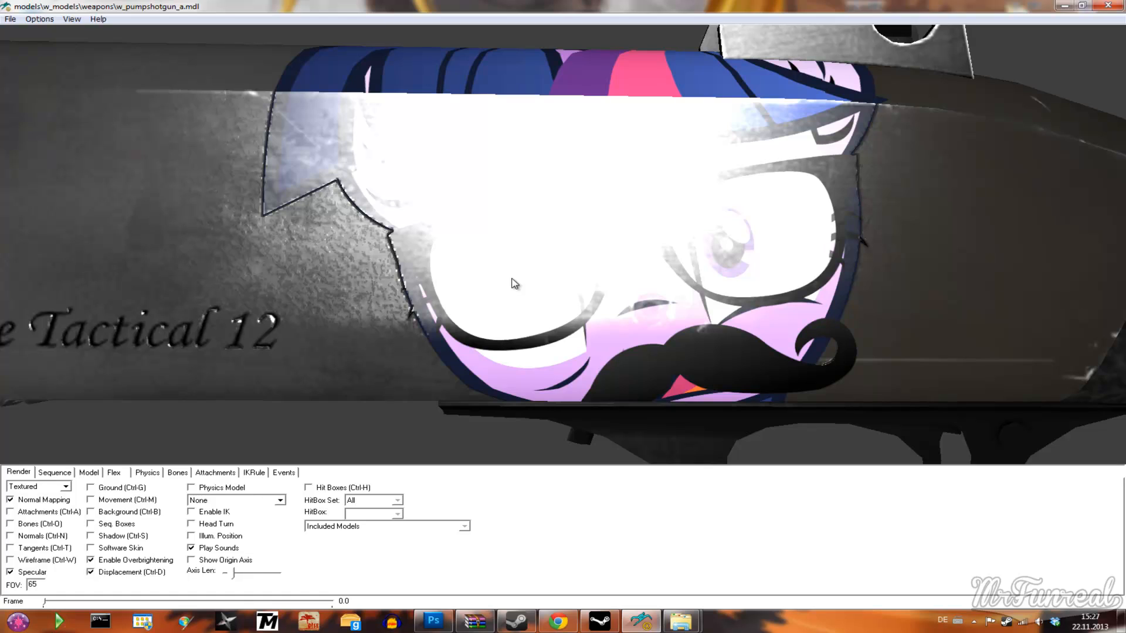
mouse_move(507, 287)
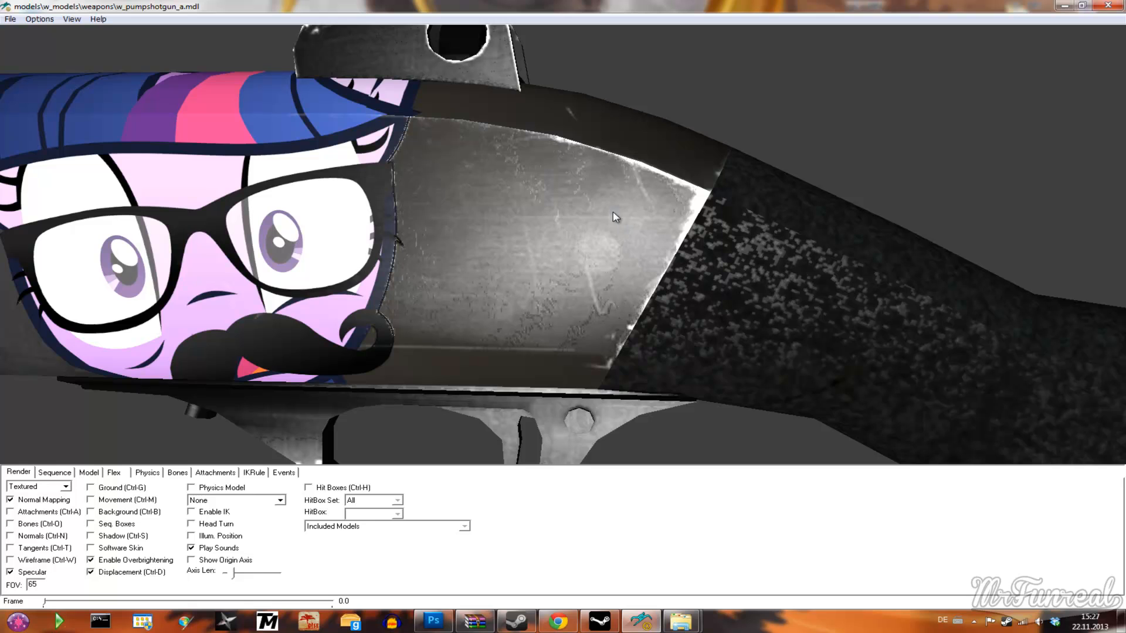
mouse_move(650, 224)
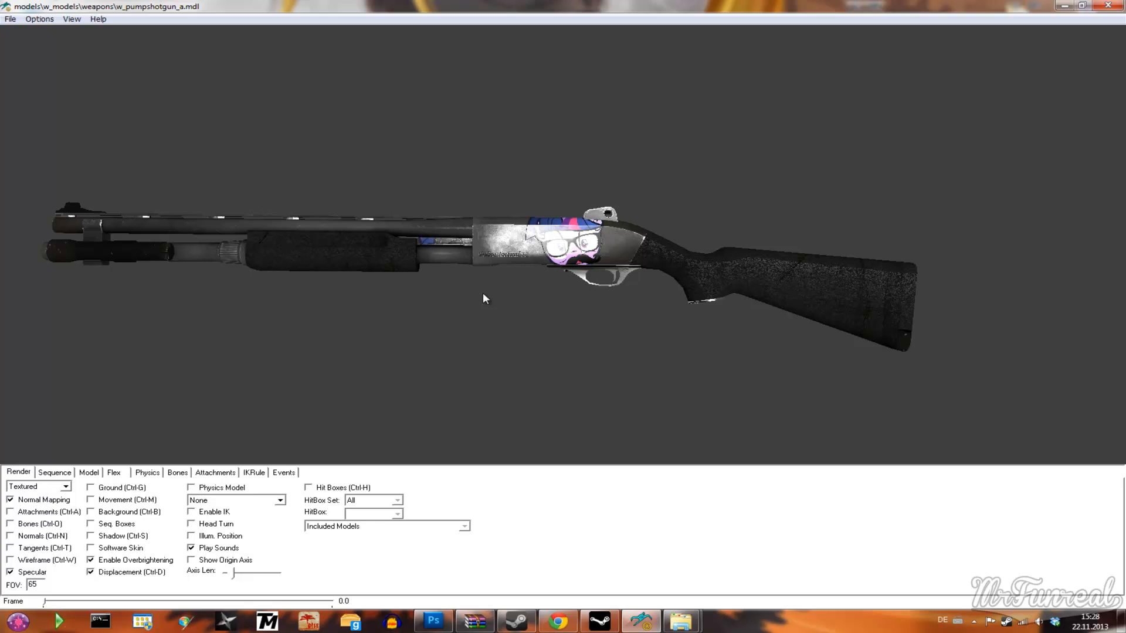
mouse_move(1051, 23)
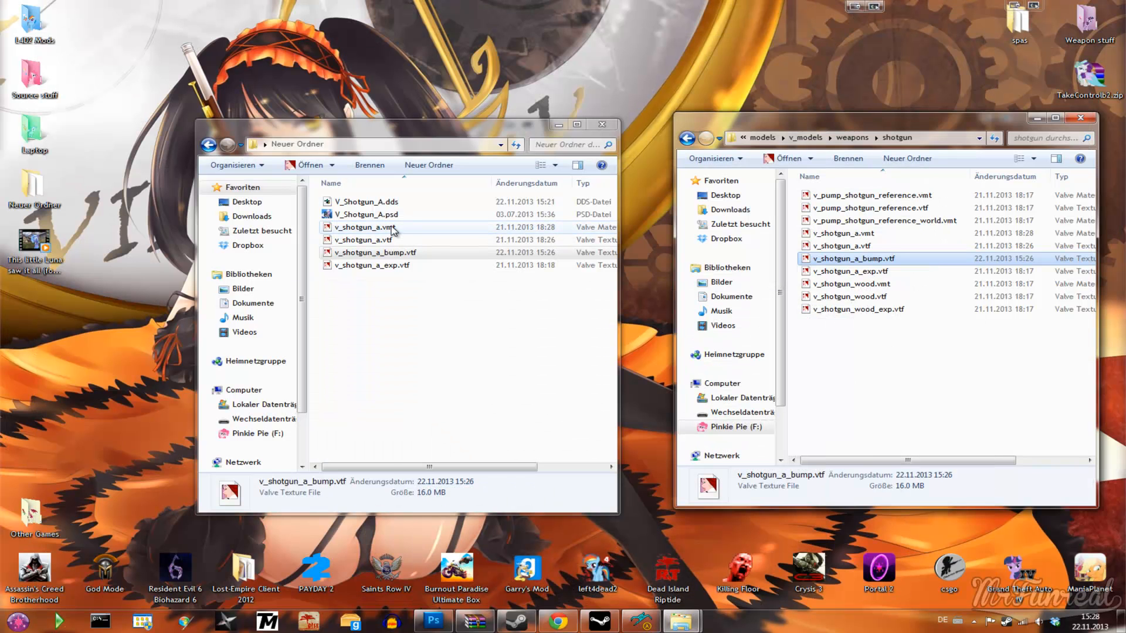
Open v_shotgun_a.vmt from the Neuer Ordner folder in VTFEdit.
left_click(373, 227)
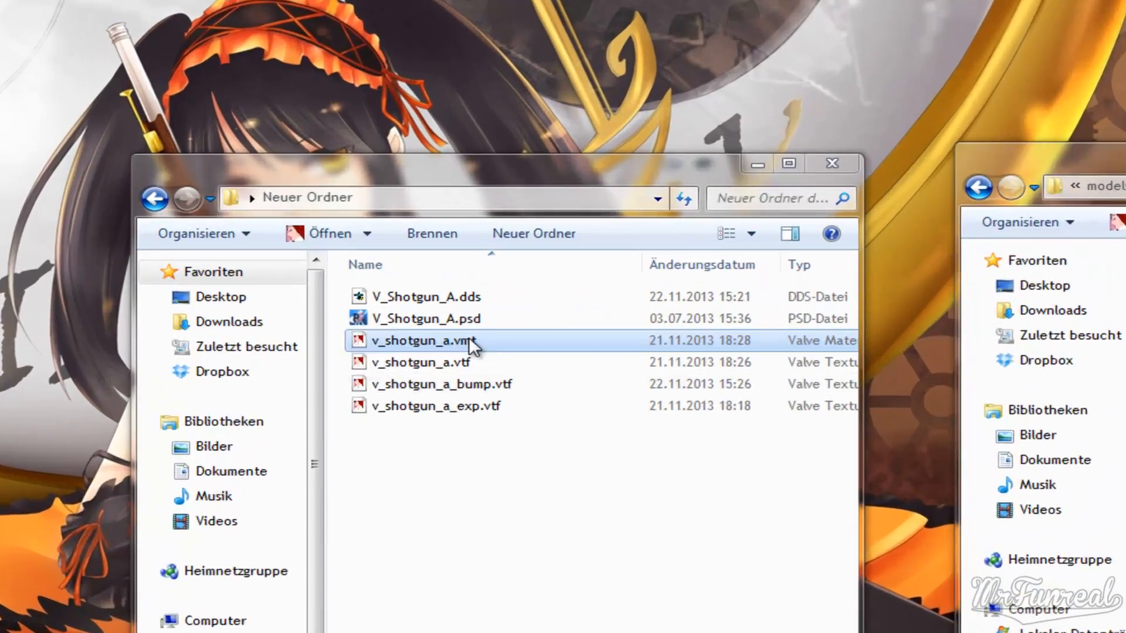
double_click(421, 340)
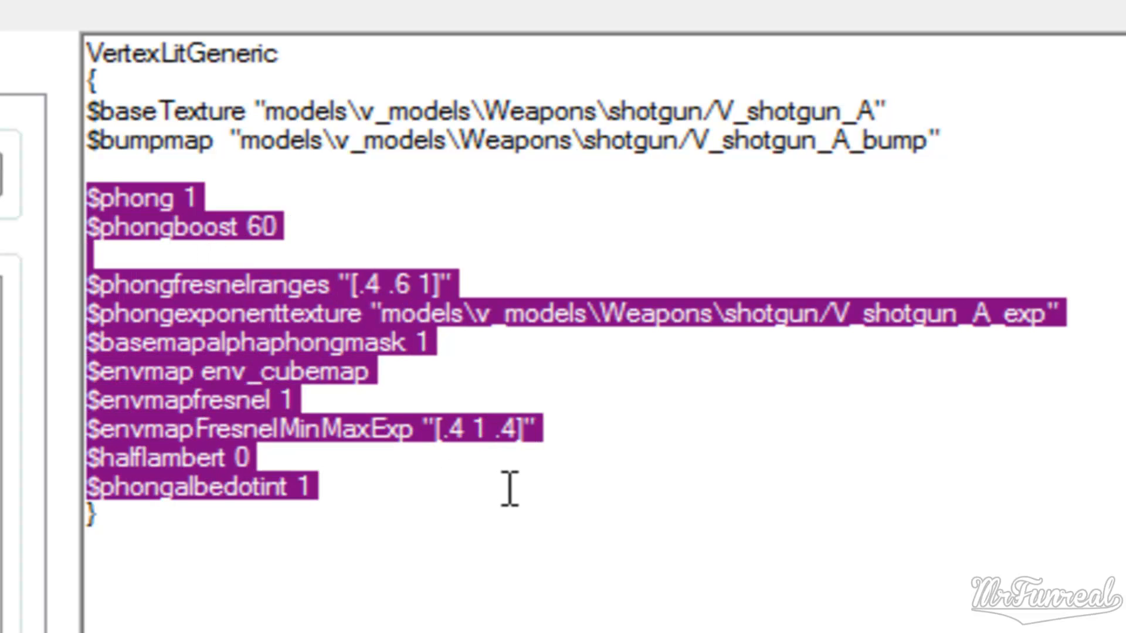
Delete the old phong/envmap lines and enter $normalmapalphaenvmapmask "1" in v_shotgun_a.vmt.
key("Delete")
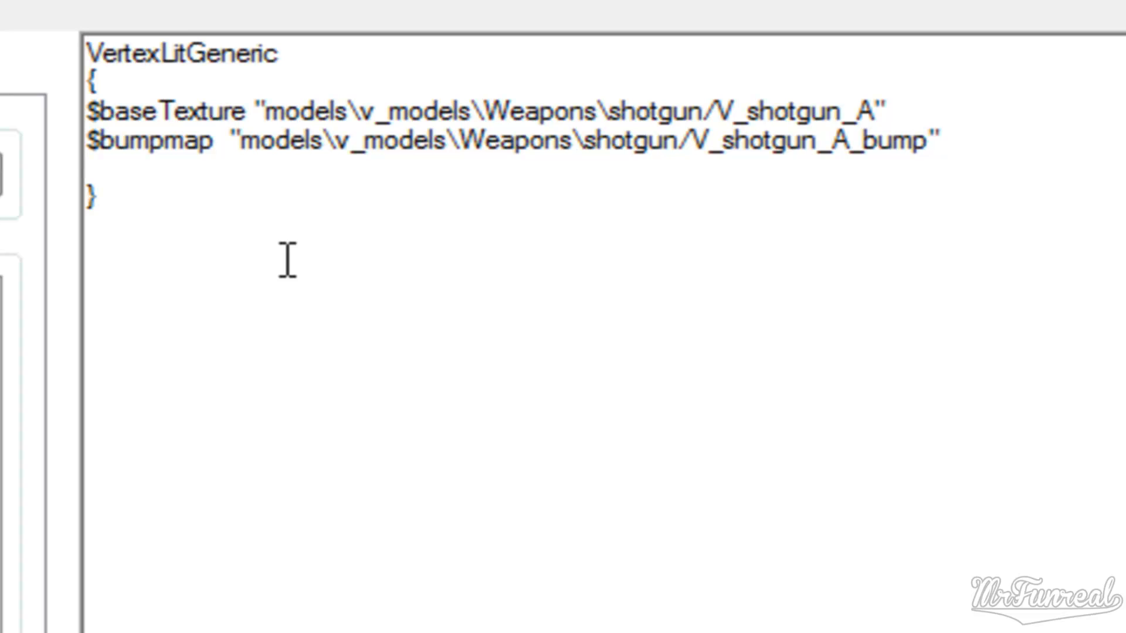
type("$nor")
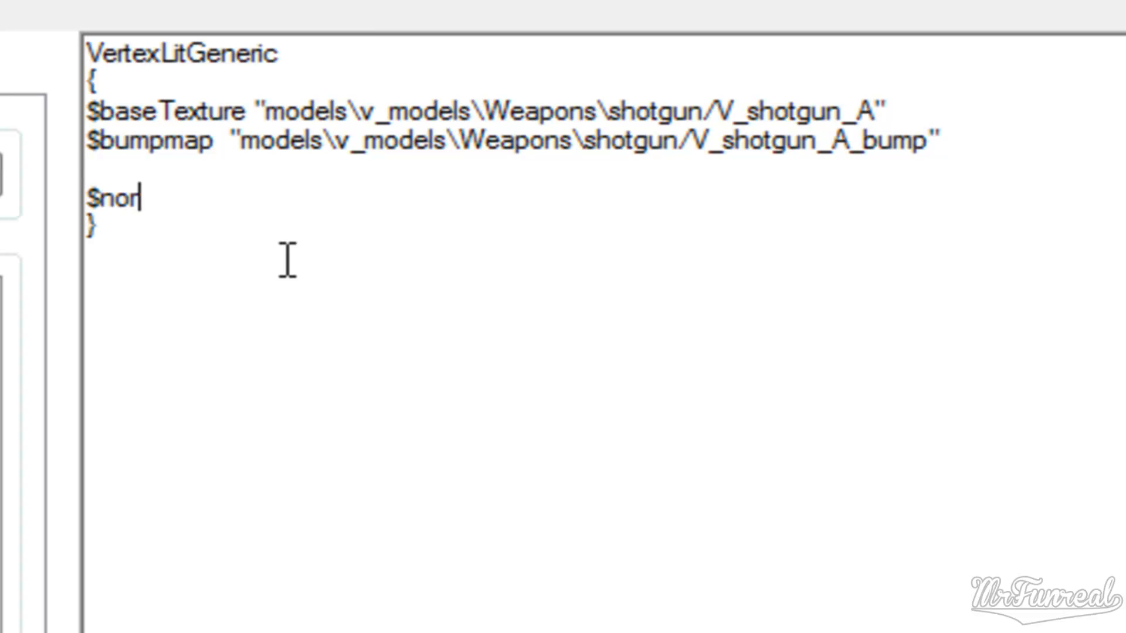
type("malmapalphaenvmapmask")
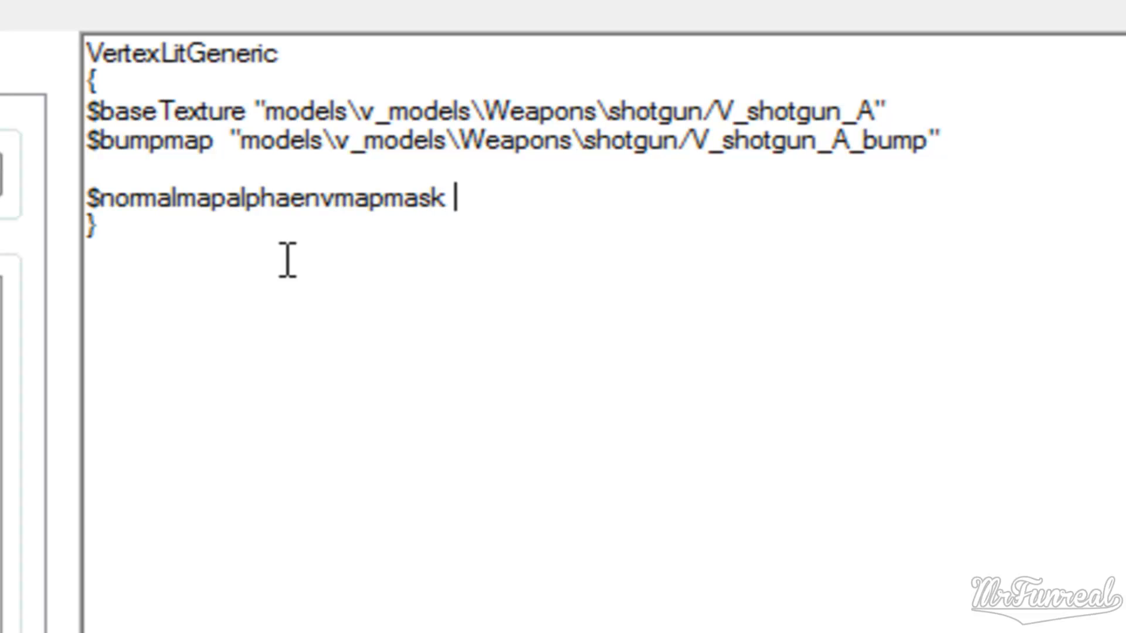
type("\"")
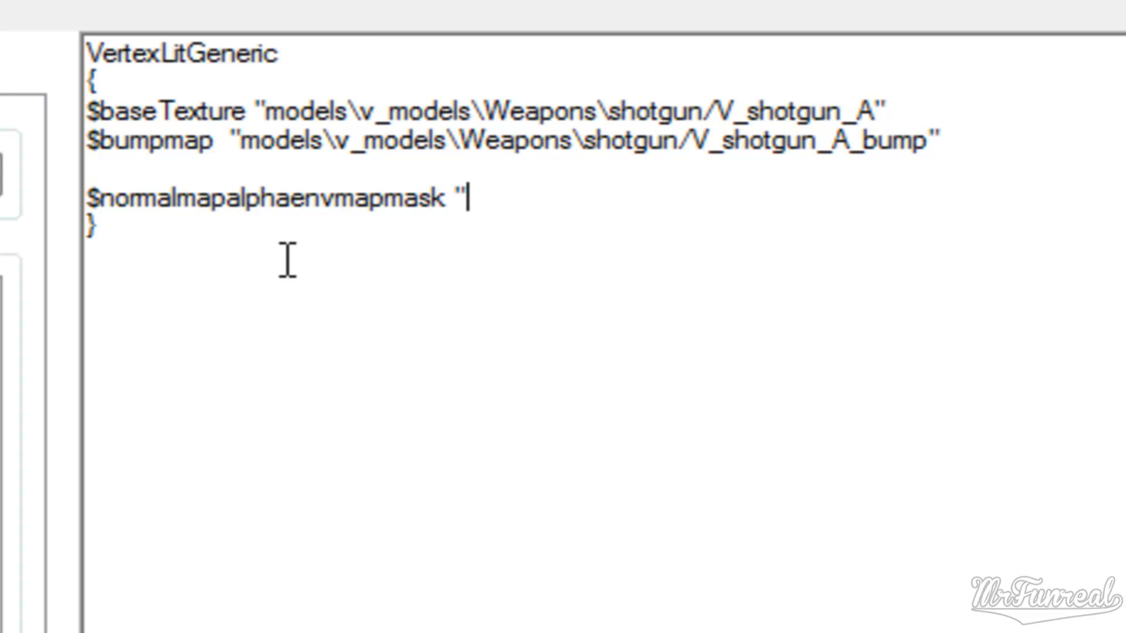
type("1\"")
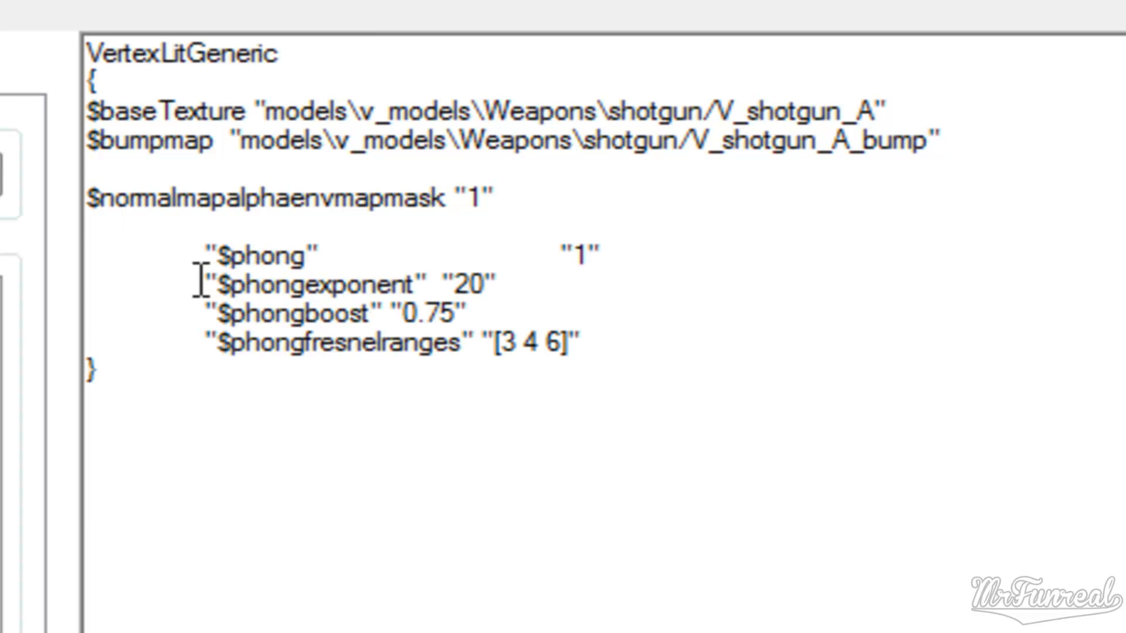
Paste the new phong exponent 20, boost 0.75 parameters and save the VMT.
left_click(481, 283)
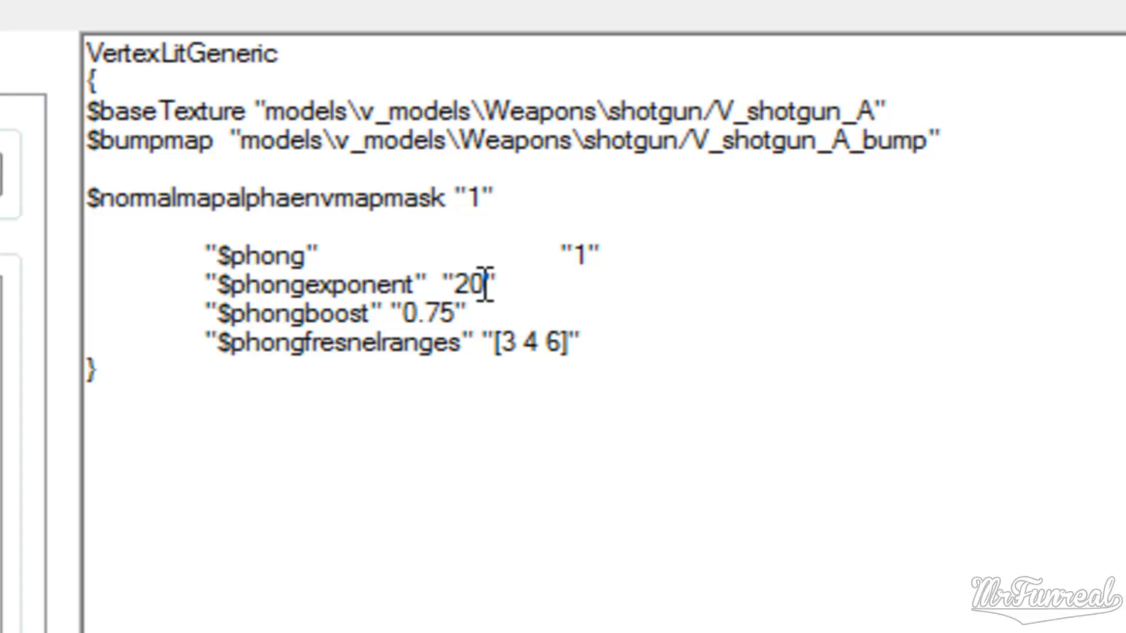
left_click(458, 311)
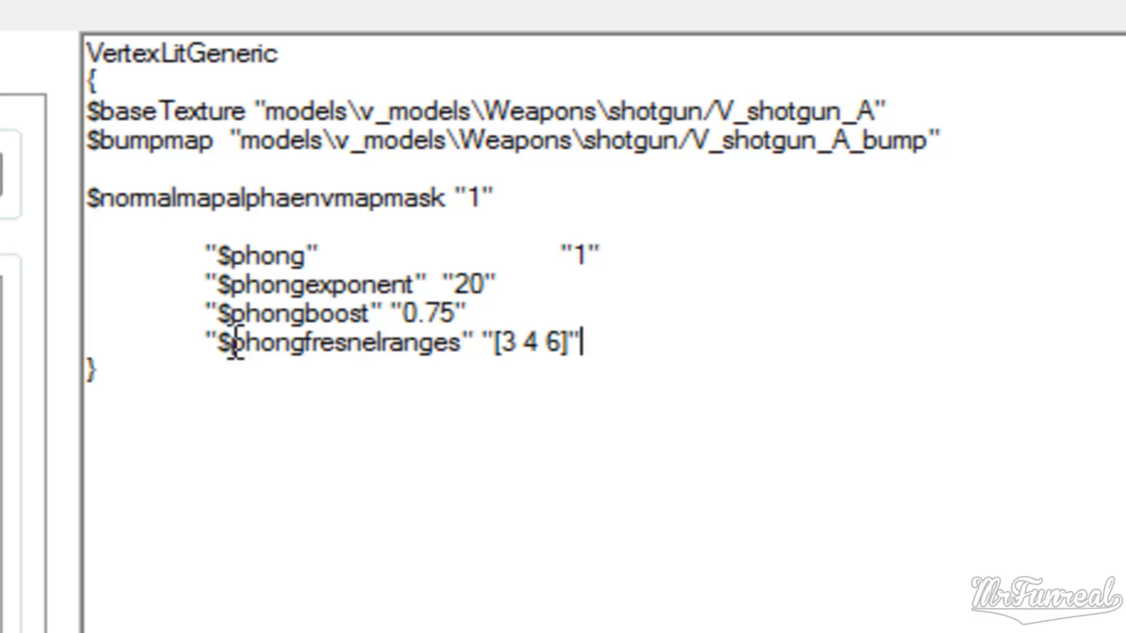
mouse_move(381, 352)
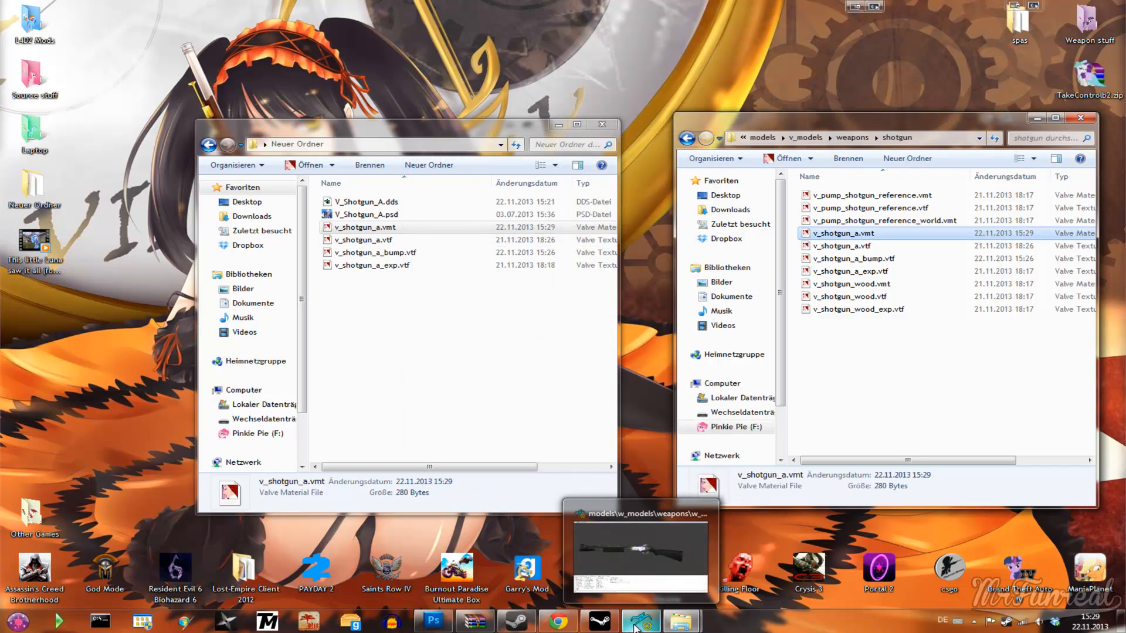
Zoom onto the shotgun's receiver artwork in HLMV, then return to the Photoshop texture.
left_click(640, 549)
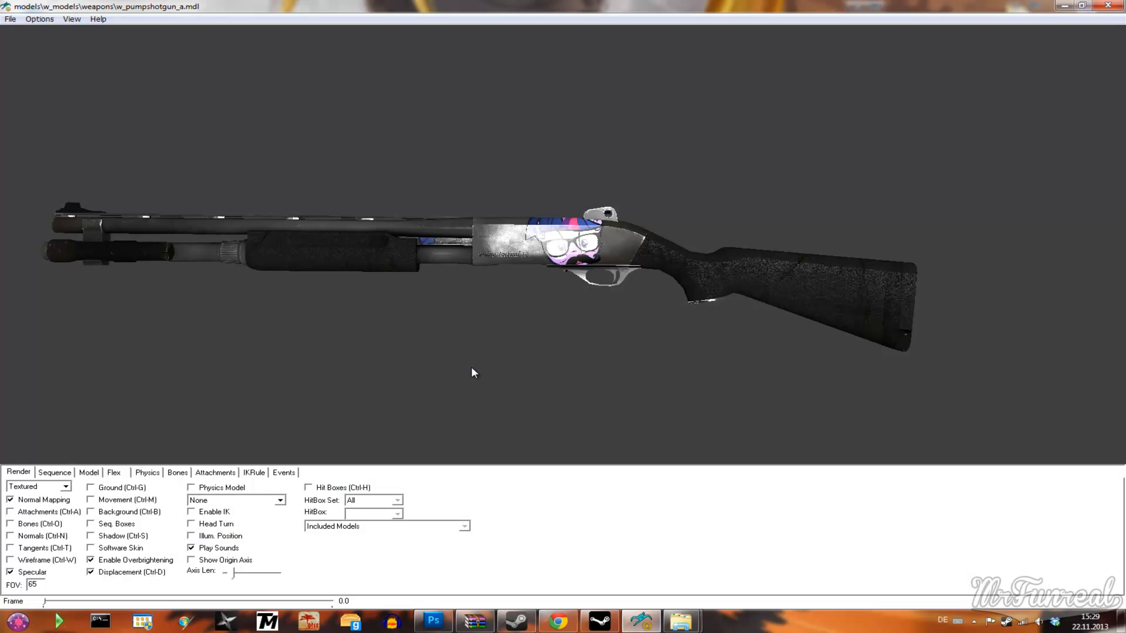
left_click_drag(503, 244, 488, 237)
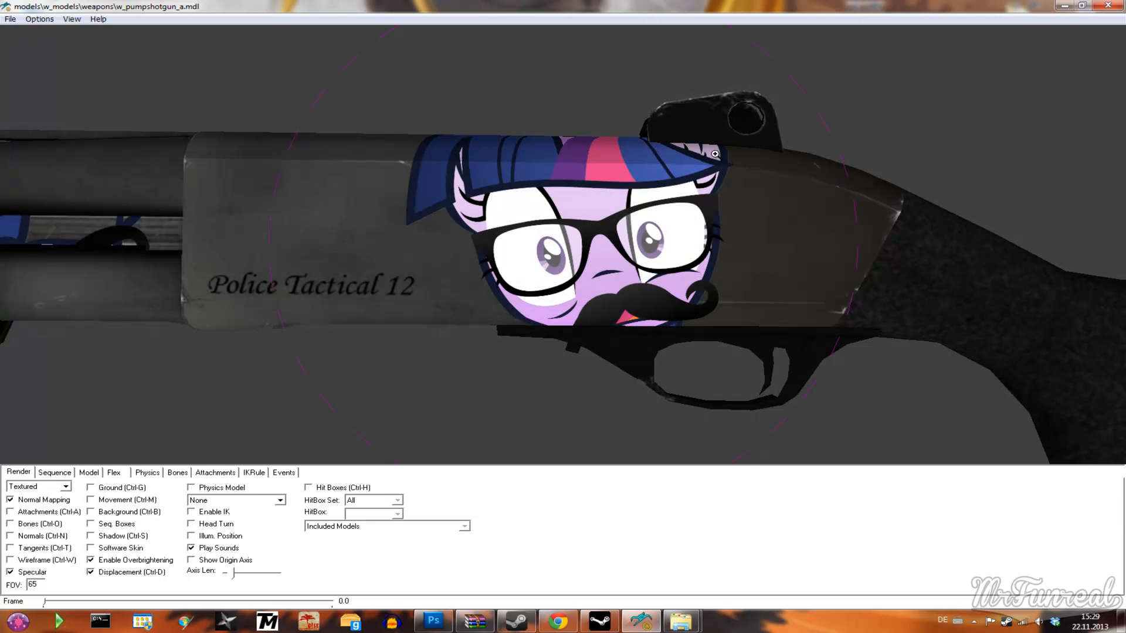
left_click(433, 621)
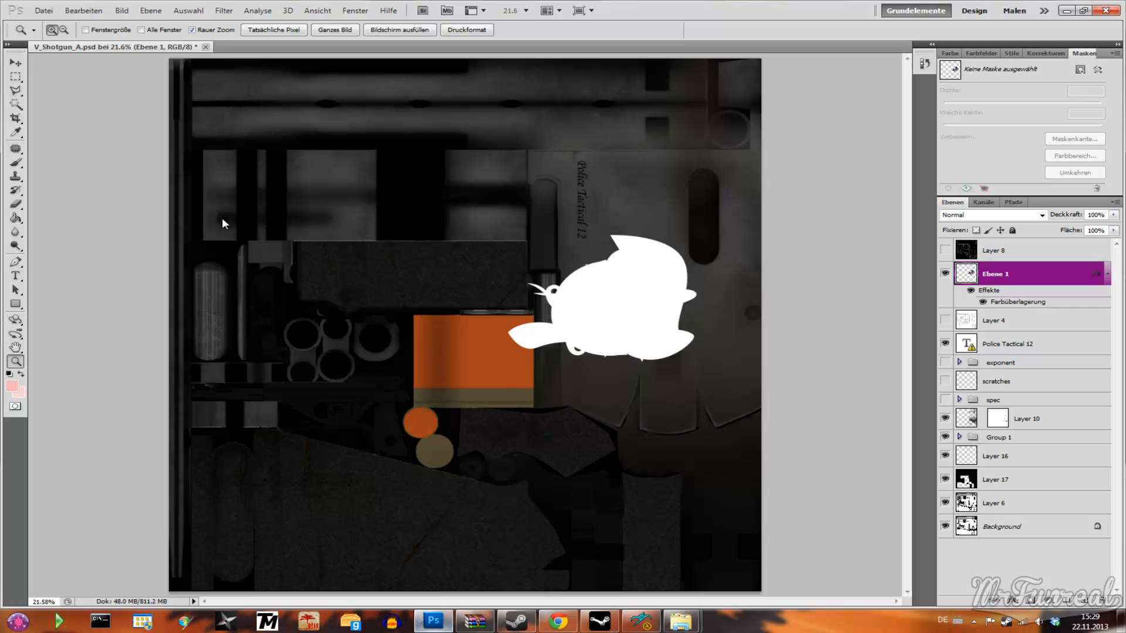
Change the white silhouette layer's colour overlay to dark grey in its layer style.
left_click(43, 11)
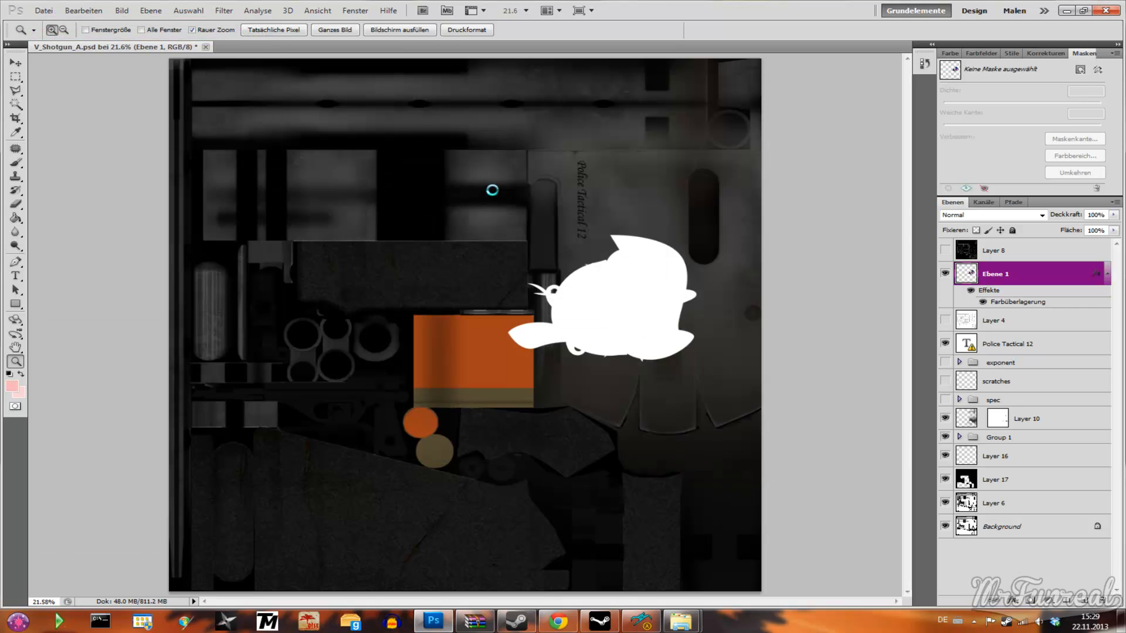
left_click(295, 47)
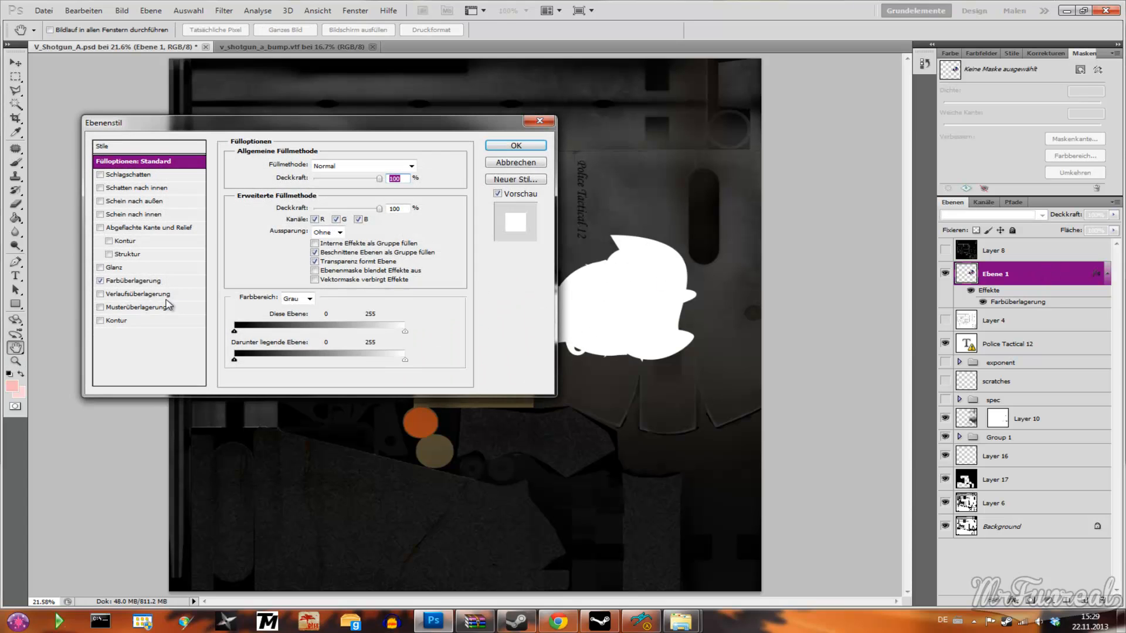
left_click(134, 280)
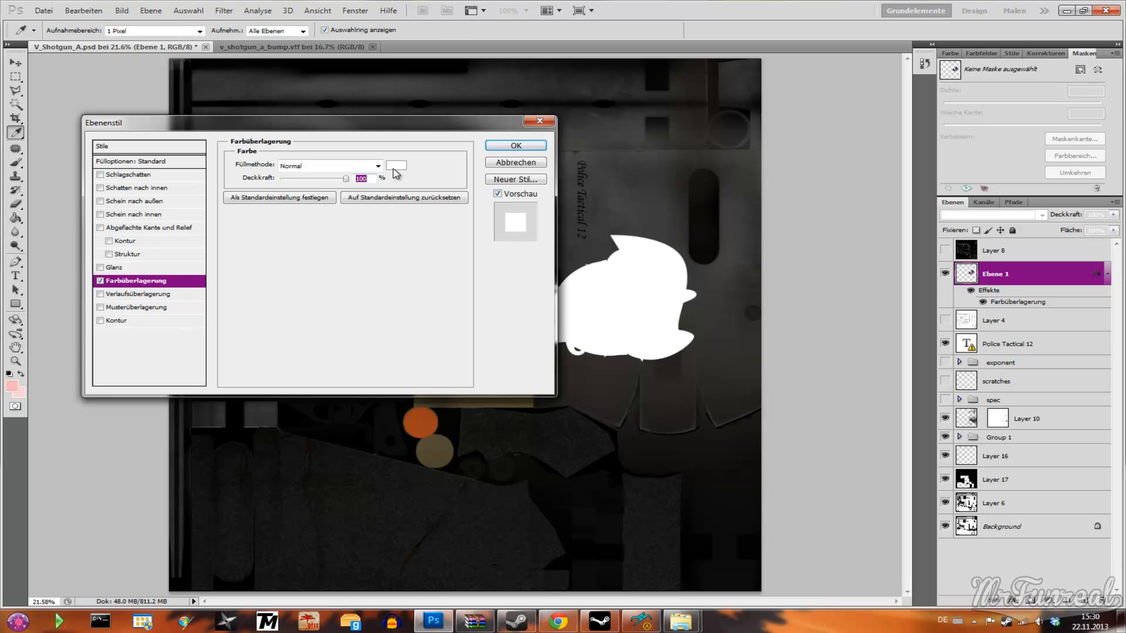
left_click(395, 165)
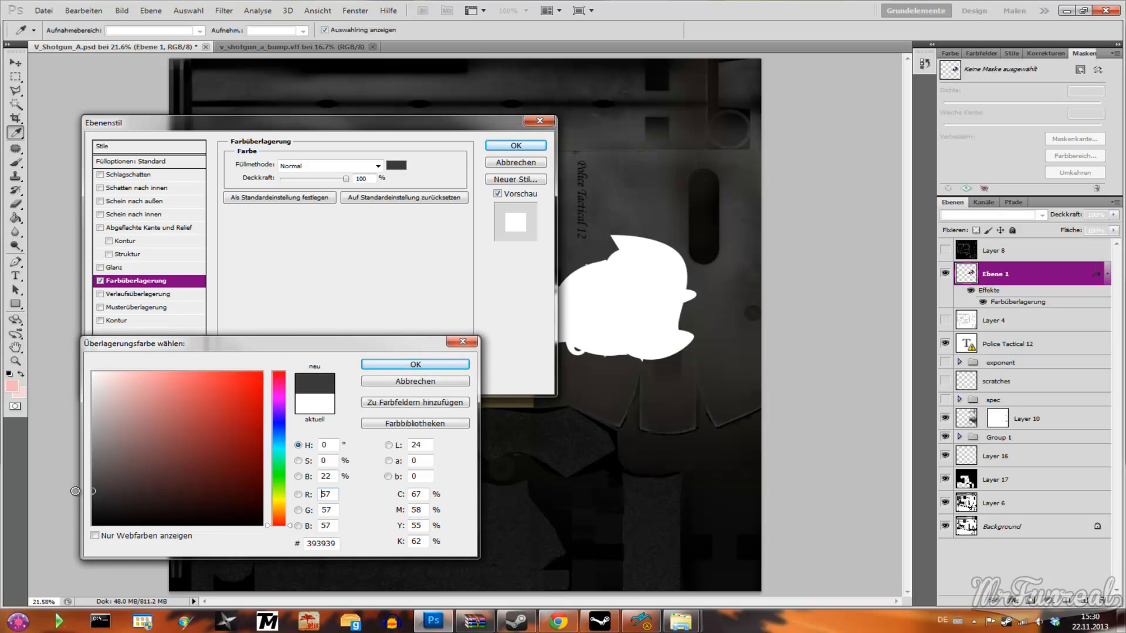
left_click(414, 363)
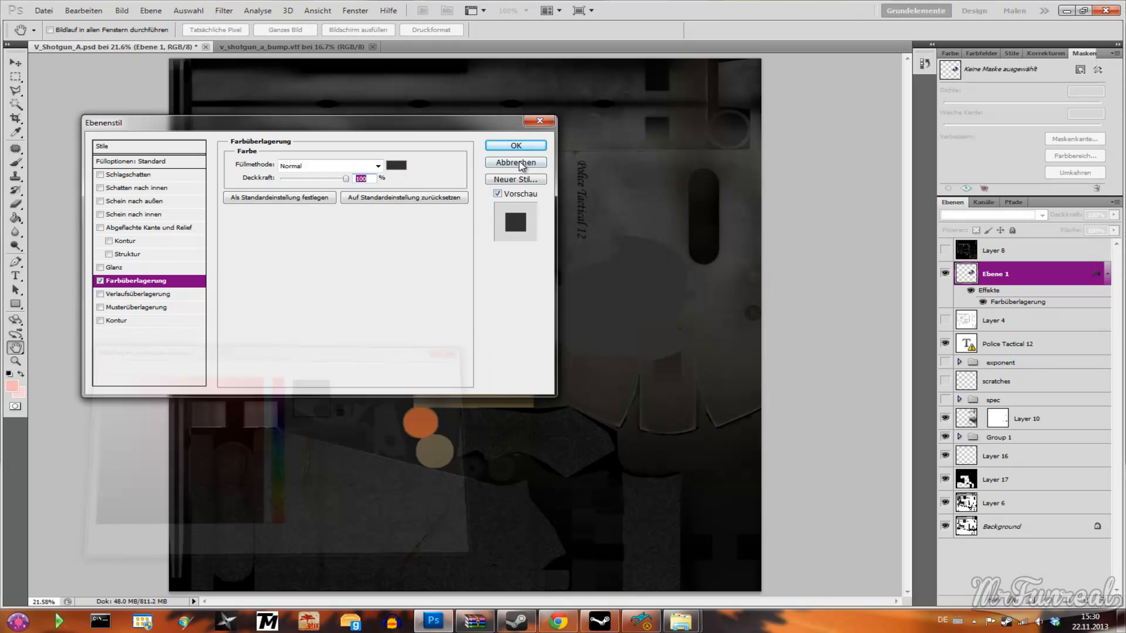
left_click(515, 145)
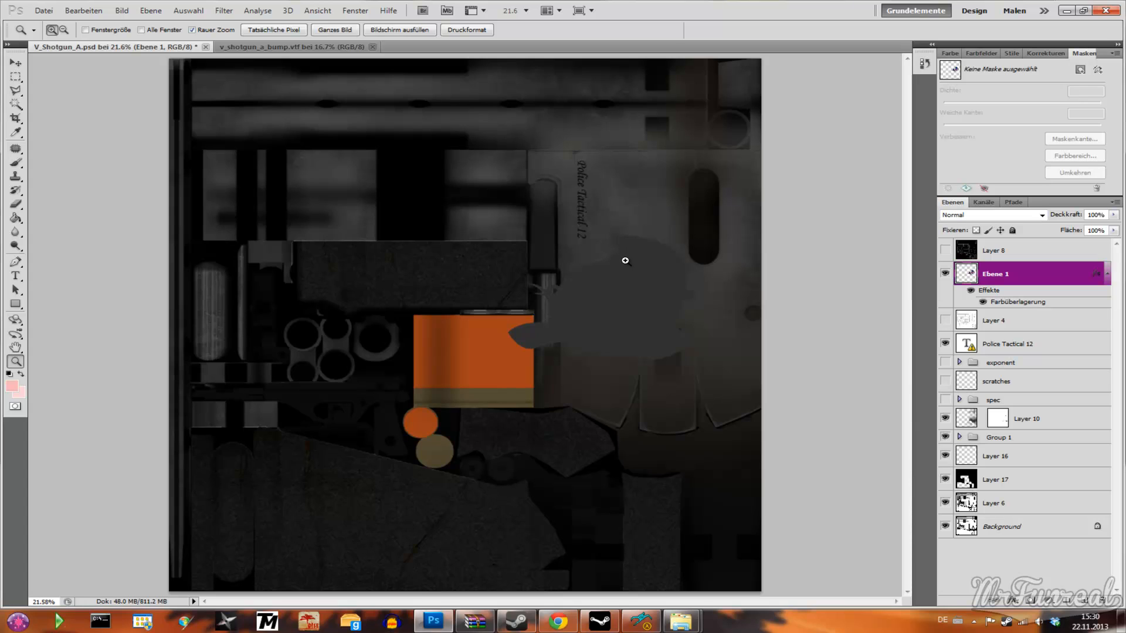
mouse_move(947, 464)
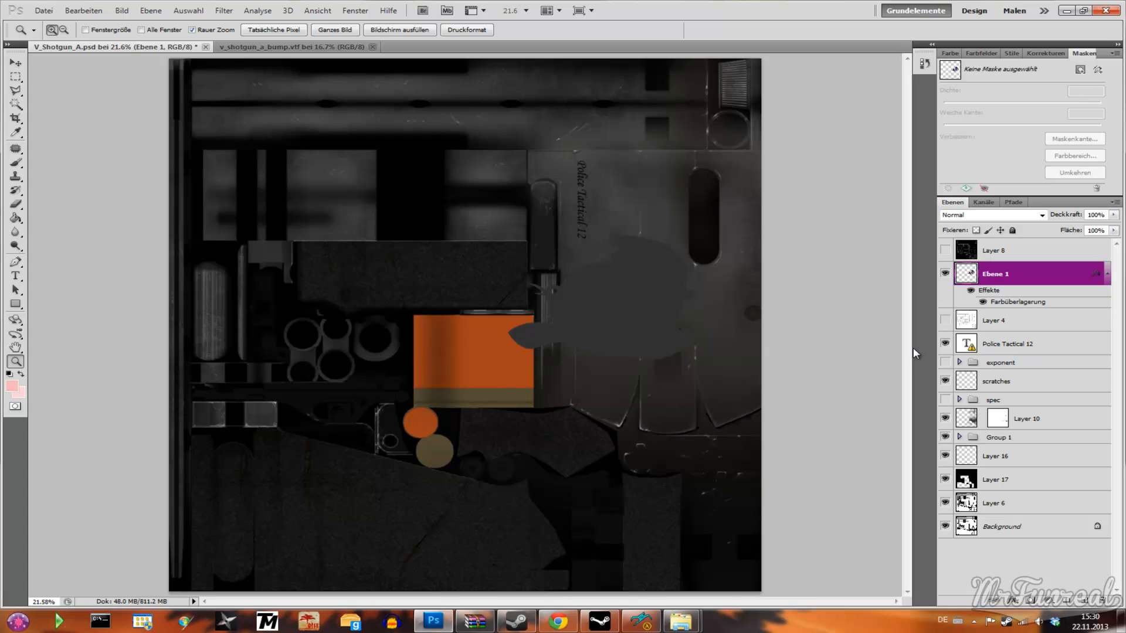
mouse_move(989, 504)
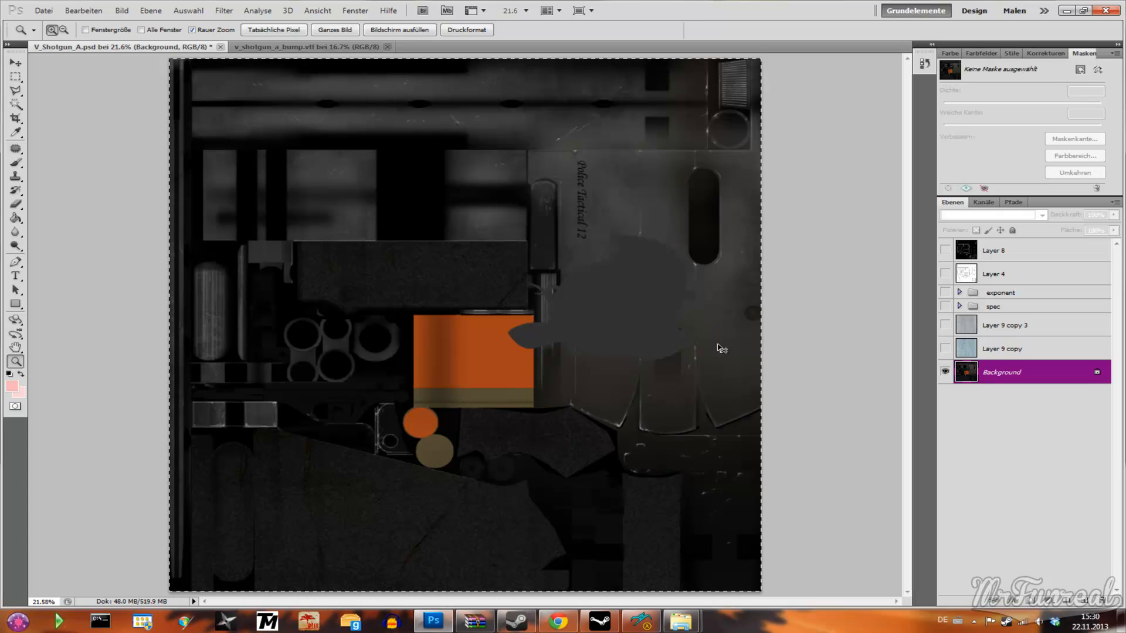
mouse_move(493, 180)
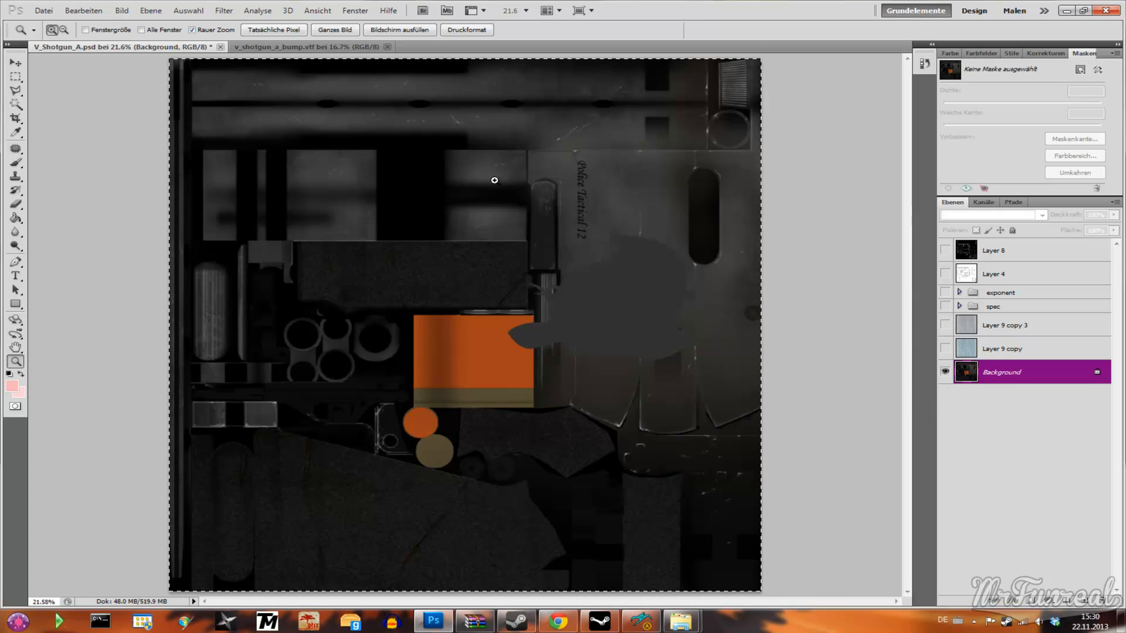
Bring the v_shotgun_a_bump.vtf normal map document to the front.
left_click(307, 47)
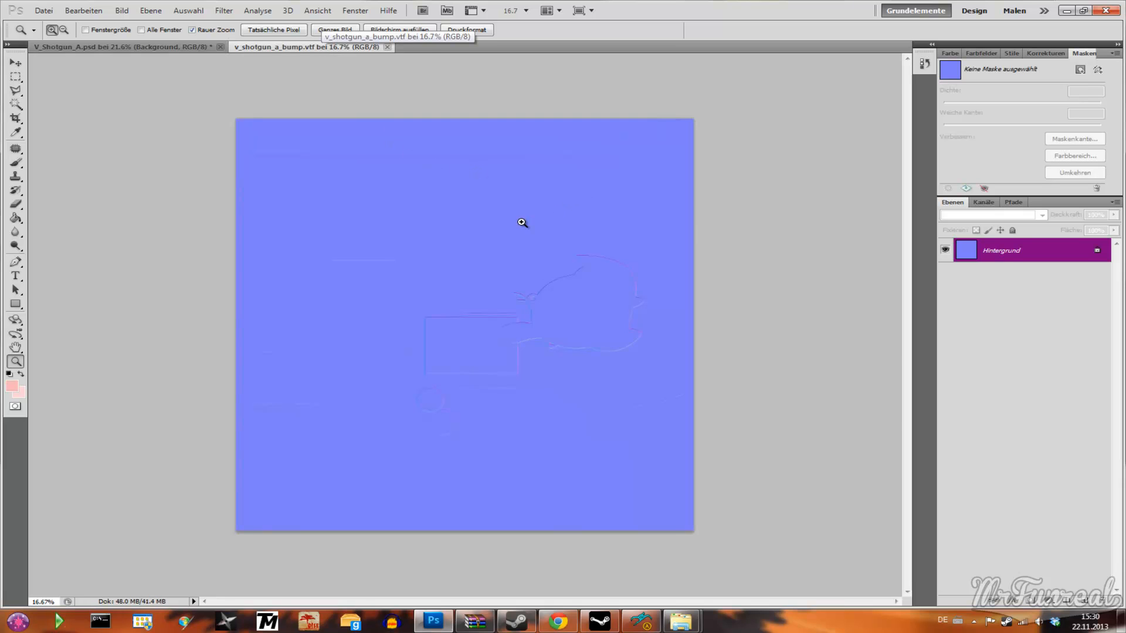
Darken the Alpha 1 greyscale texture with Gradationskurven and Tonwertkorrektur 0, 0.75, 226.
left_click(121, 10)
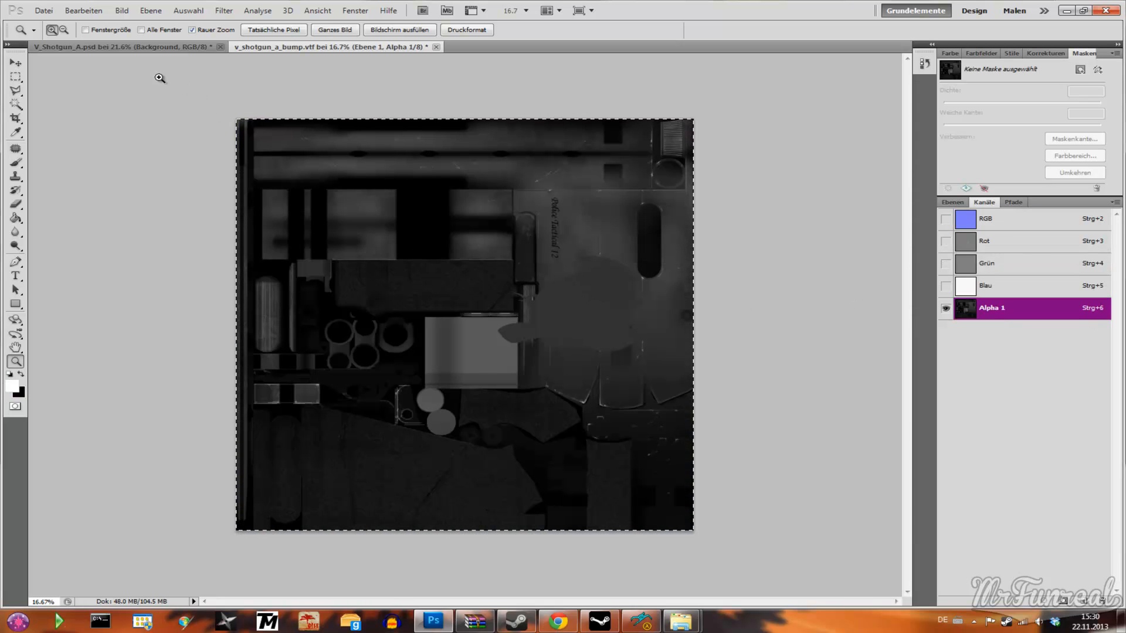
left_click(120, 10)
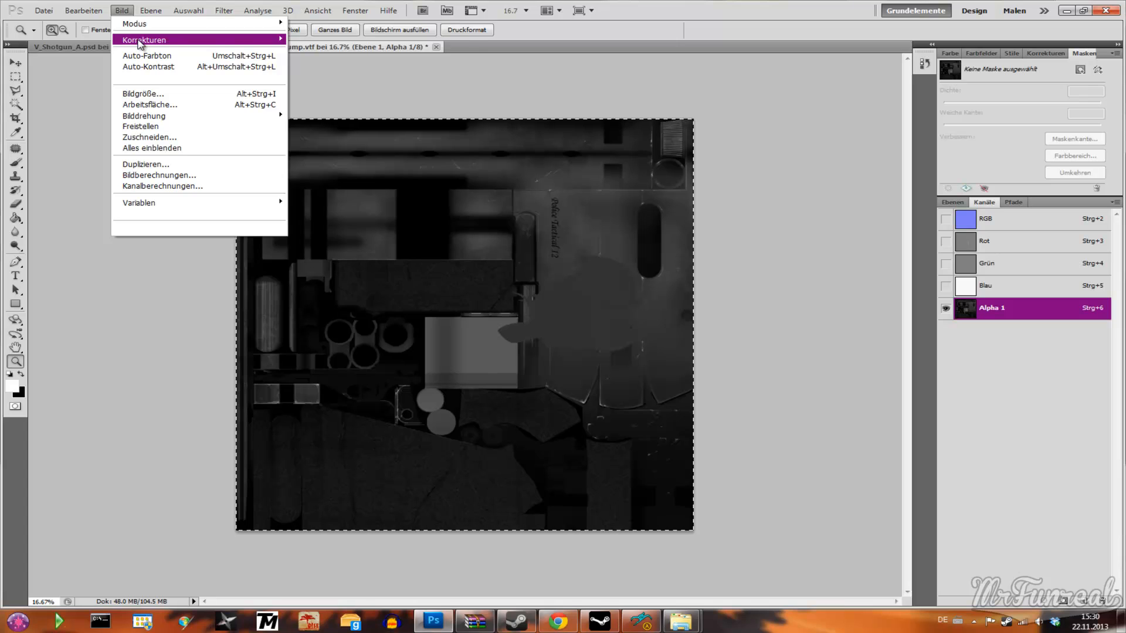
left_click(143, 40)
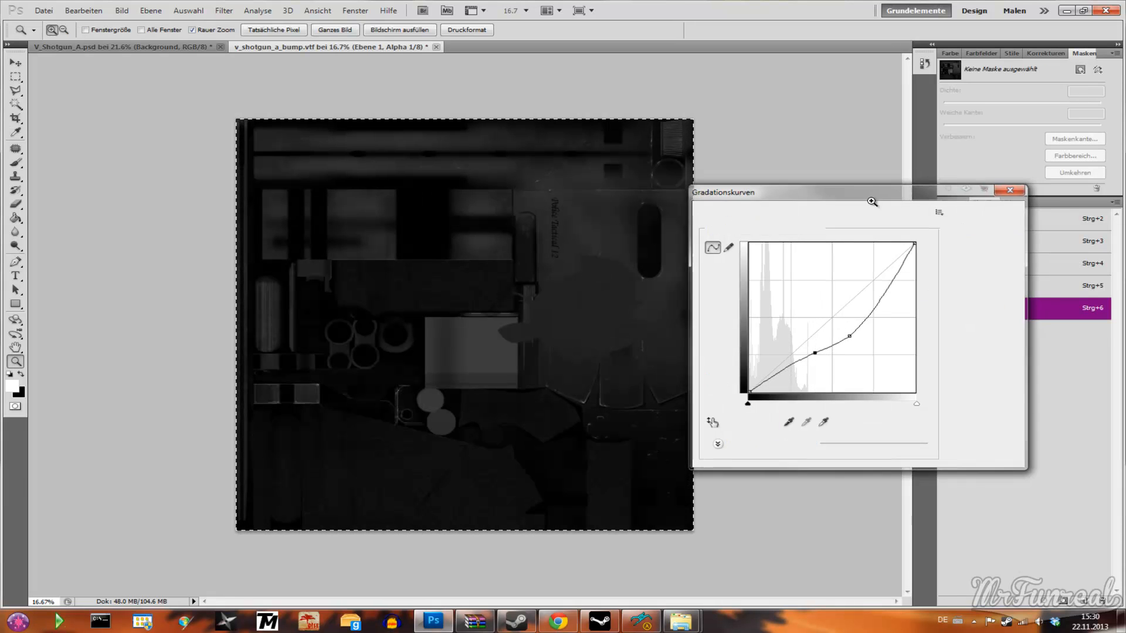
left_click(121, 10)
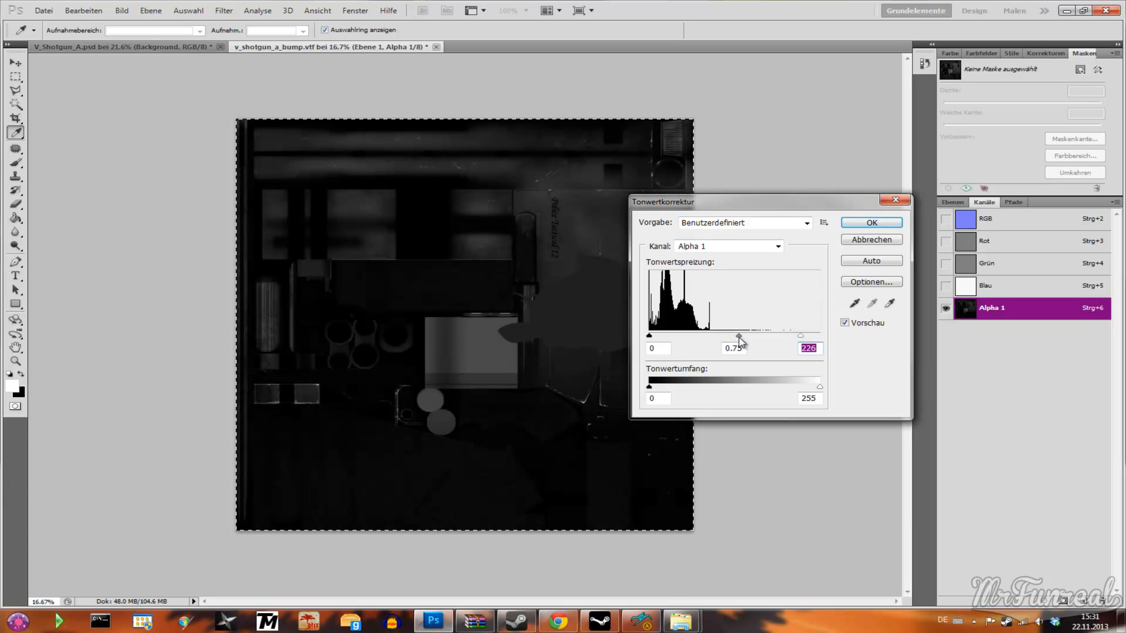
left_click(870, 222)
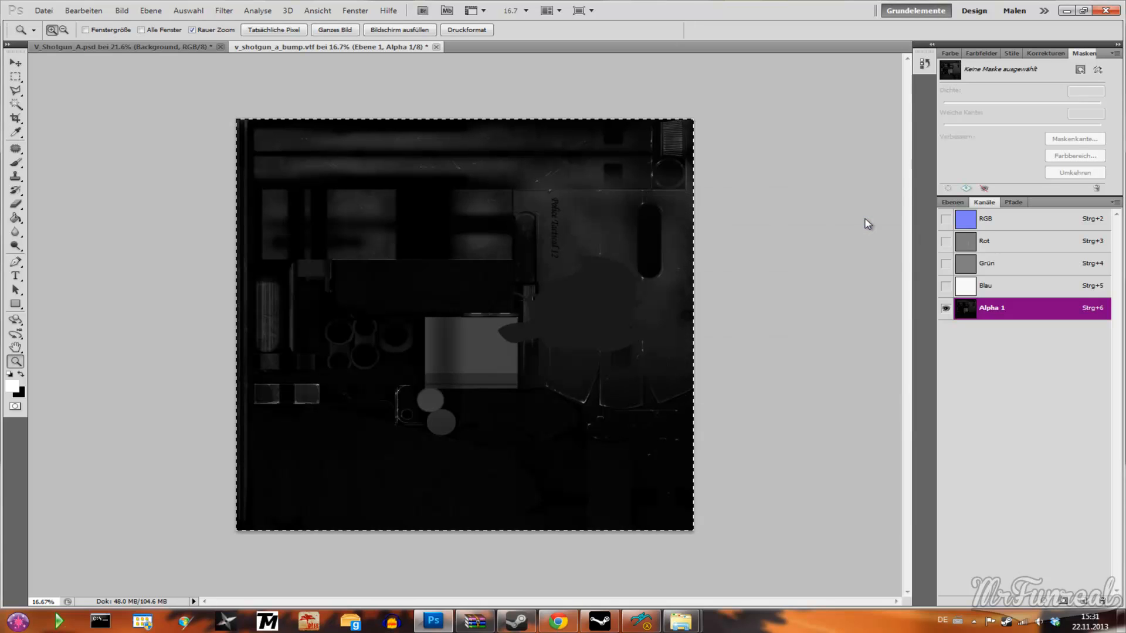
left_click(44, 10)
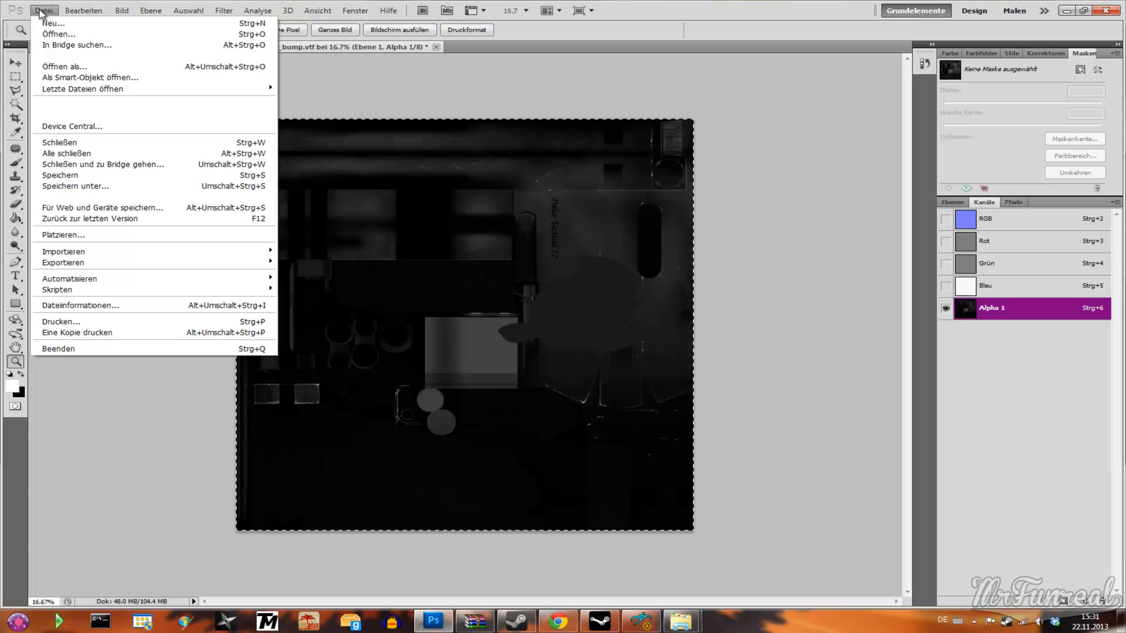
Save over v_shotgun_a_bump.vtf in VTF format, keeping DXT5 and Normal Map flags.
left_click(75, 187)
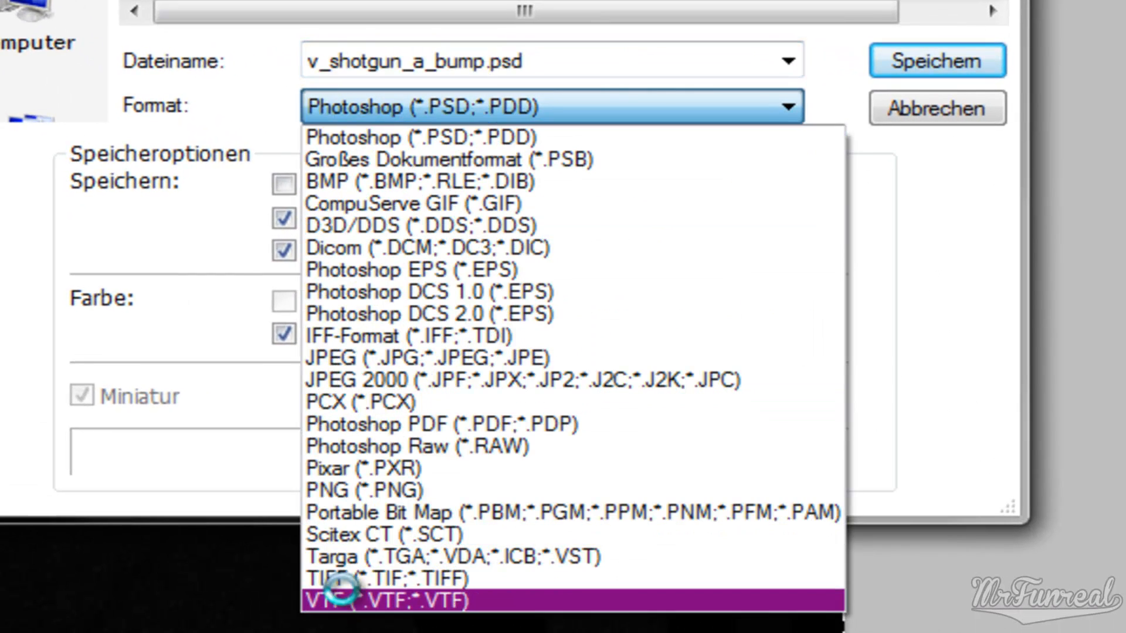
left_click(395, 601)
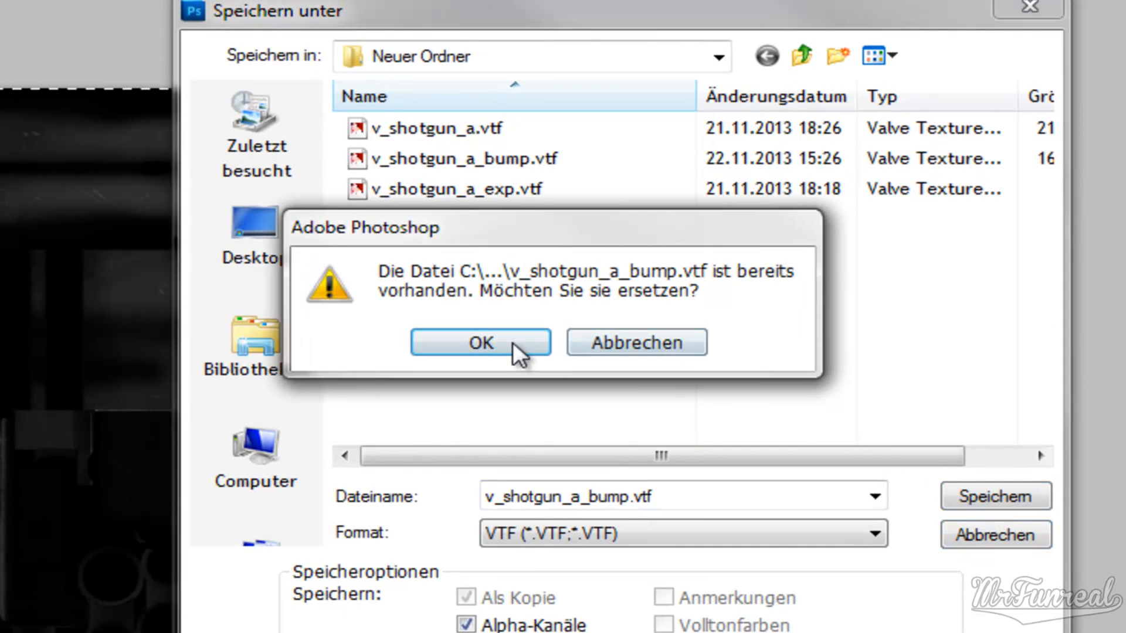
left_click(481, 342)
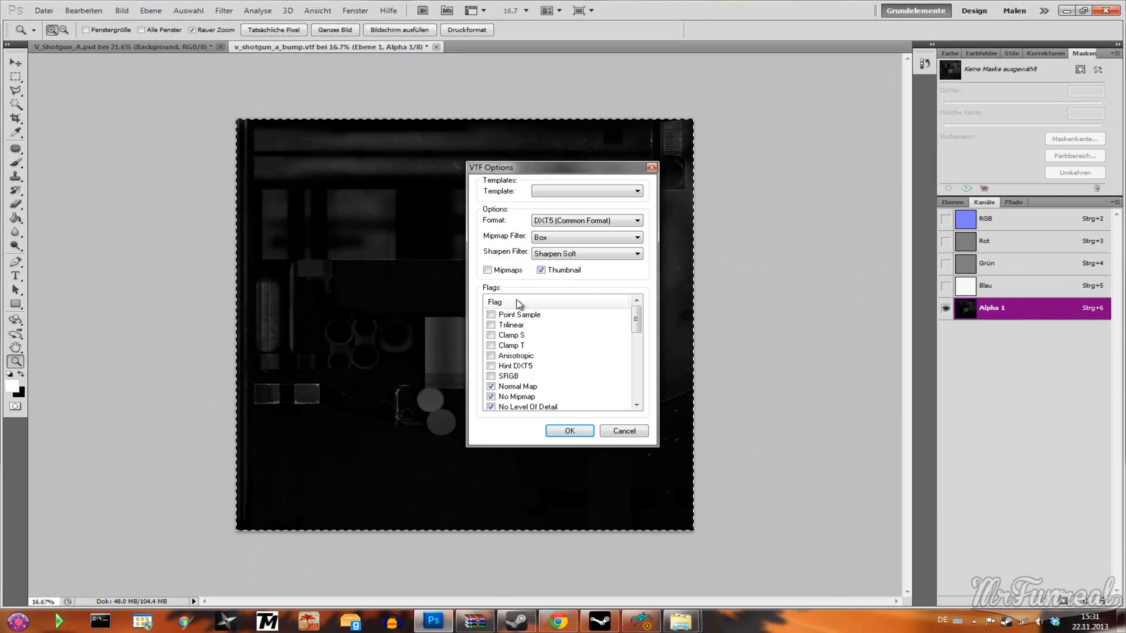
left_click(569, 430)
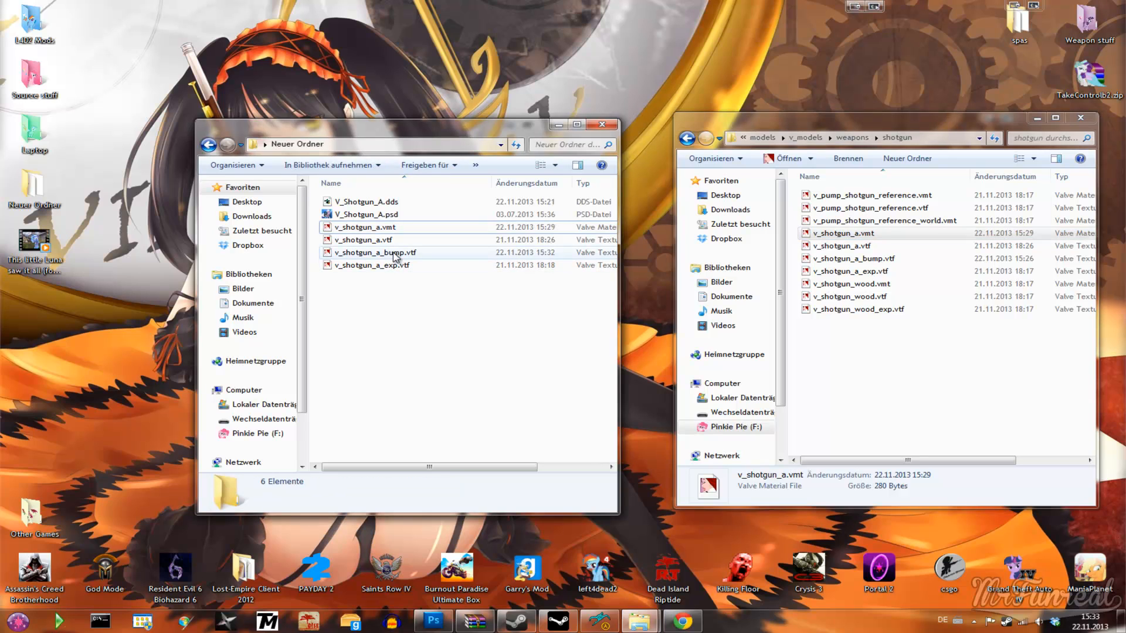
left_click(376, 252)
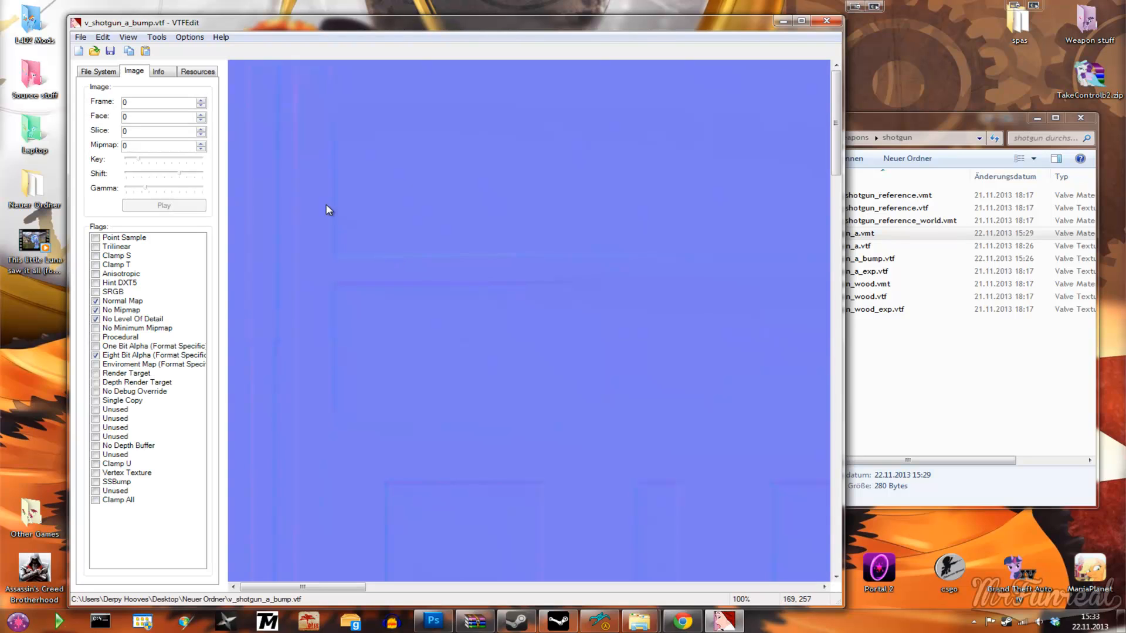
left_click(128, 37)
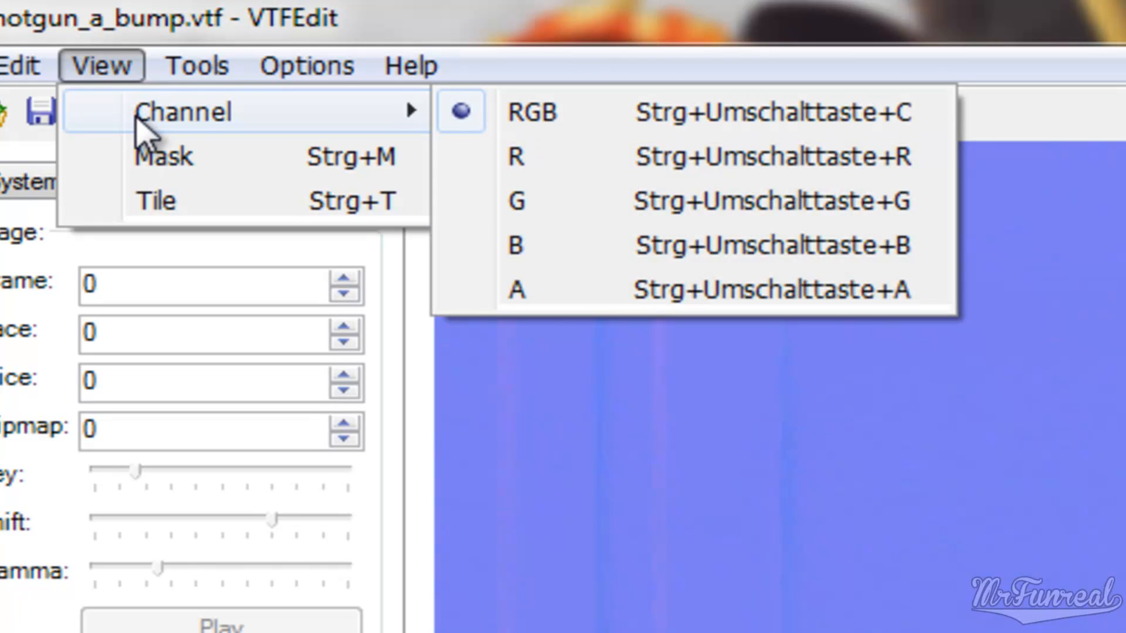
mouse_move(567, 308)
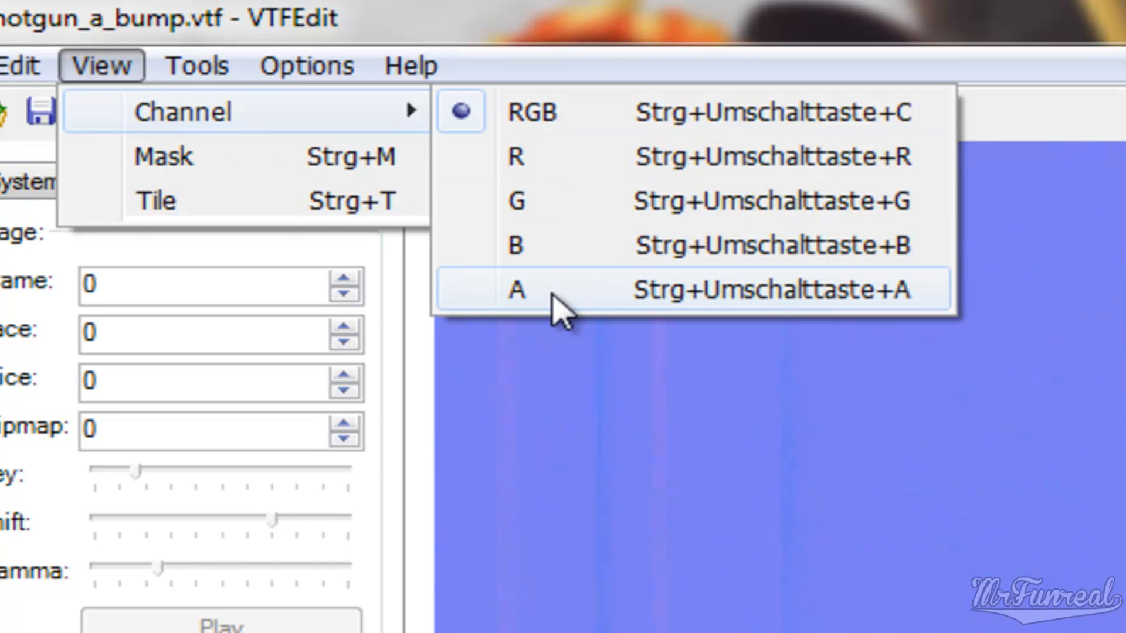
left_click(517, 289)
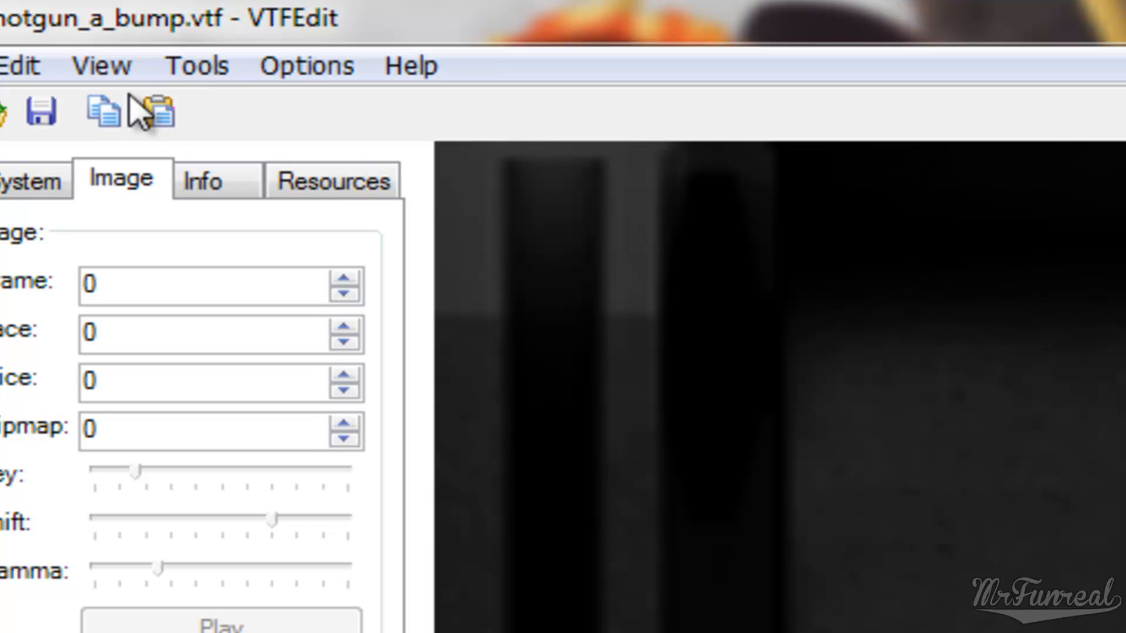
left_click(100, 65)
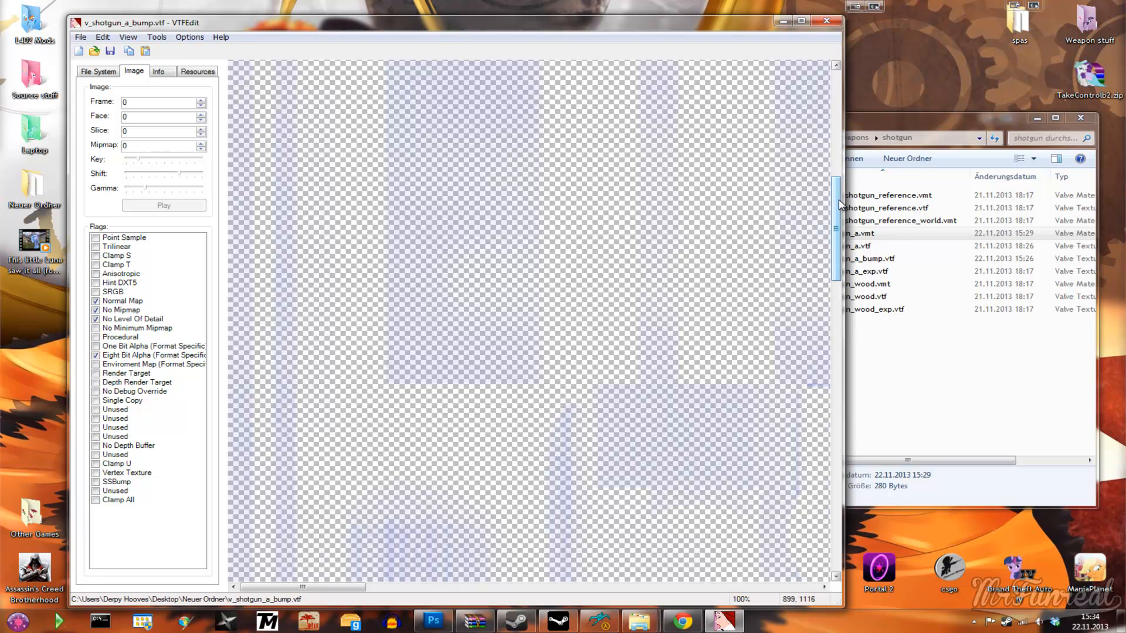
scroll("down", 3)
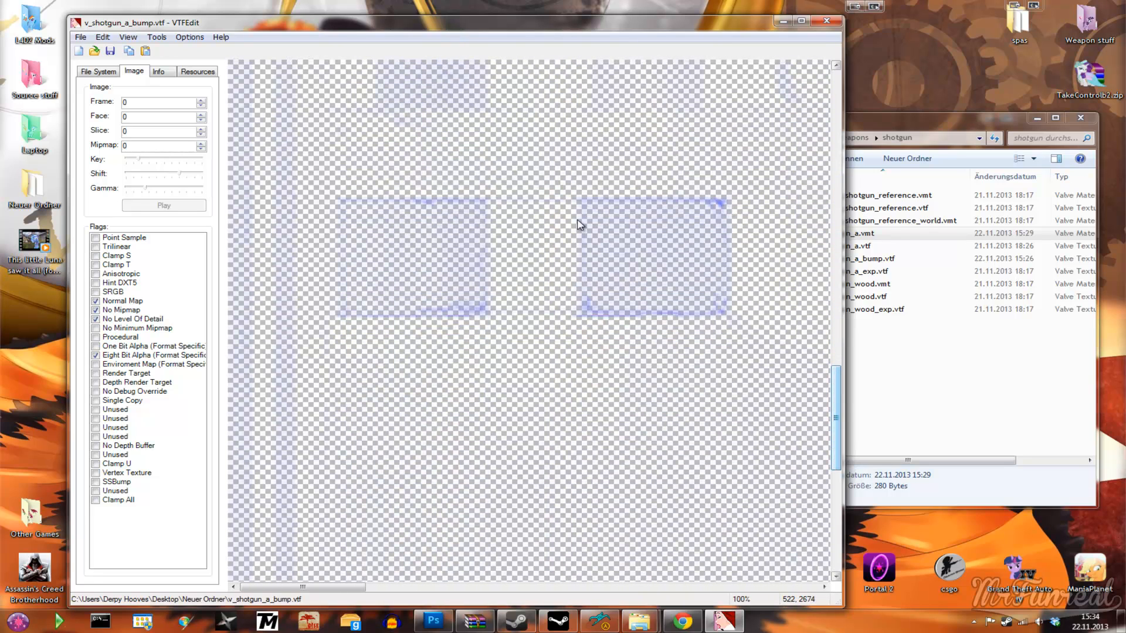
left_click(128, 37)
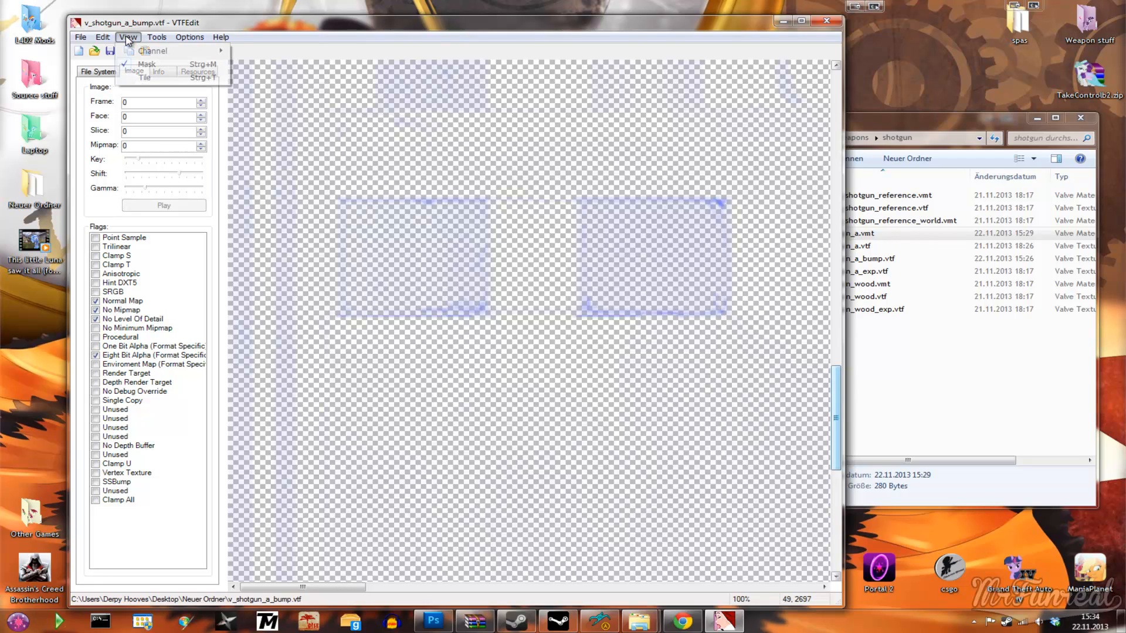
mouse_move(146, 63)
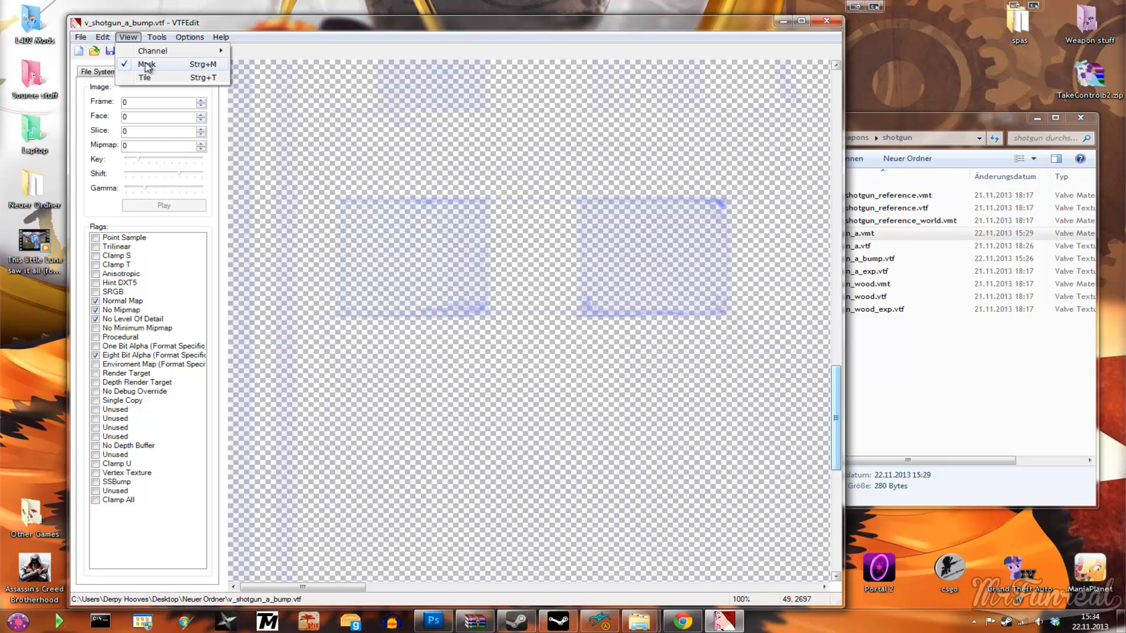
left_click(146, 64)
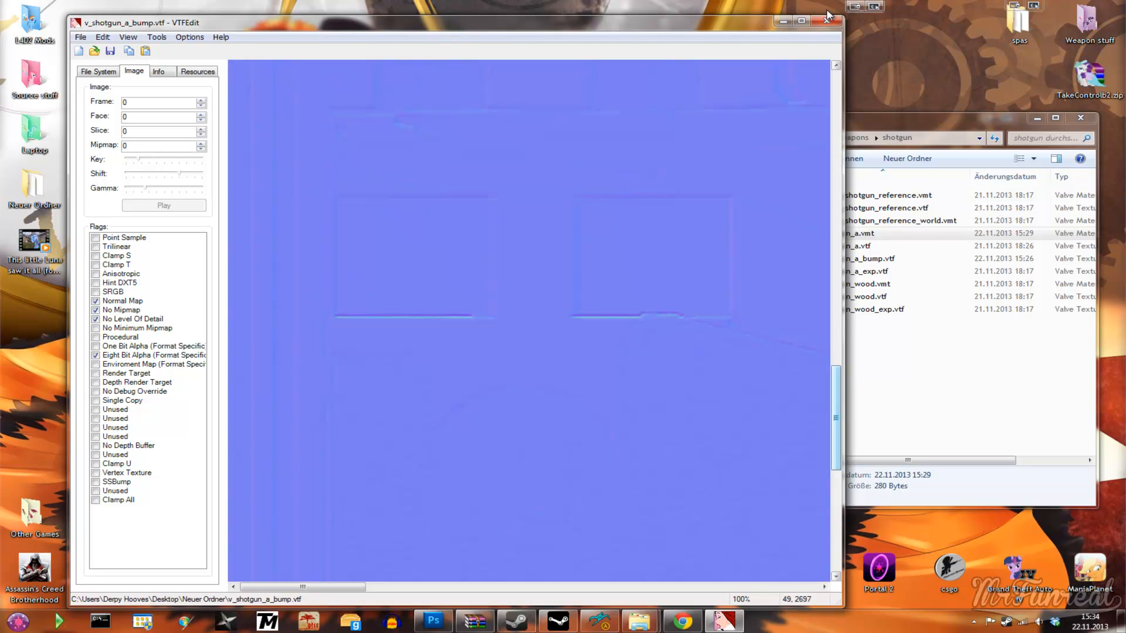
left_click(826, 20)
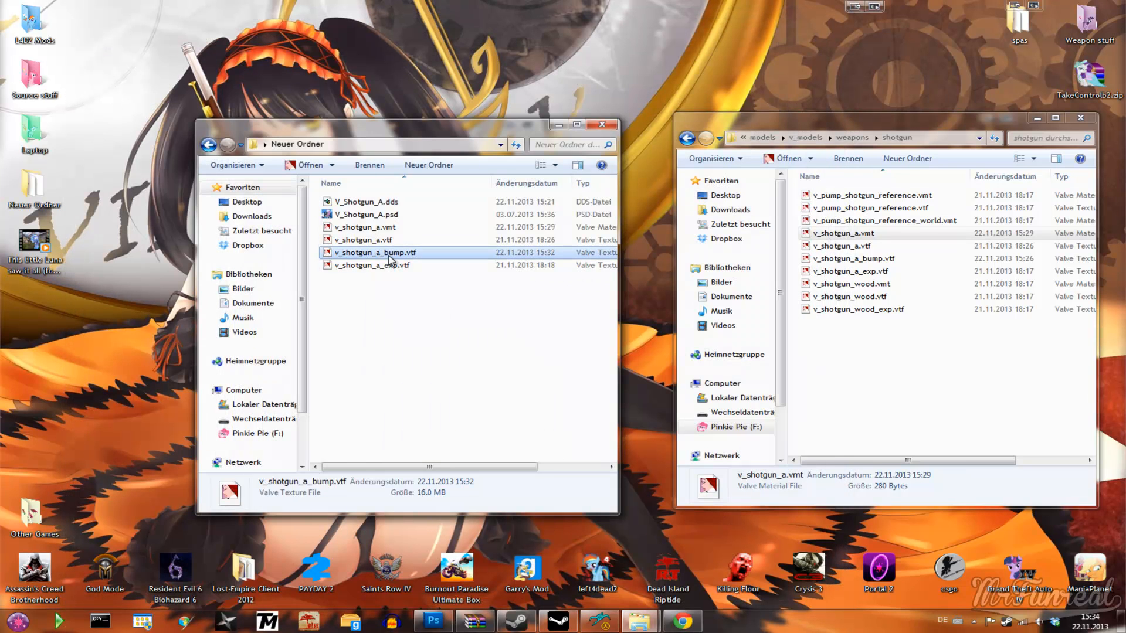
Open the w_pumpshotgun_a model from the shotgun materials folder in HLMV.
left_click(890, 383)
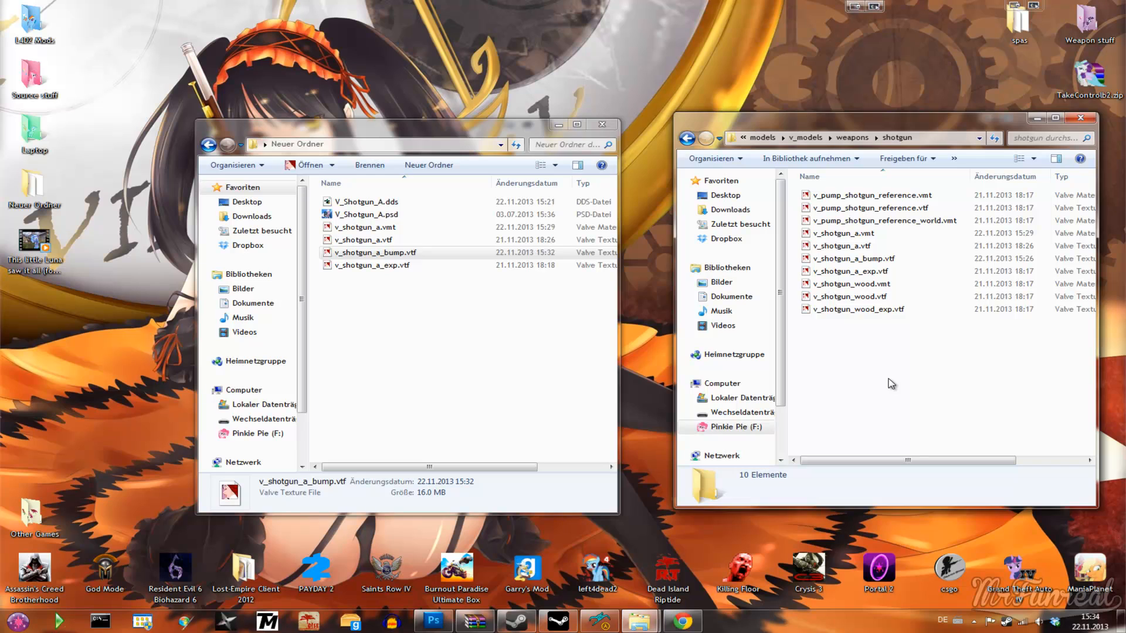
left_click(853, 258)
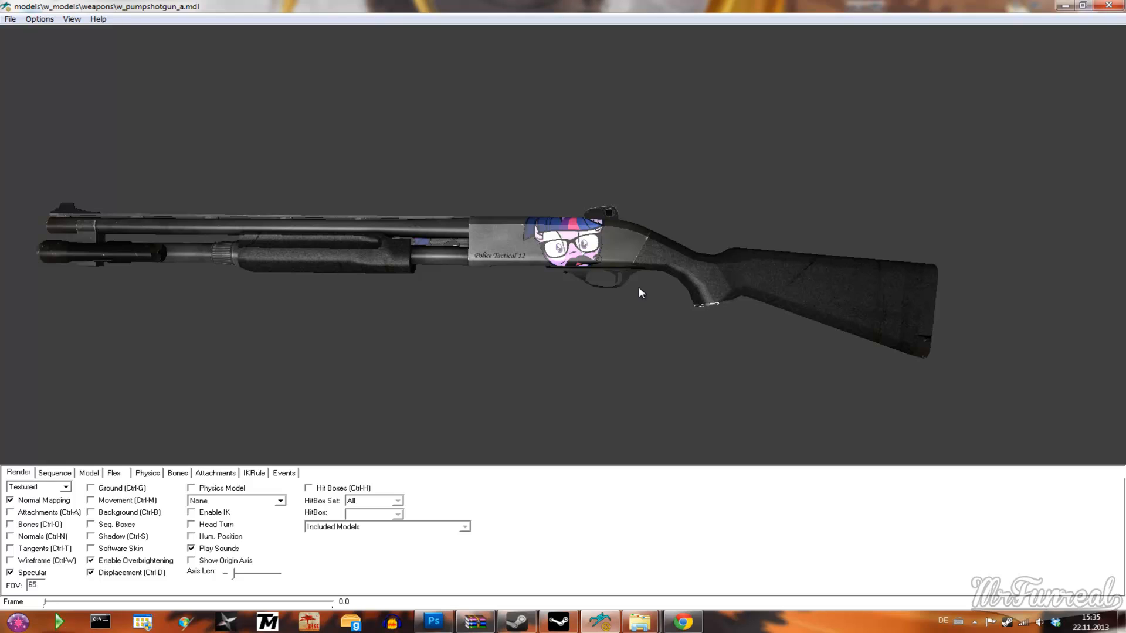
mouse_move(1010, 157)
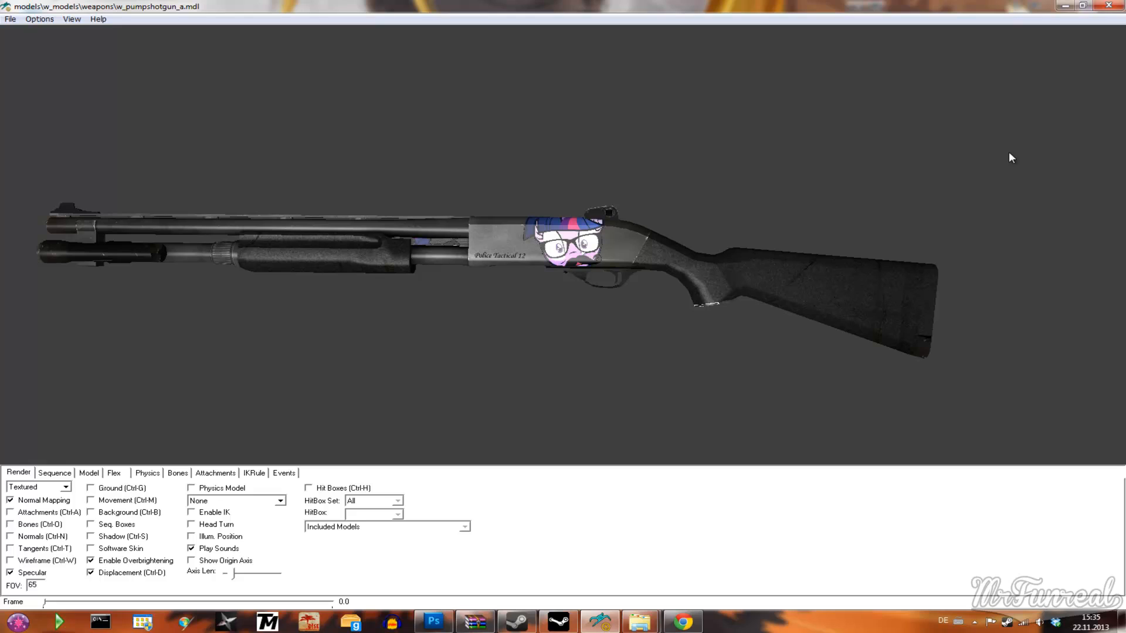